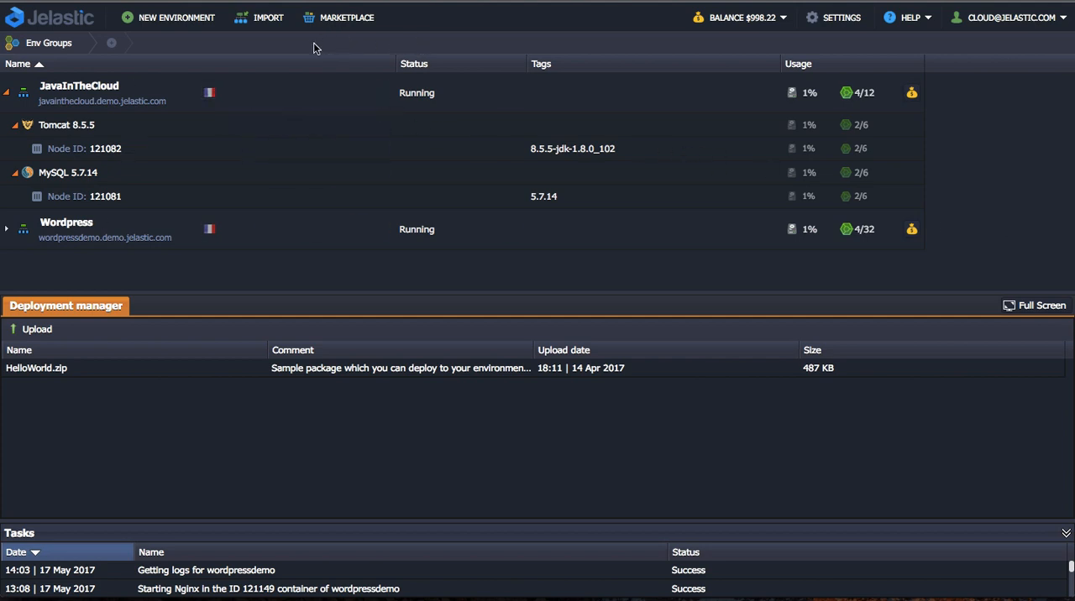
mouse_move(294, 47)
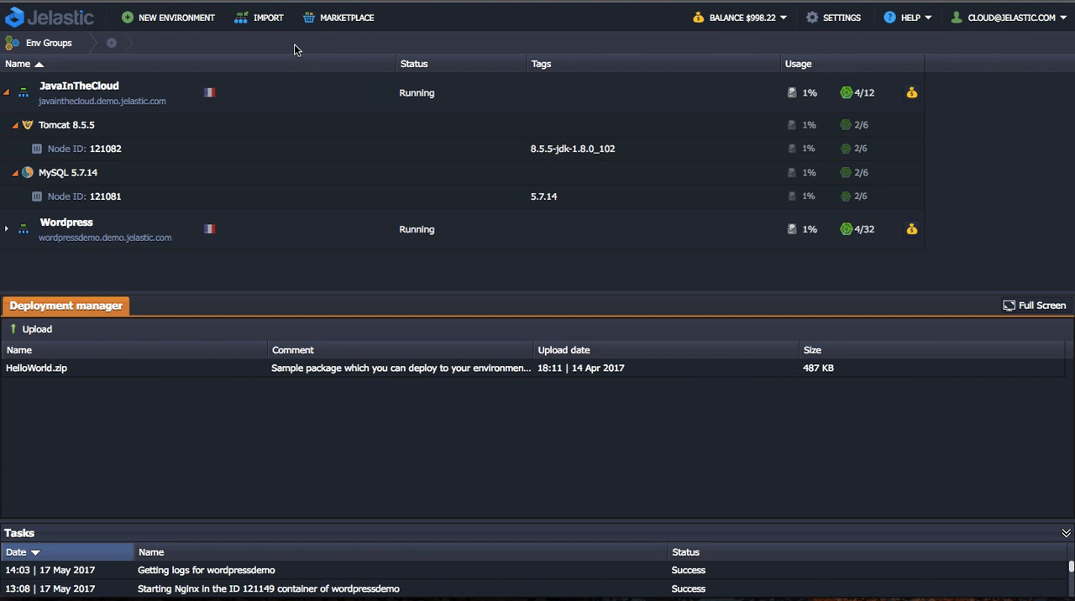
mouse_move(1011, 37)
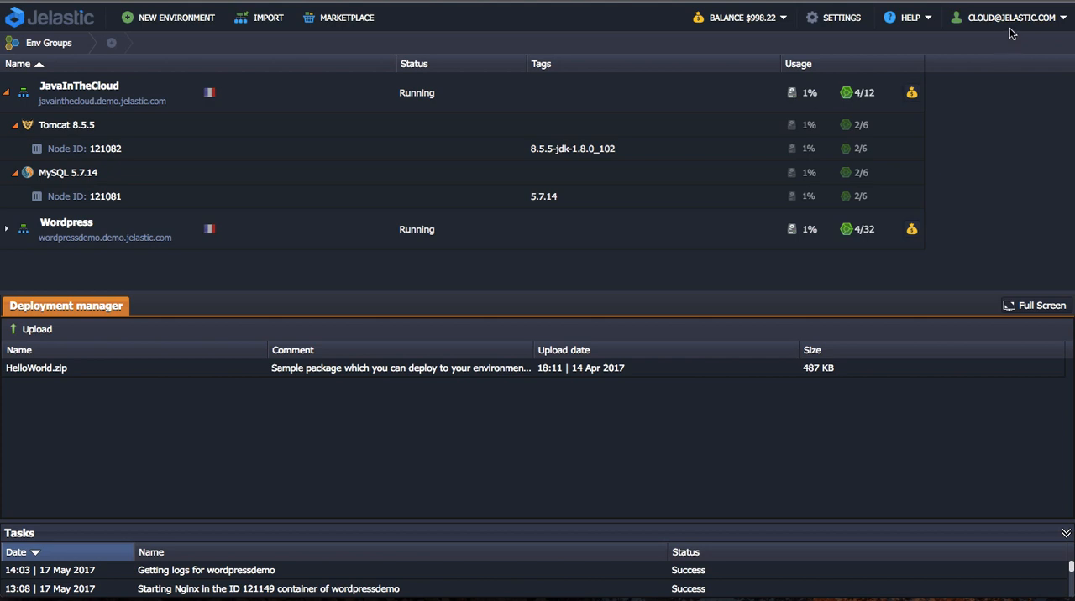
mouse_move(783, 49)
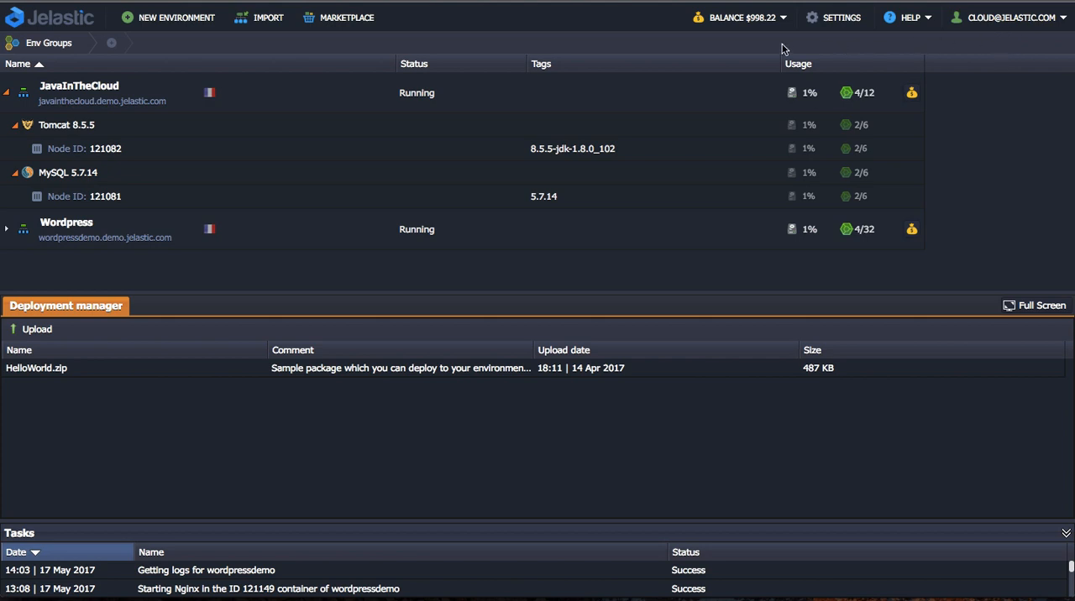
mouse_move(209, 45)
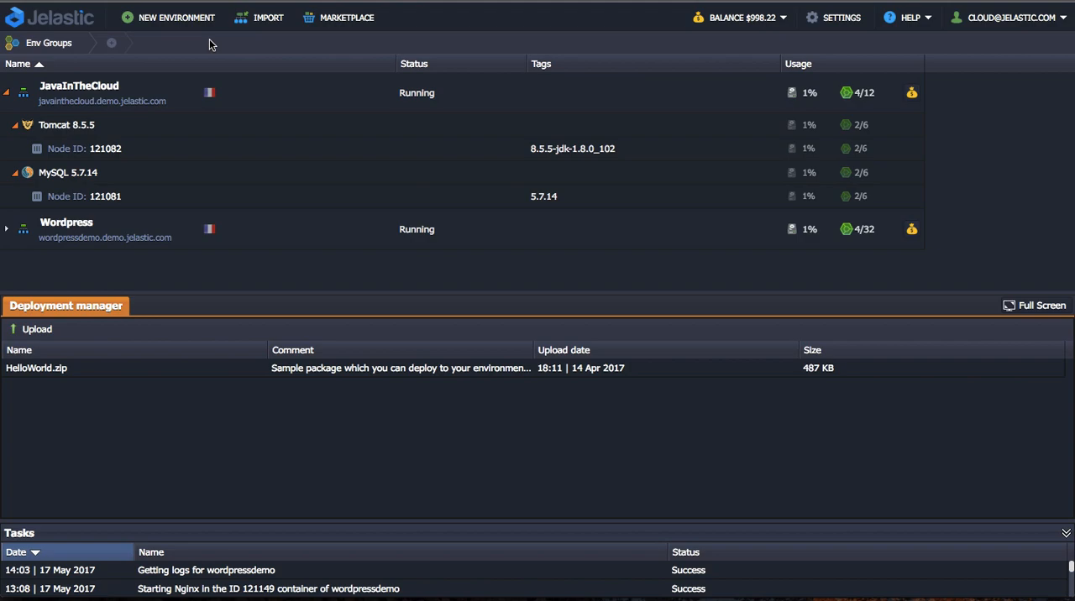
Start a new environment and list the Java application servers alongside Tomcat 8.5.5
click(168, 17)
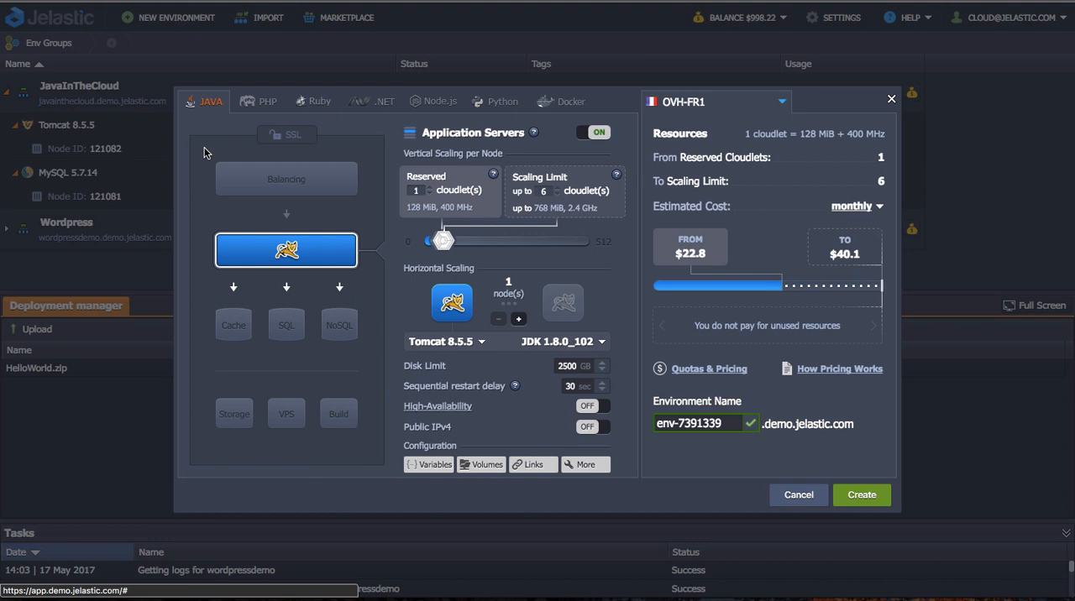
mouse_move(178, 229)
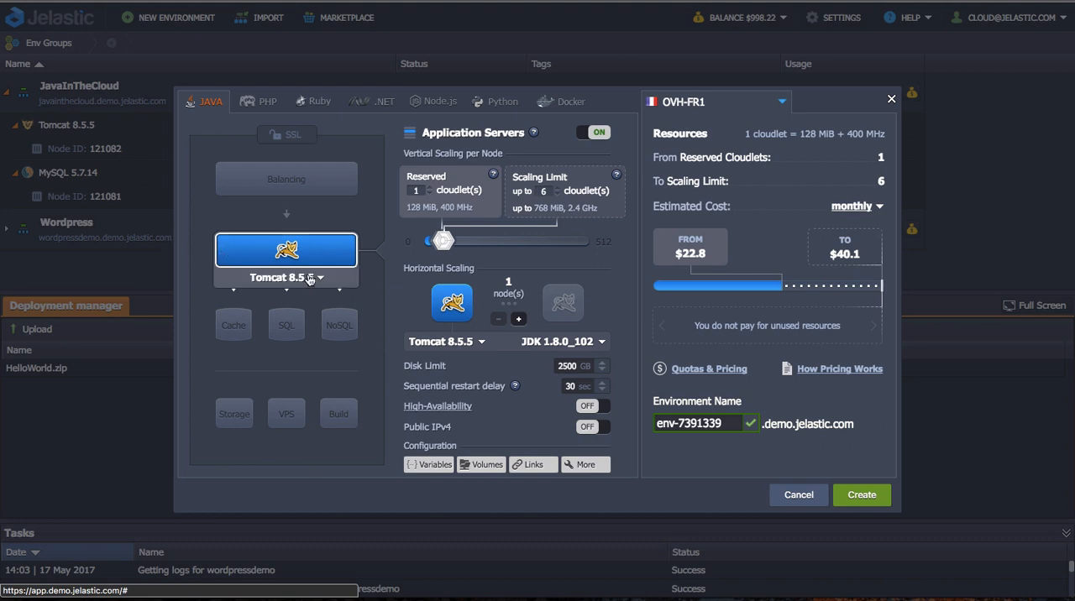
click(285, 277)
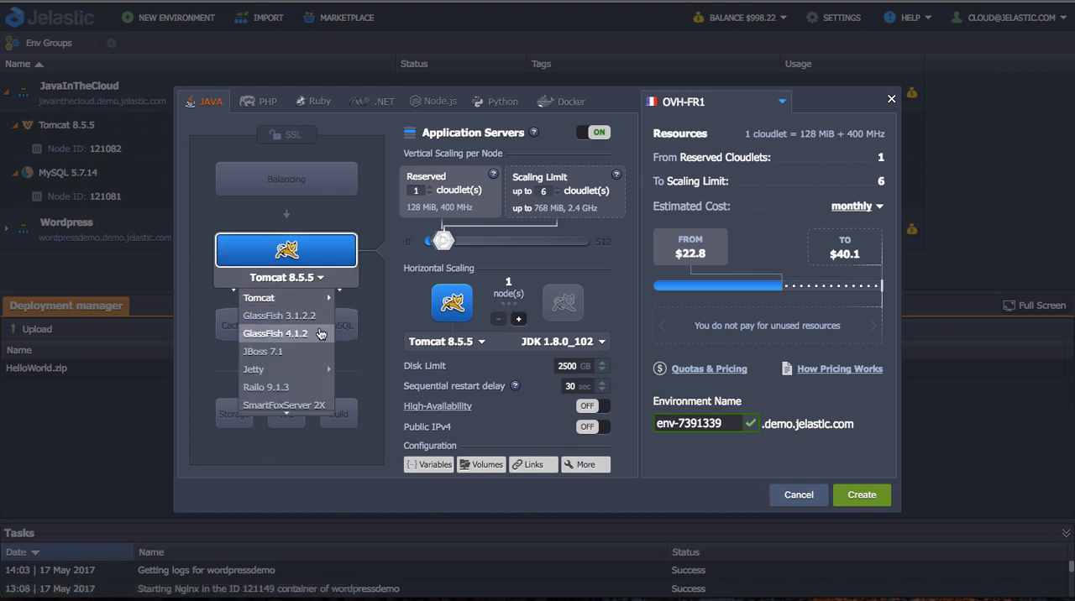
mouse_move(278, 316)
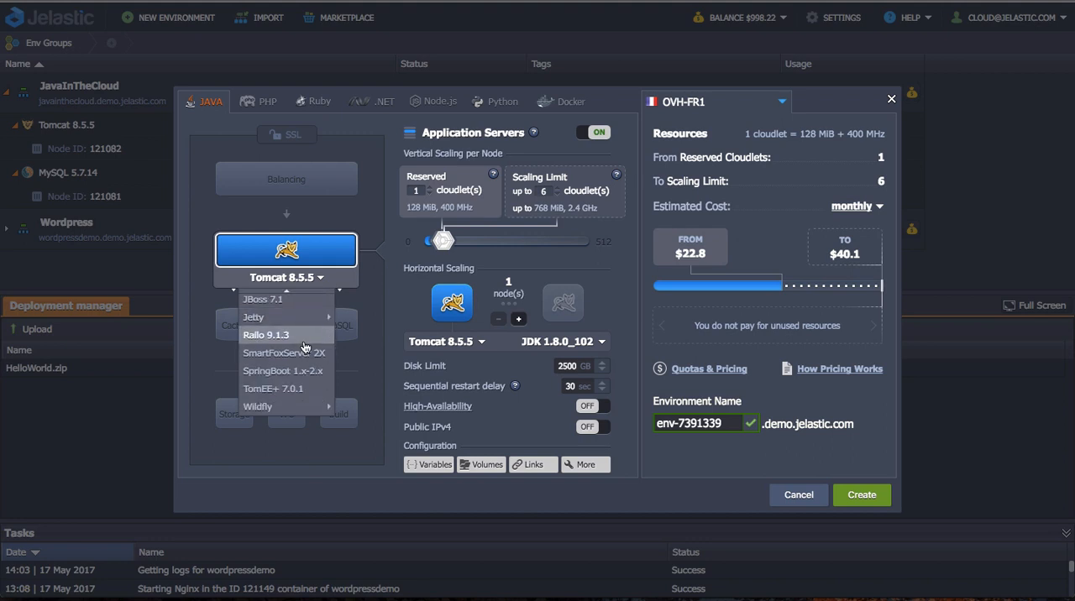
Switch to a PHP stack on Nginx with a 352-cloudlet scaling limit and 2931 disk limit
click(259, 101)
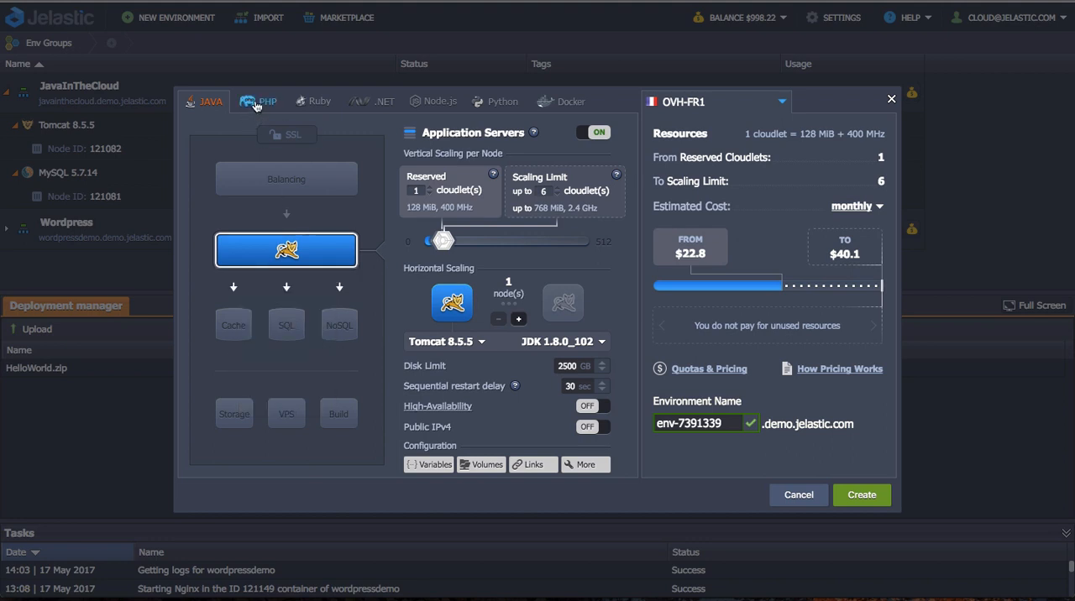
click(267, 100)
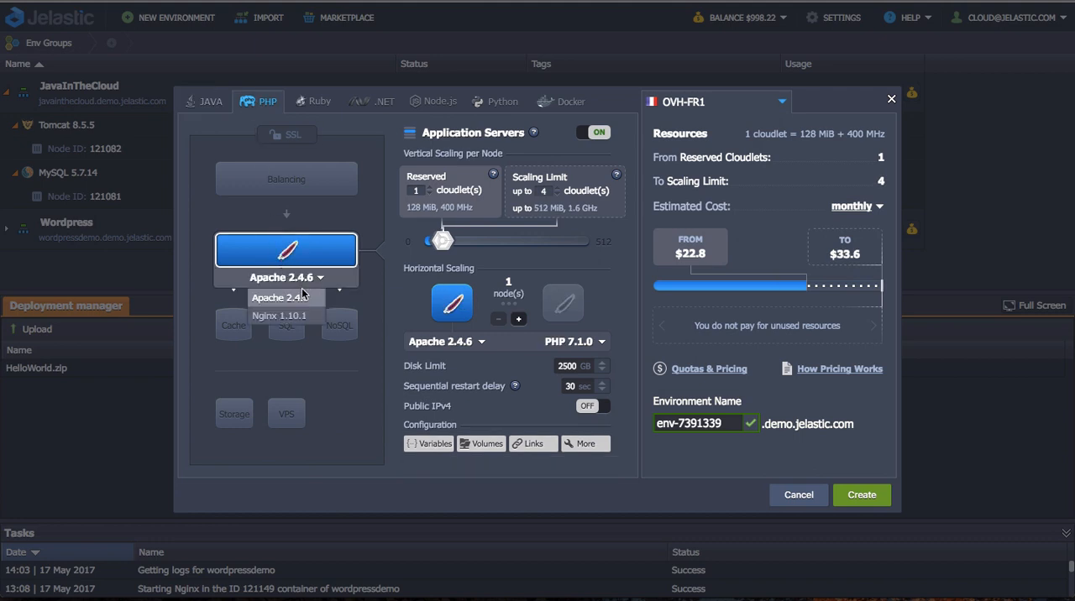
click(279, 315)
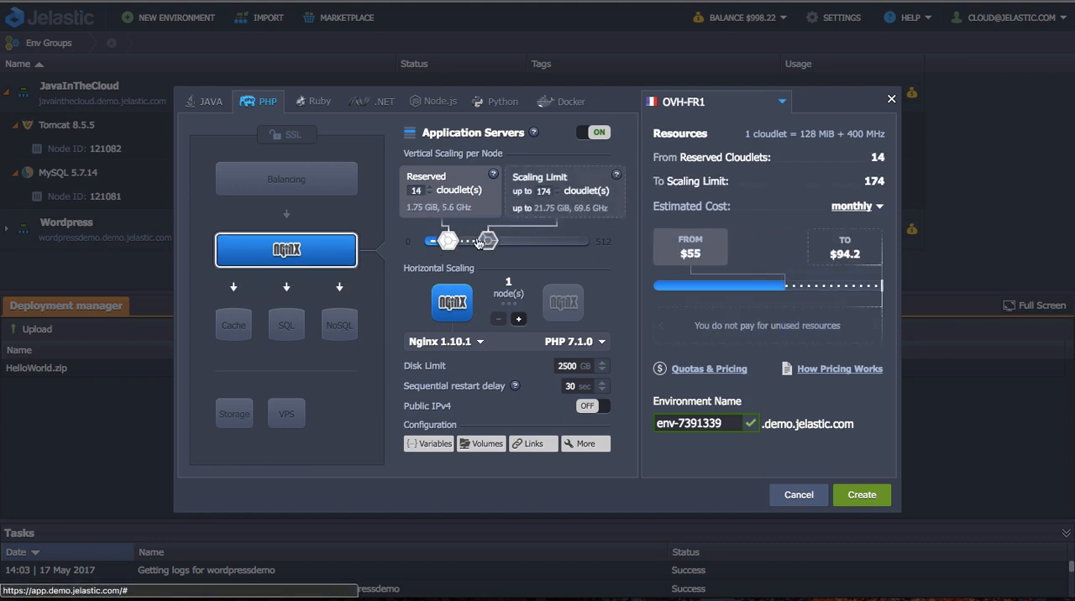
drag(487, 242, 534, 245)
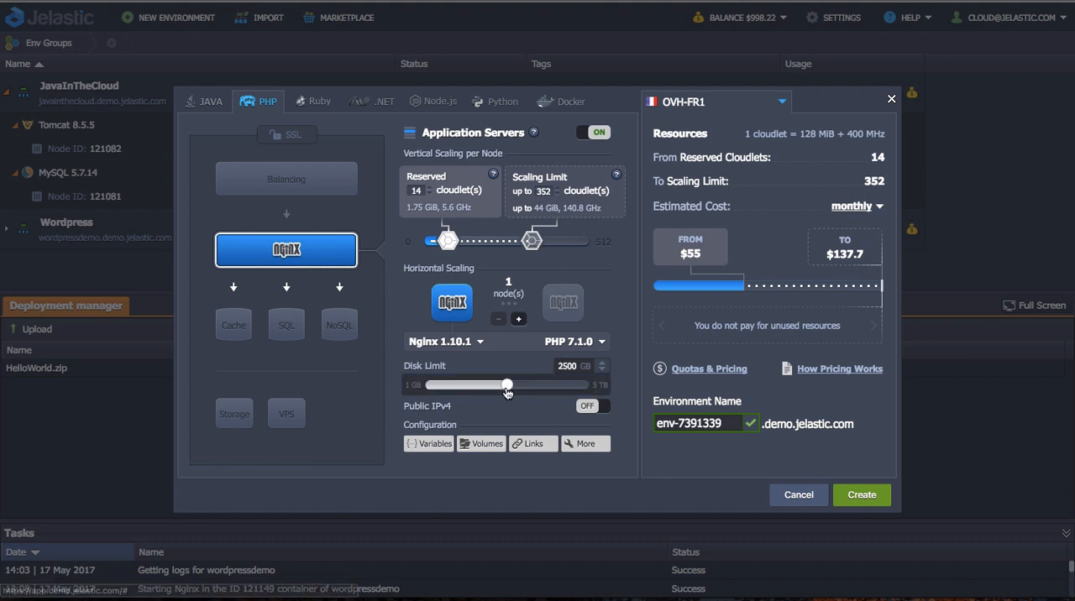
drag(507, 385, 491, 384)
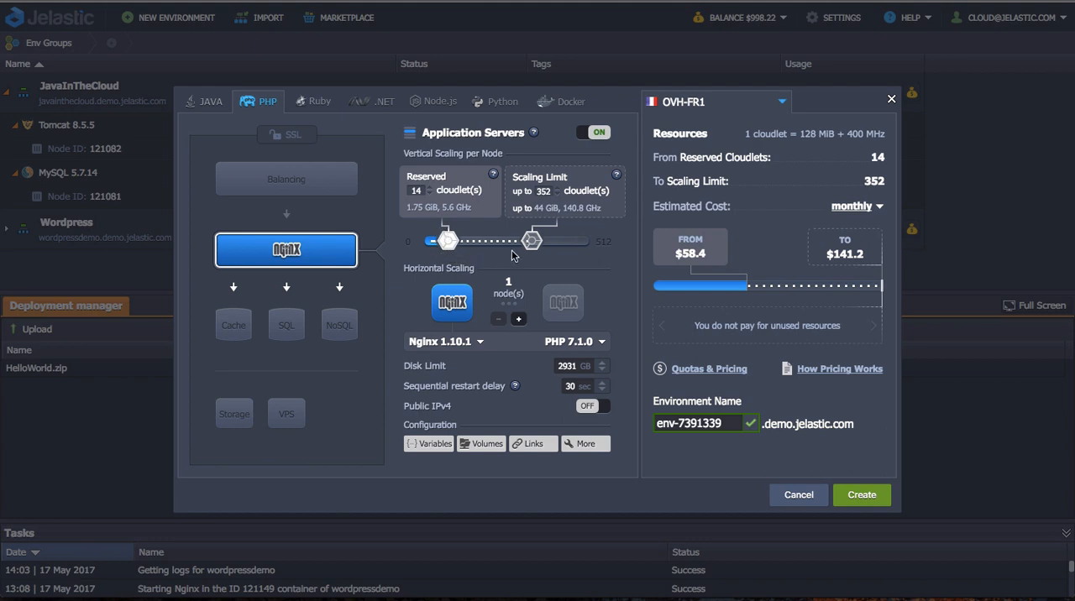
mouse_move(516, 242)
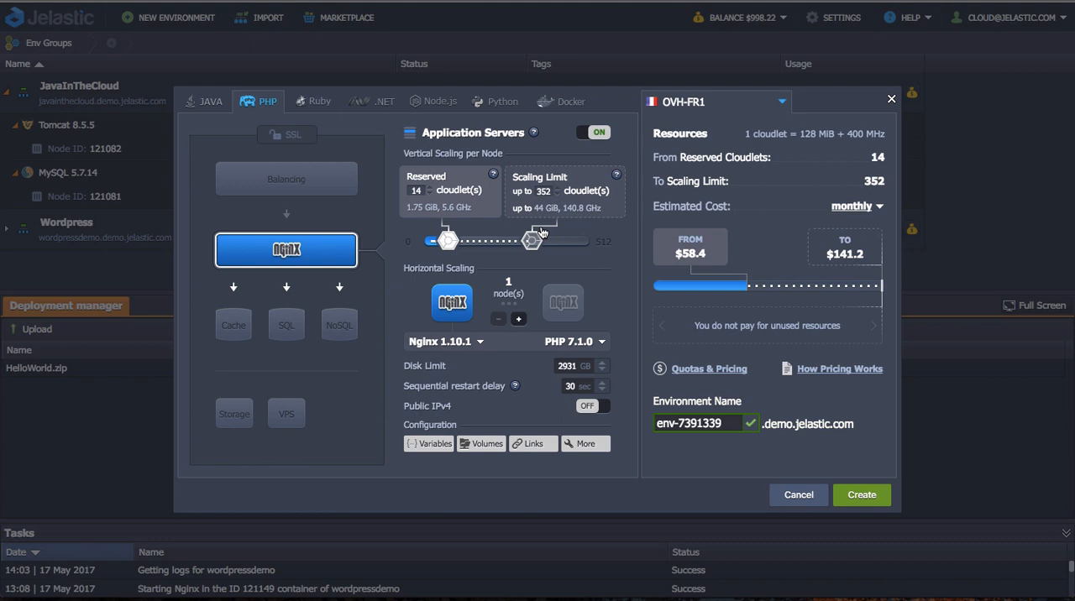
mouse_move(541, 232)
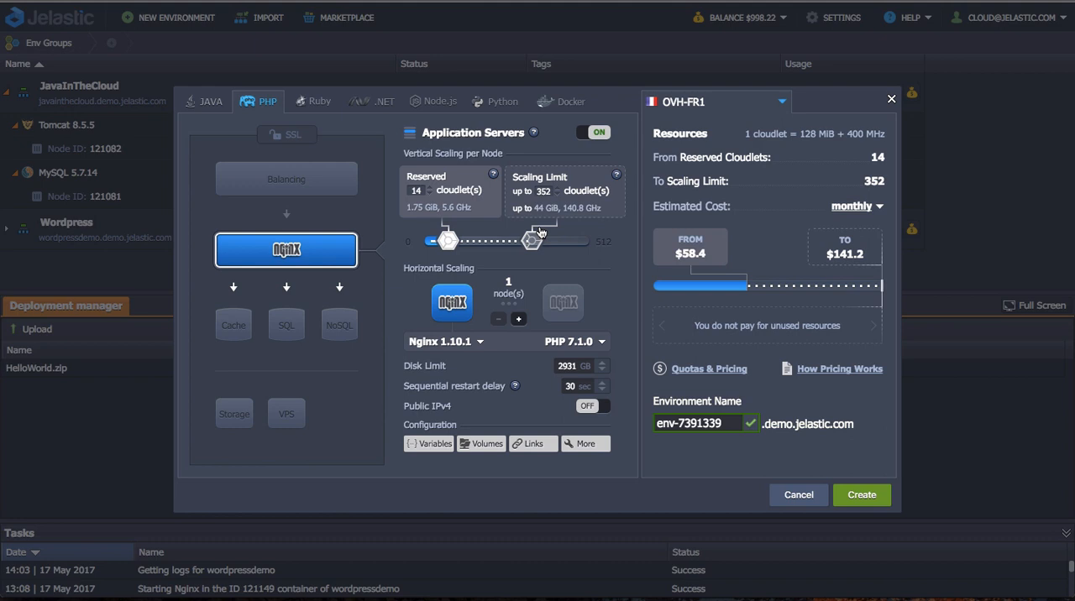
mouse_move(578, 301)
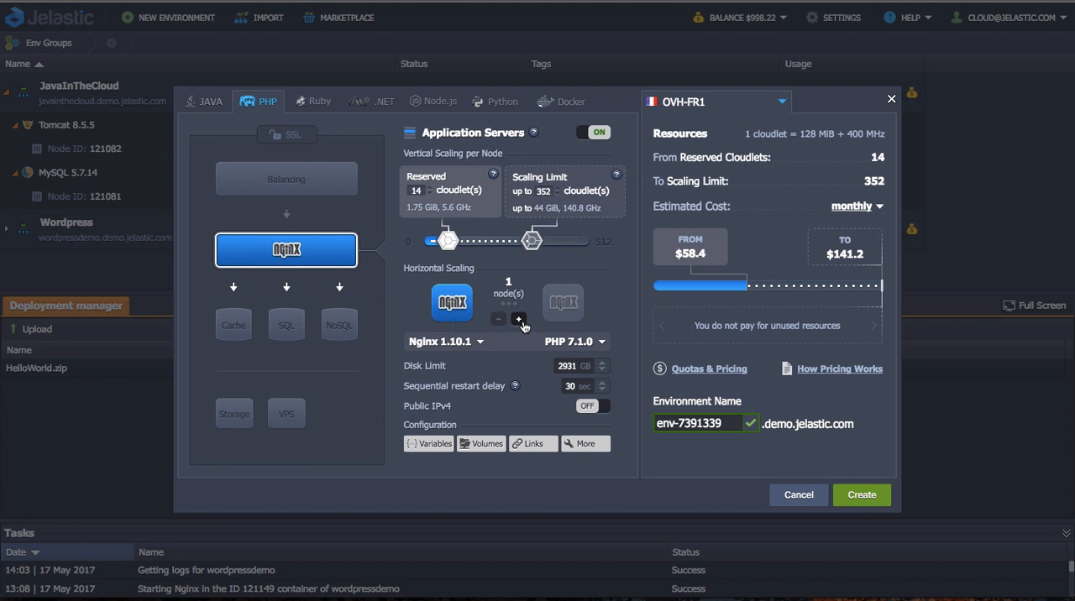
Scale the Nginx application server tier horizontally to six nodes
click(518, 319)
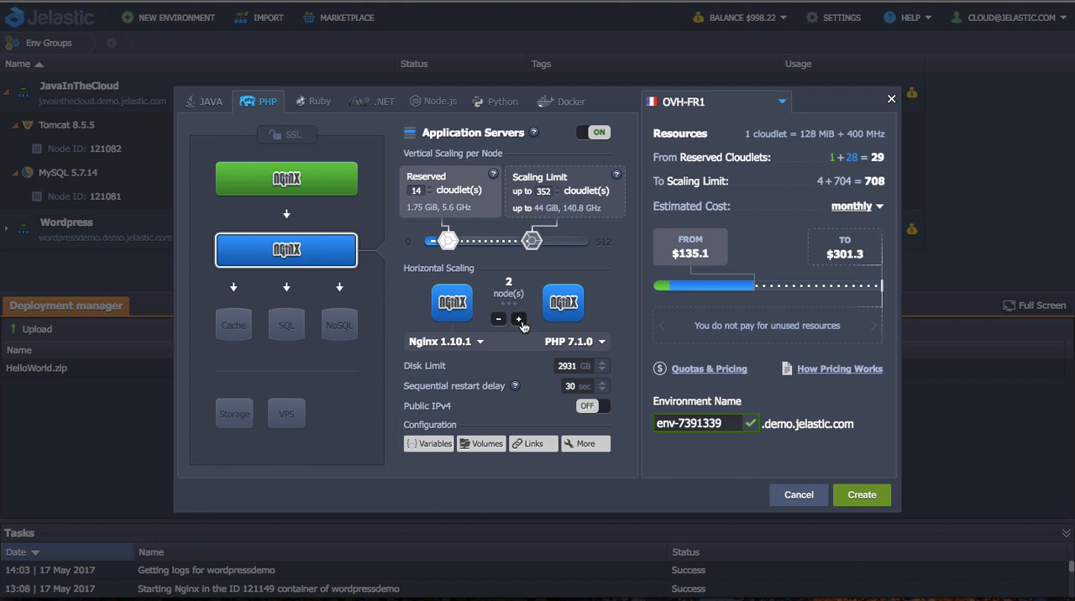
click(518, 319)
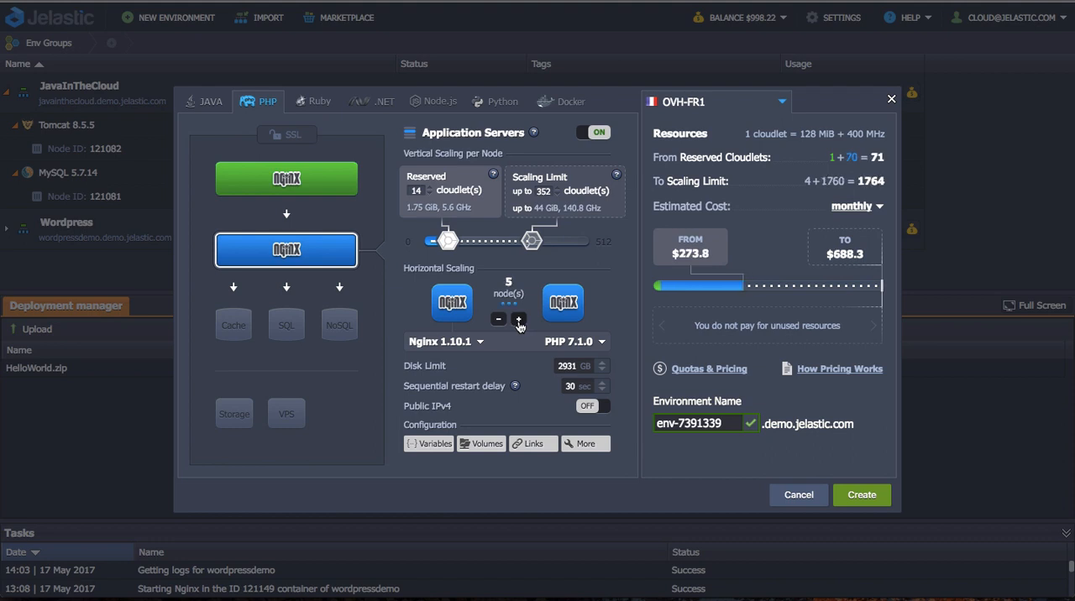
click(517, 319)
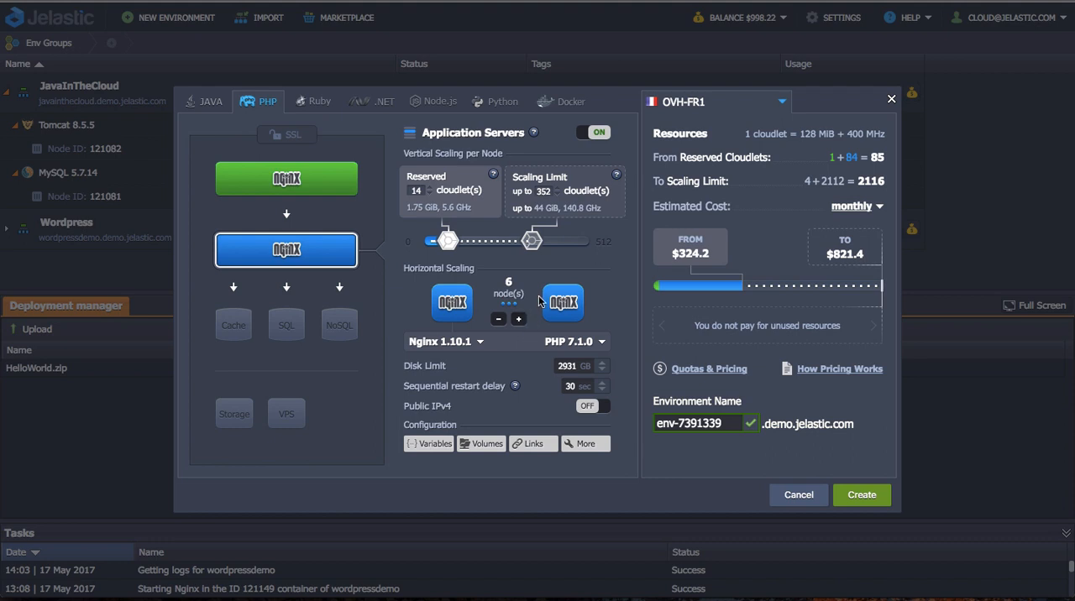
mouse_move(315, 209)
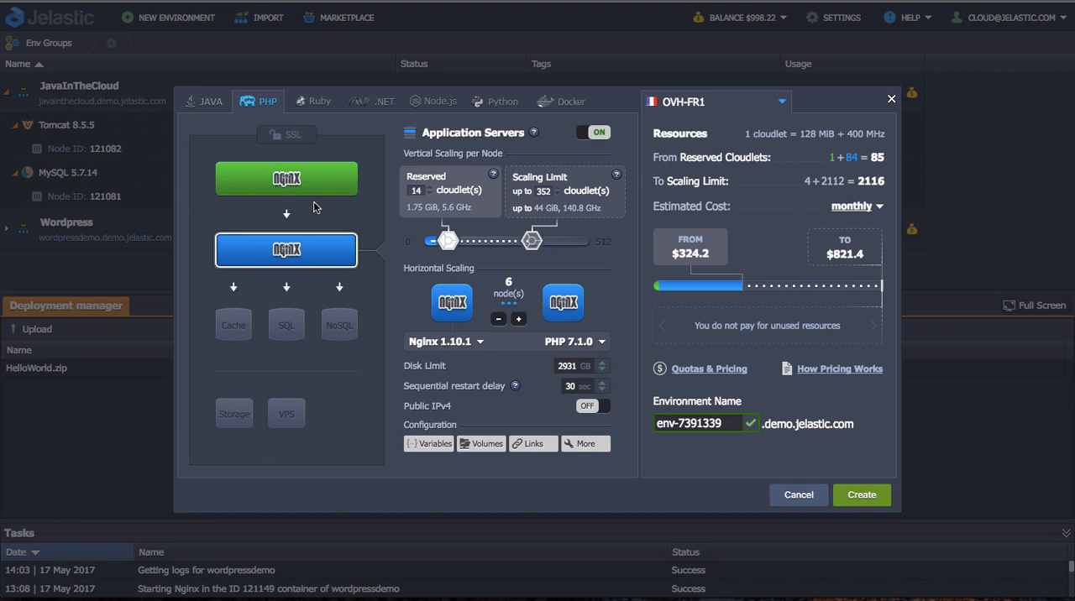
mouse_move(286, 178)
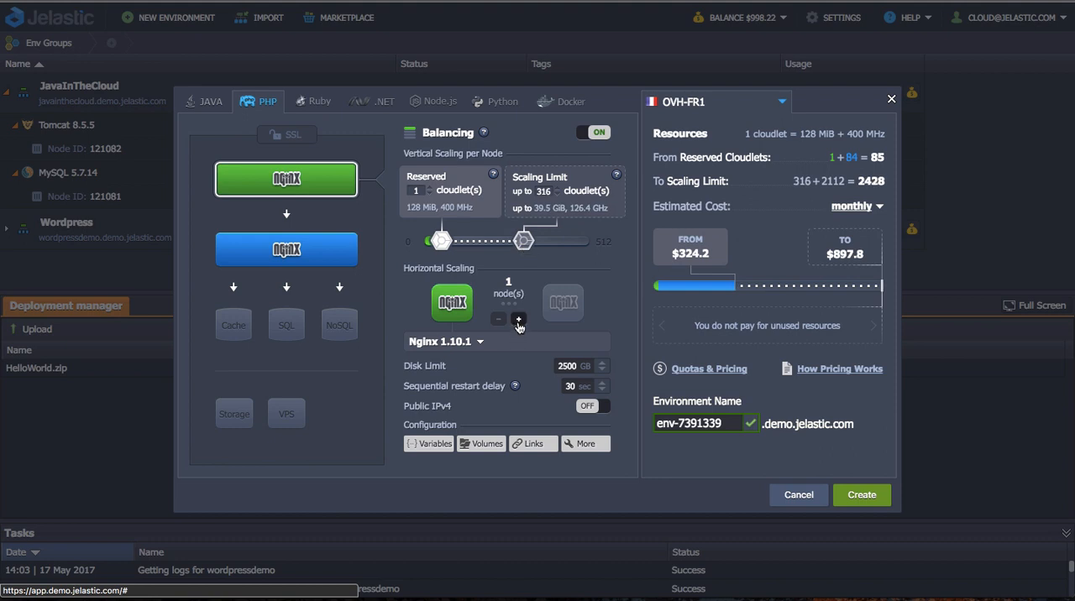
Add a second Nginx 1.10.1 load balancer node and view its version choices
click(517, 319)
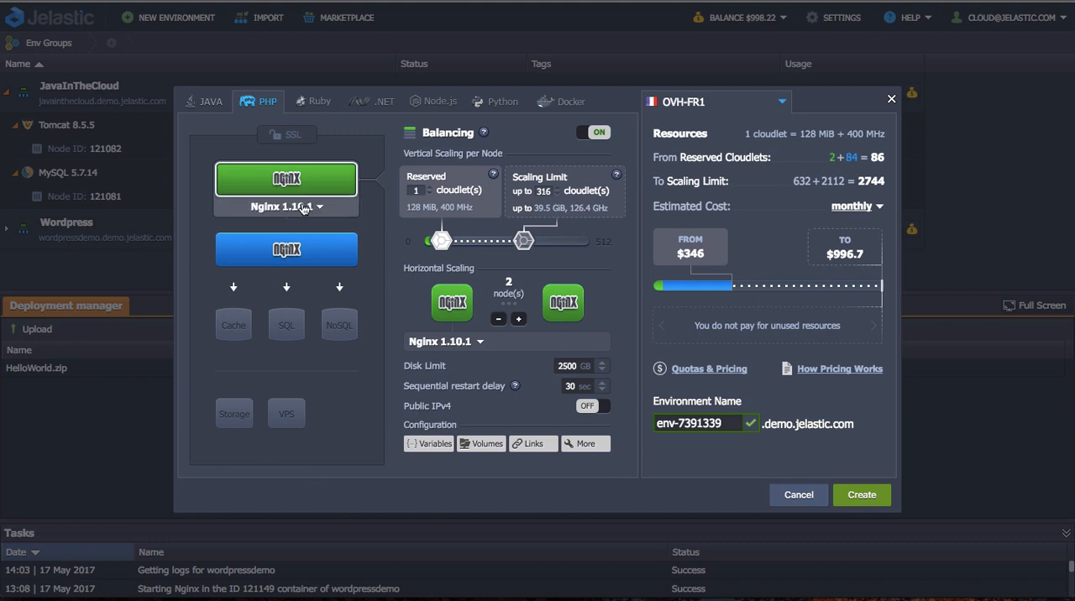
click(285, 206)
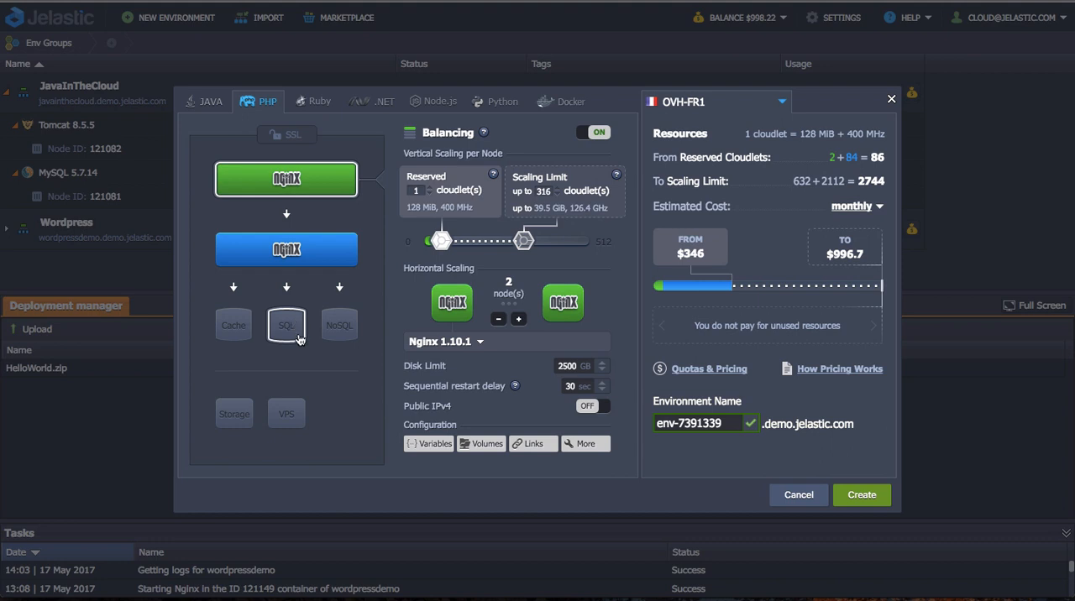
Add MySQL and three MongoDB nodes with a 512-cloudlet scaling limit
click(286, 326)
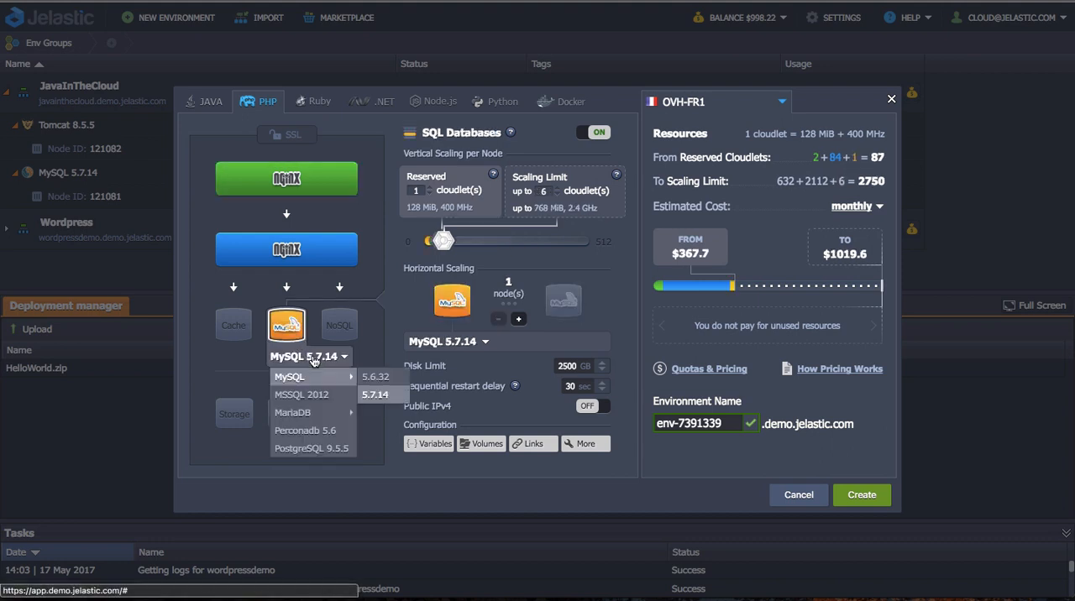
mouse_move(293, 413)
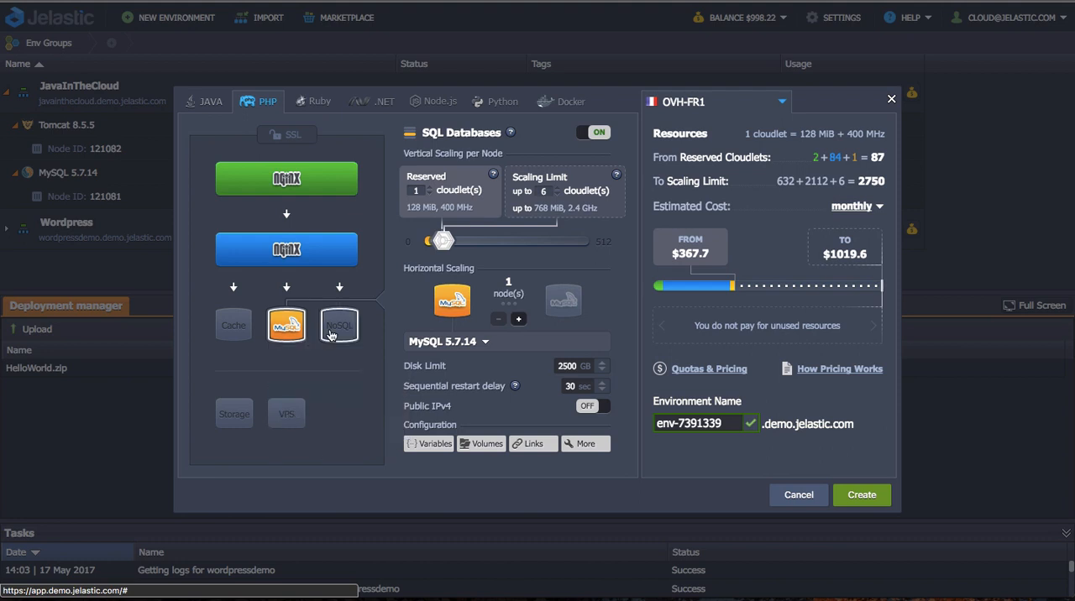
click(339, 326)
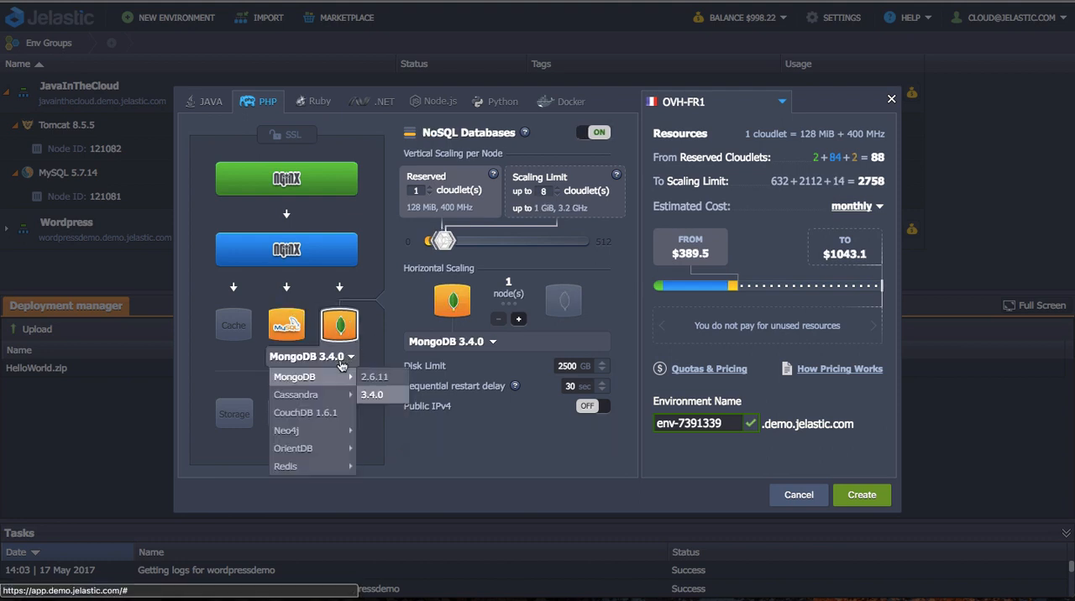
mouse_move(333, 390)
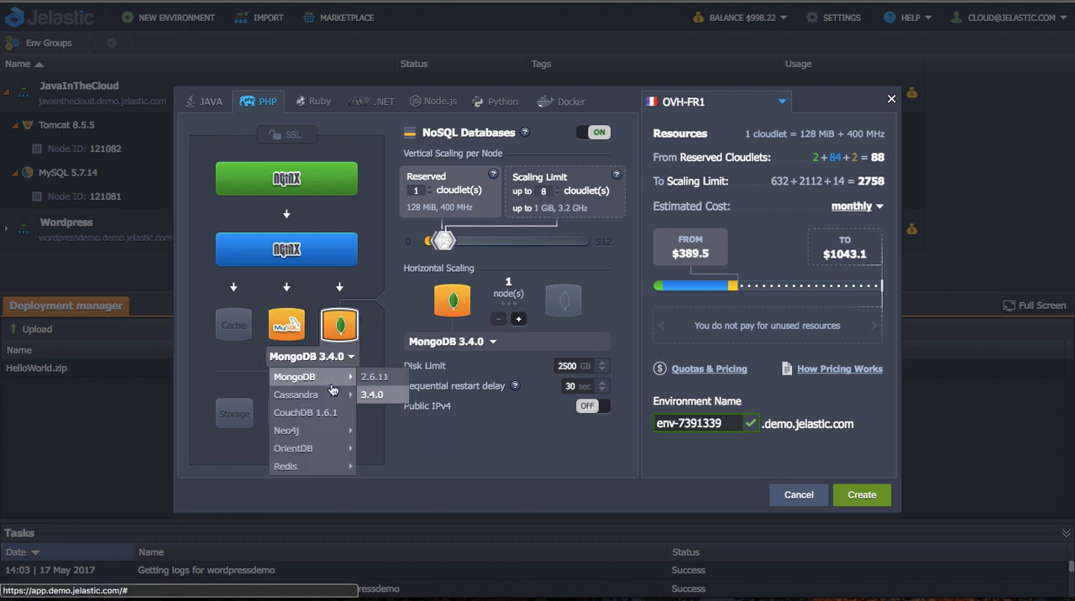
drag(444, 242, 571, 242)
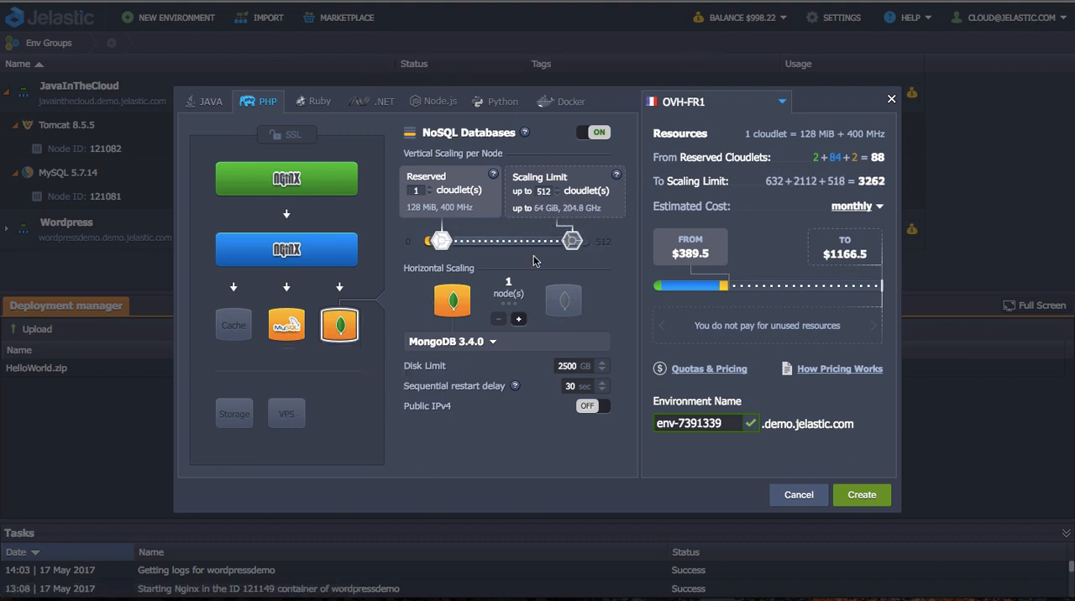
click(519, 319)
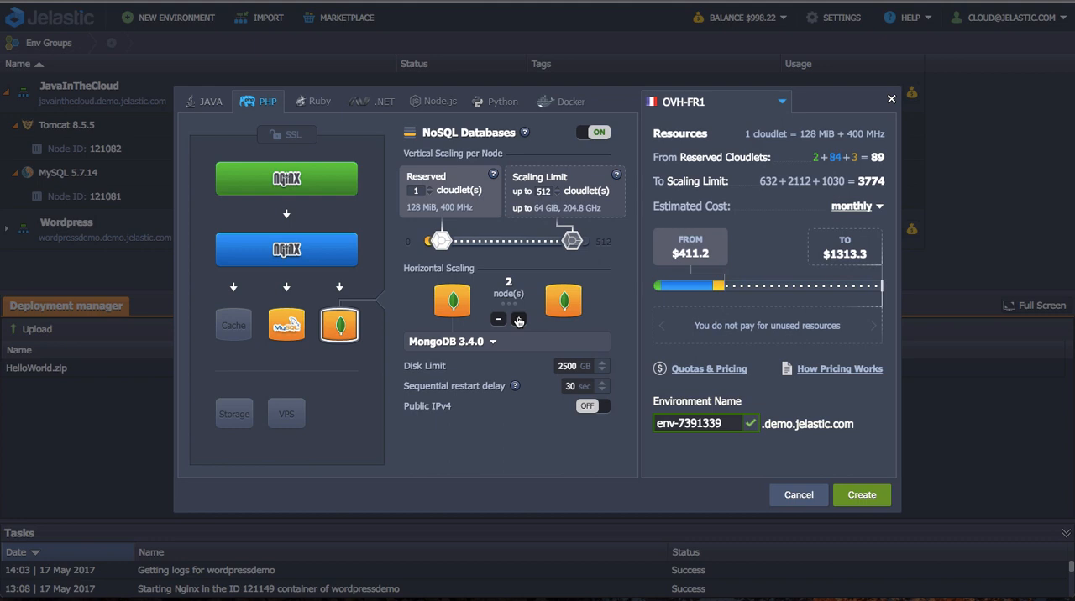
click(518, 319)
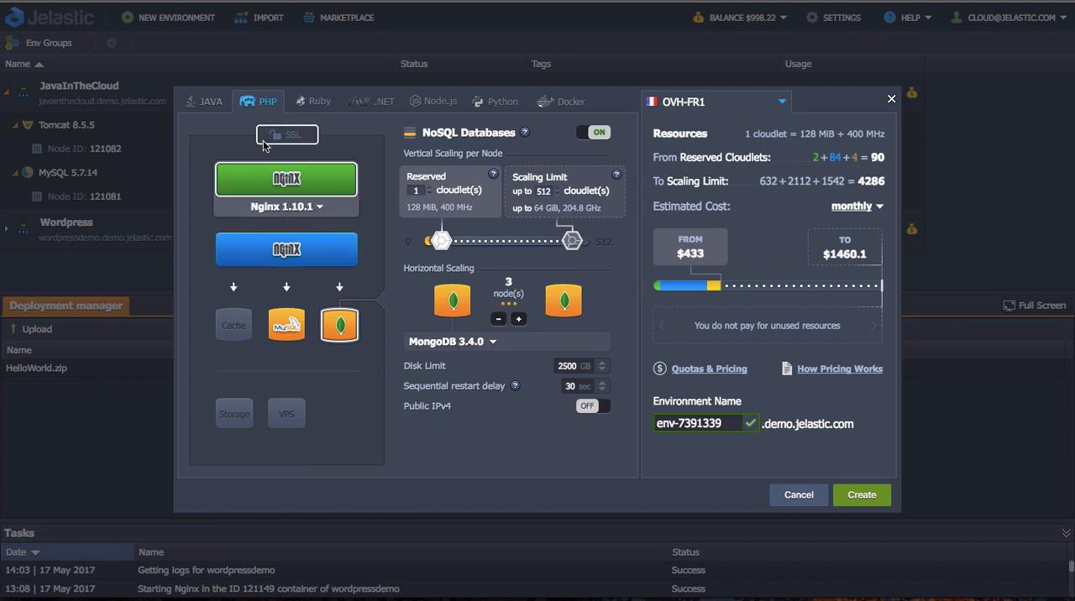
Check the SSL settings, then add an Elastic VPS node running Windows 2012
click(285, 134)
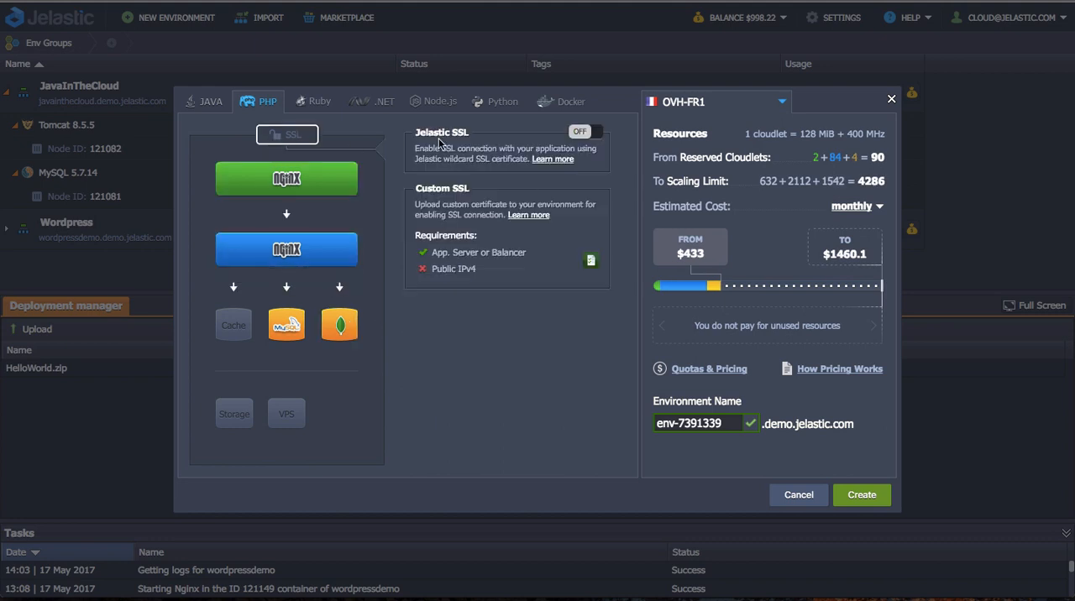
mouse_move(591, 138)
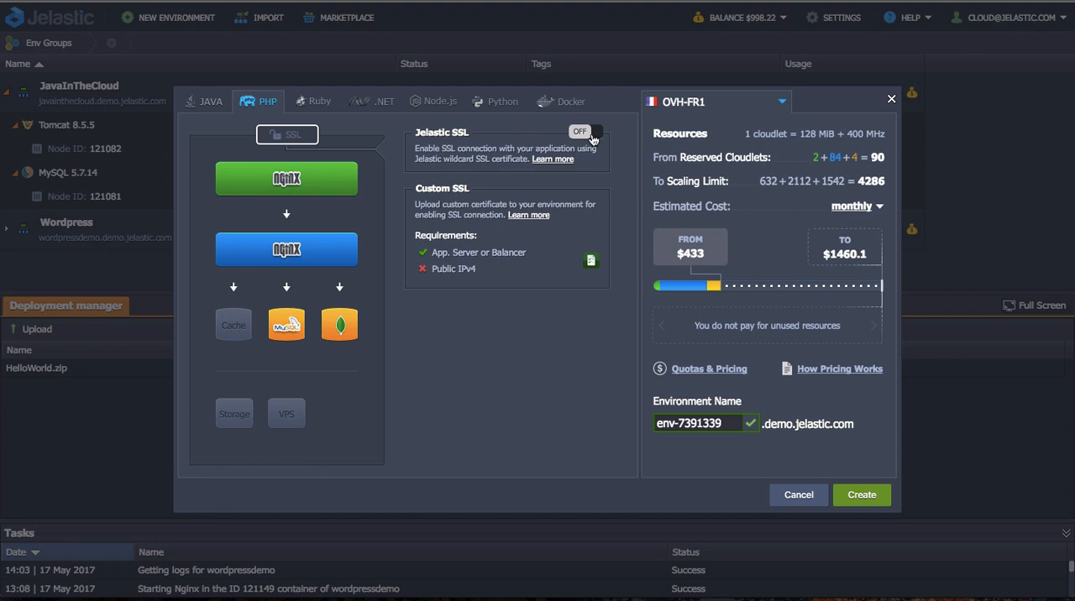
mouse_move(598, 221)
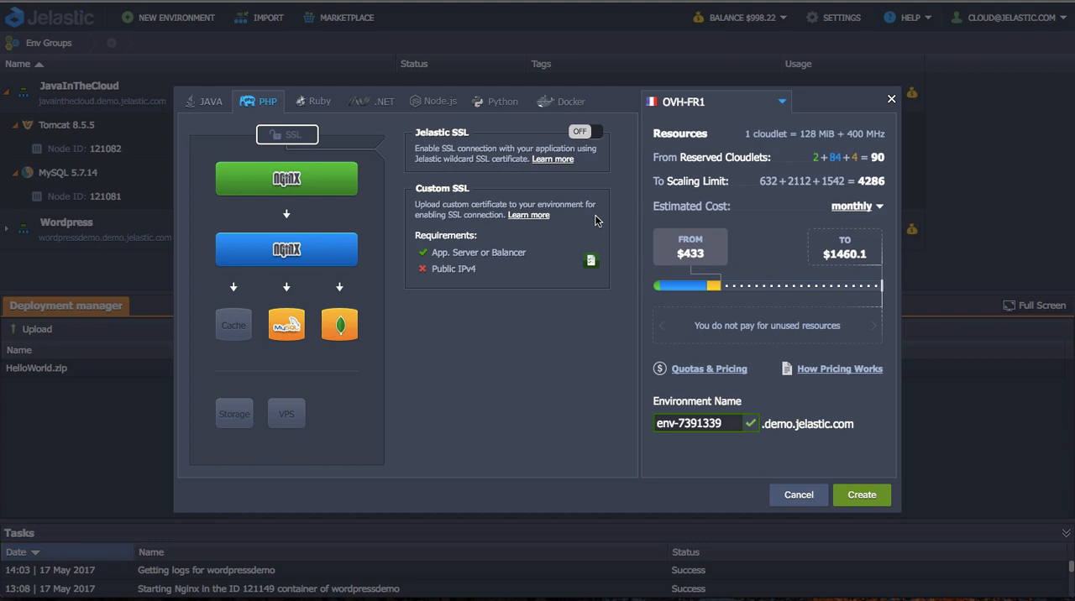
mouse_move(319, 457)
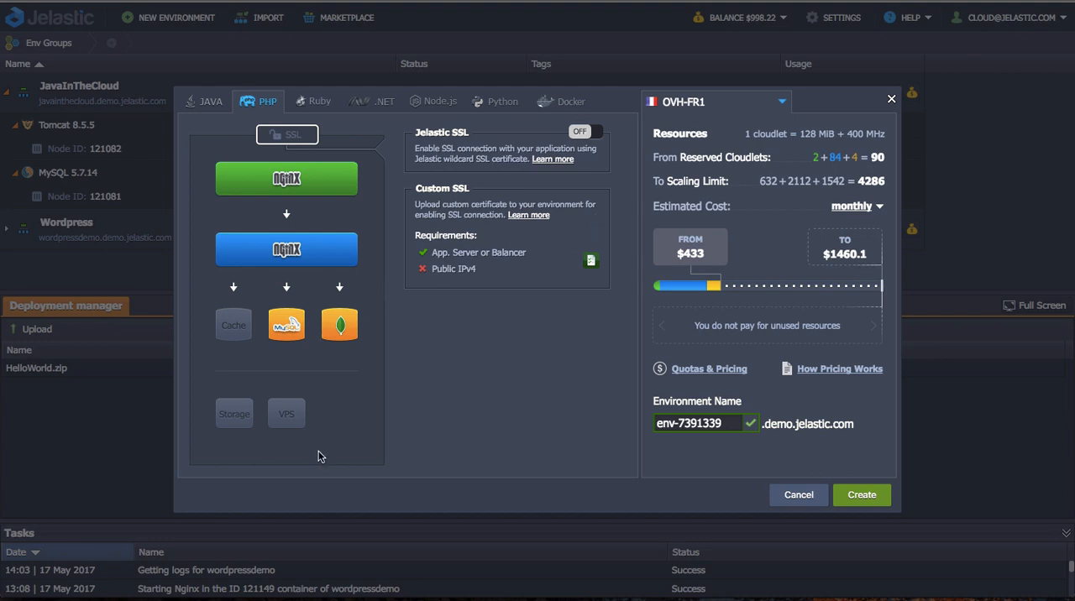
mouse_move(285, 413)
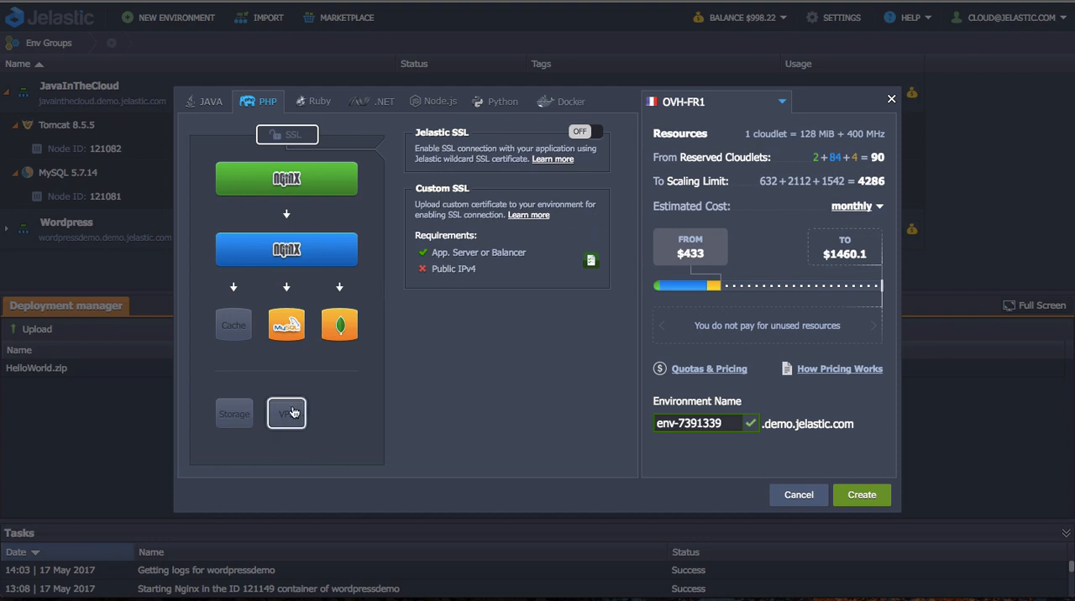
click(285, 413)
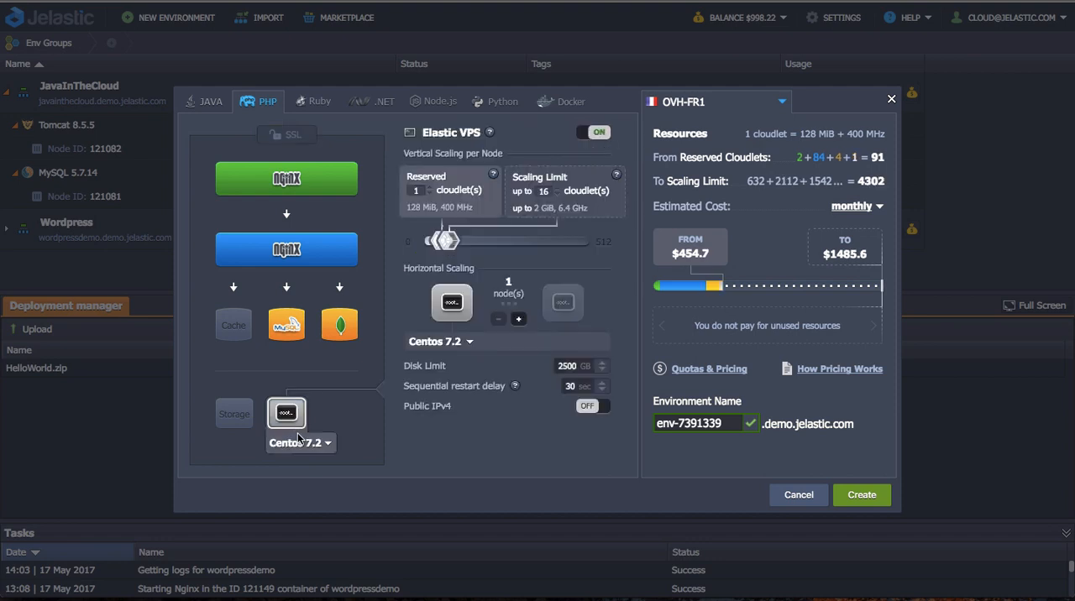
mouse_move(306, 447)
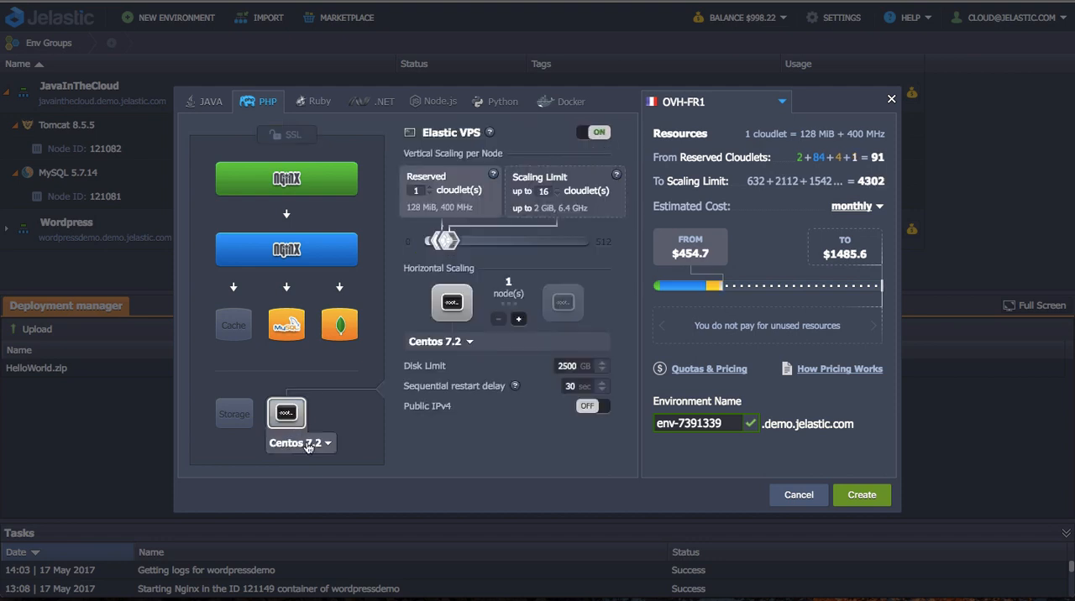
click(299, 444)
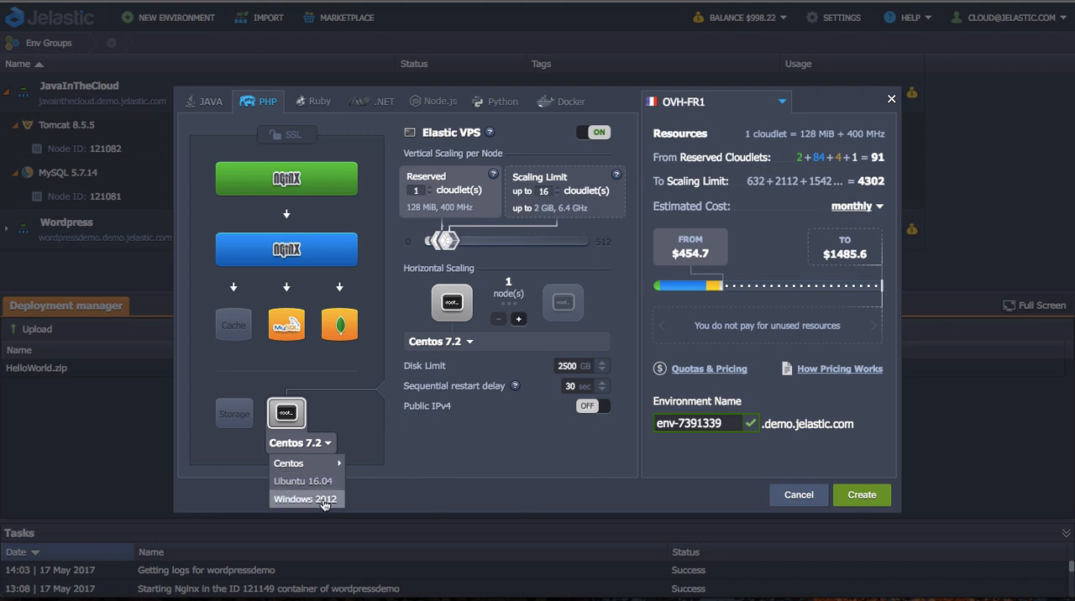
click(306, 499)
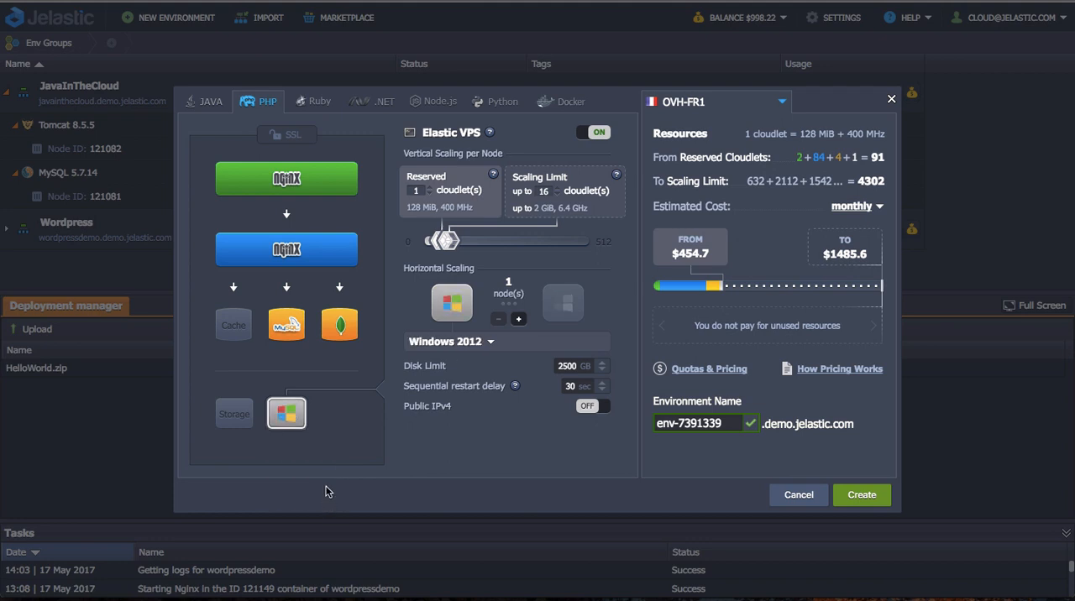
mouse_move(445, 460)
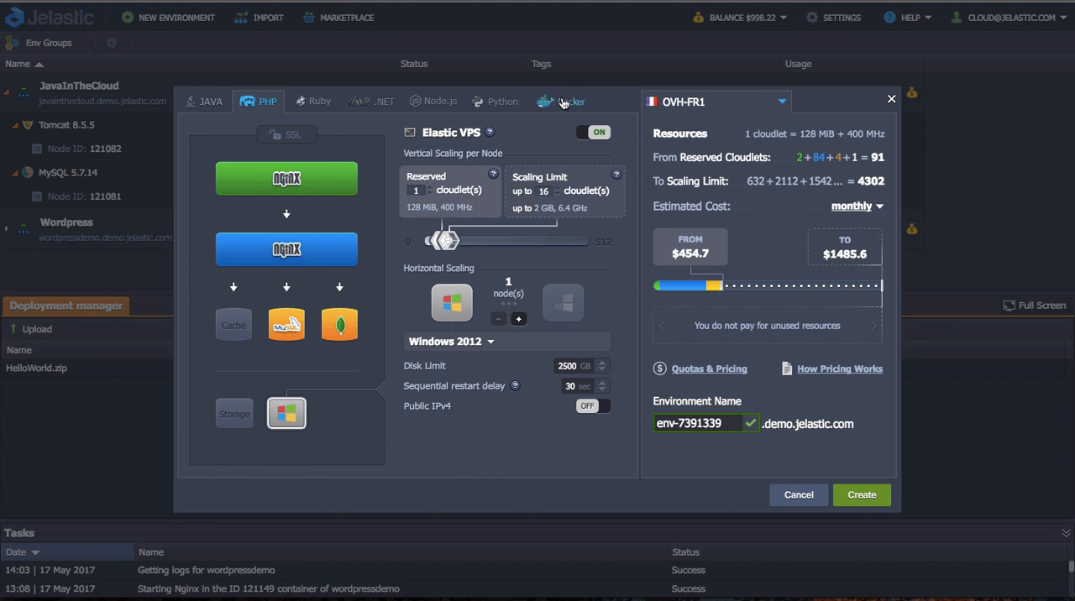
Look at the Docker container option, then select the Apache application servers layer
click(561, 101)
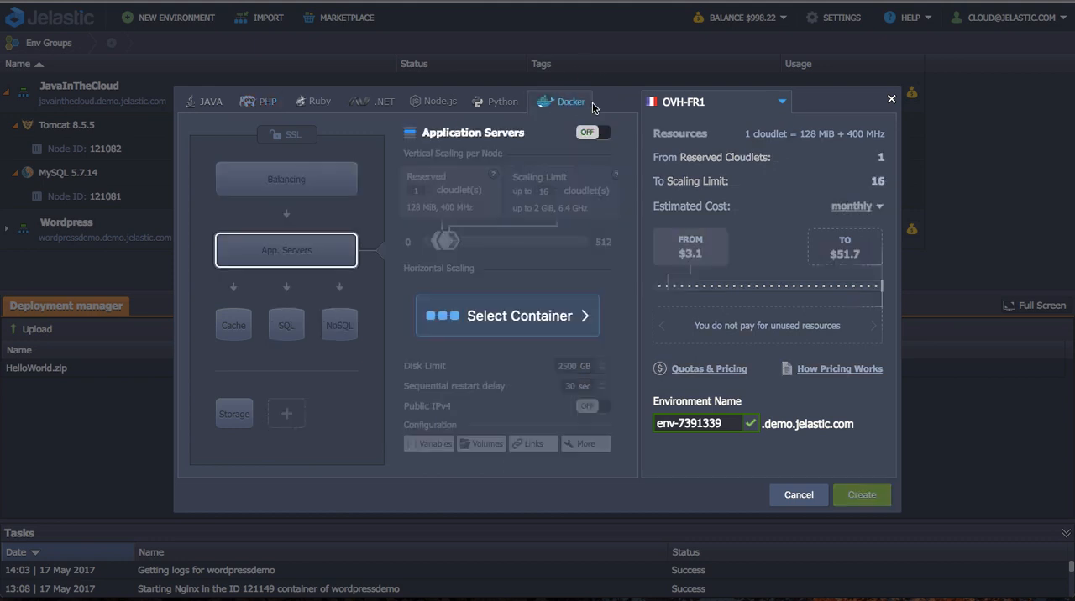
mouse_move(471, 328)
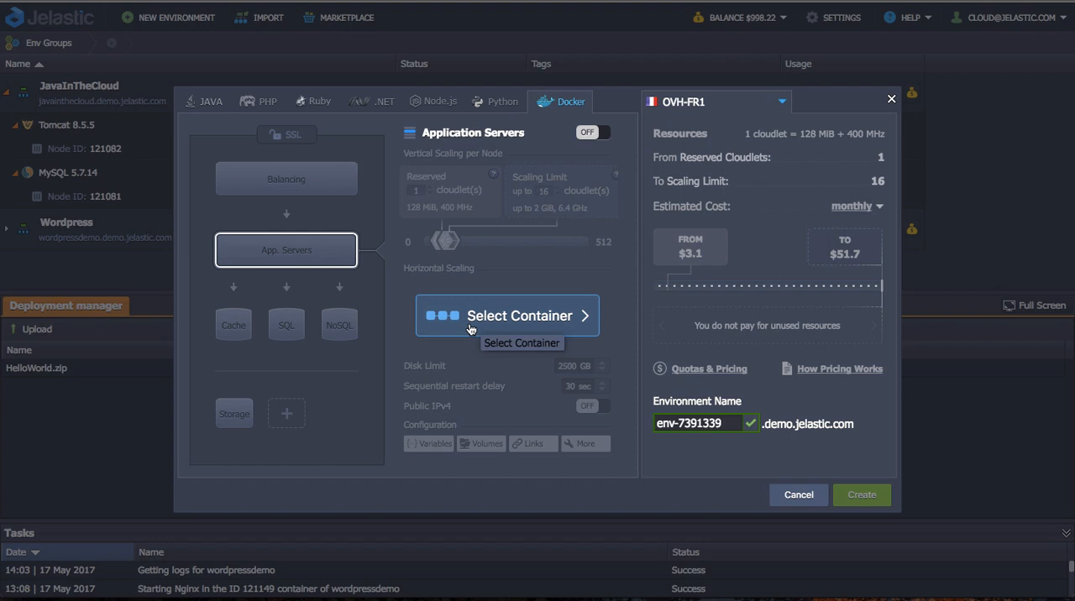
mouse_move(470, 329)
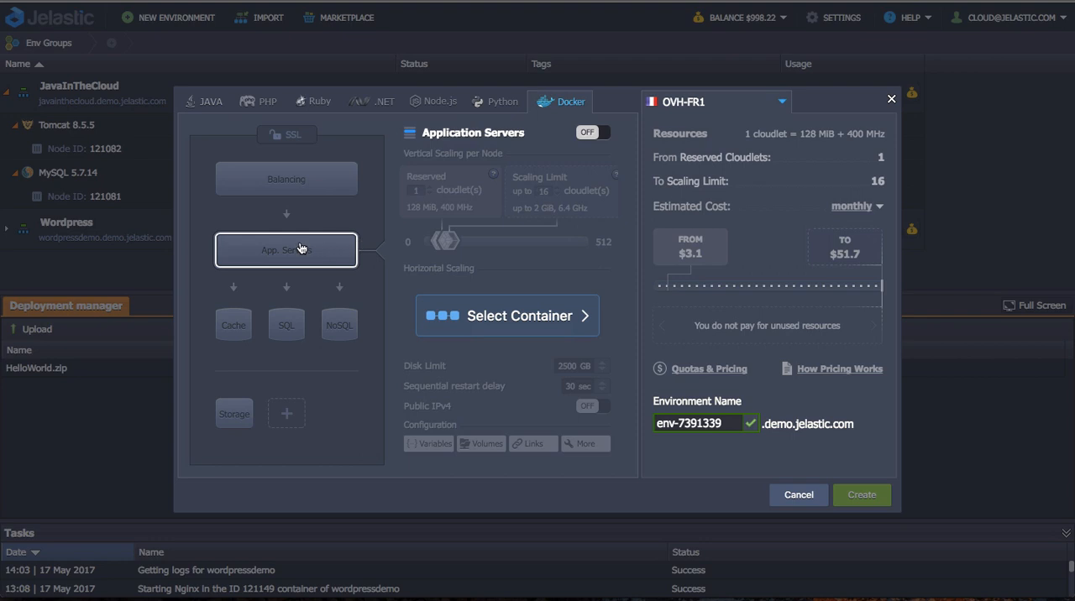
click(267, 100)
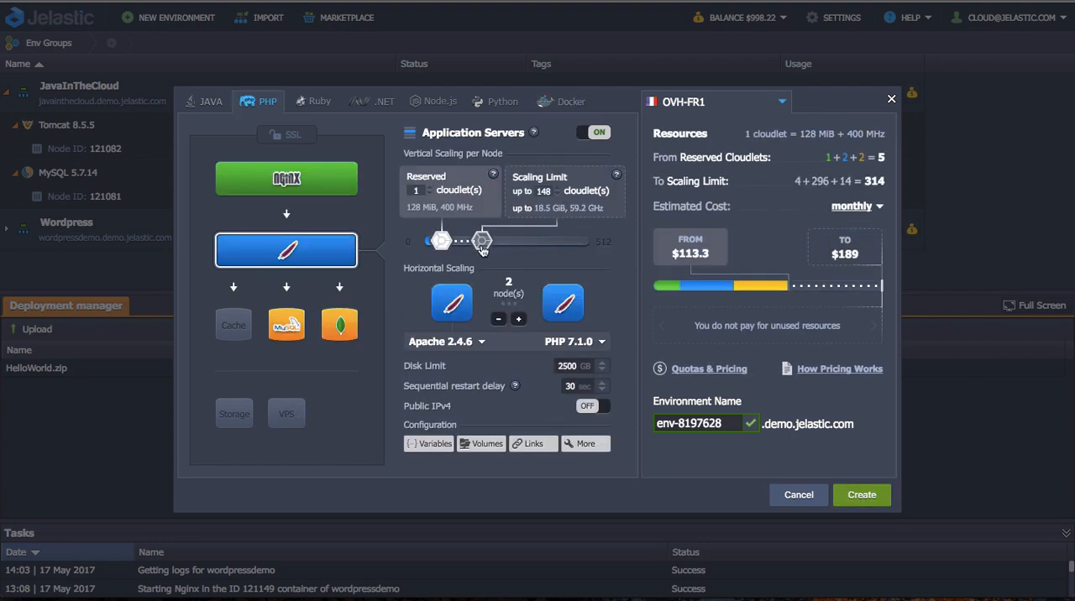
Raise the scaling limit to 272 cloudlets, show hourly costs, and close the wizard
drag(481, 242, 501, 247)
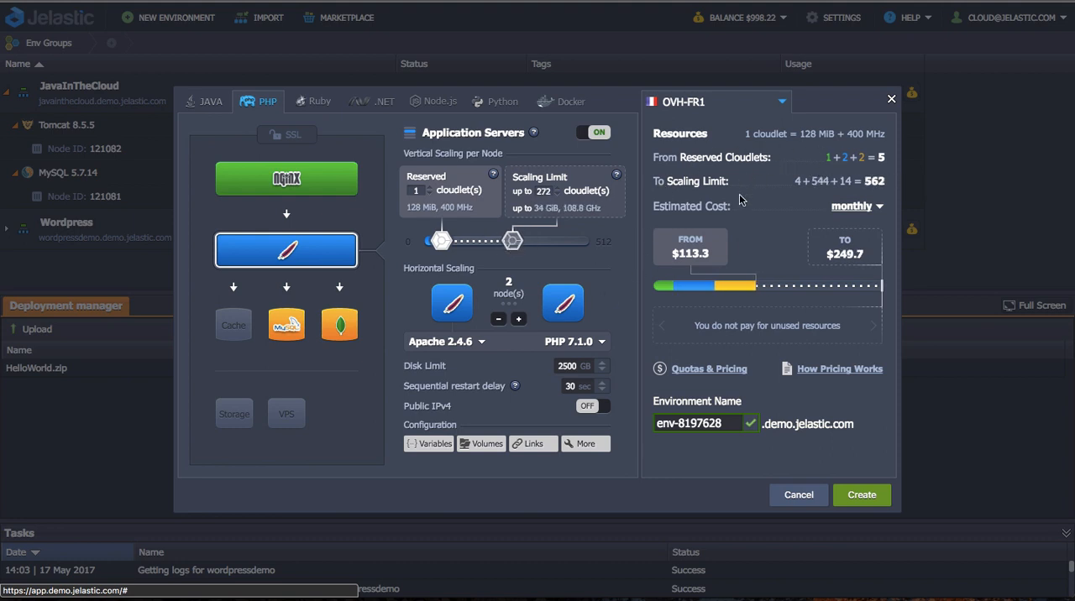
click(689, 247)
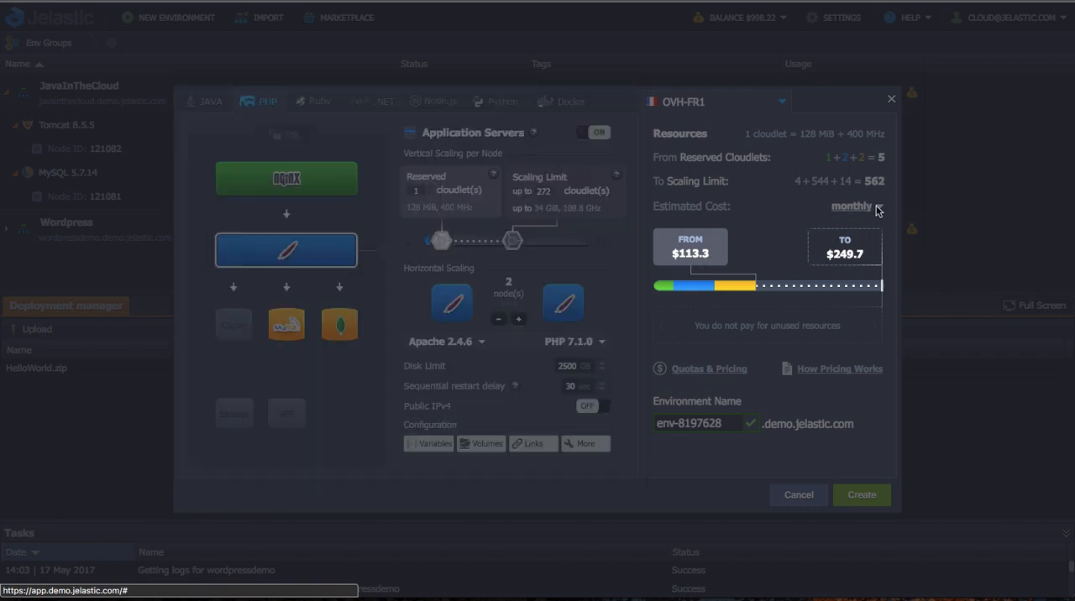
click(851, 205)
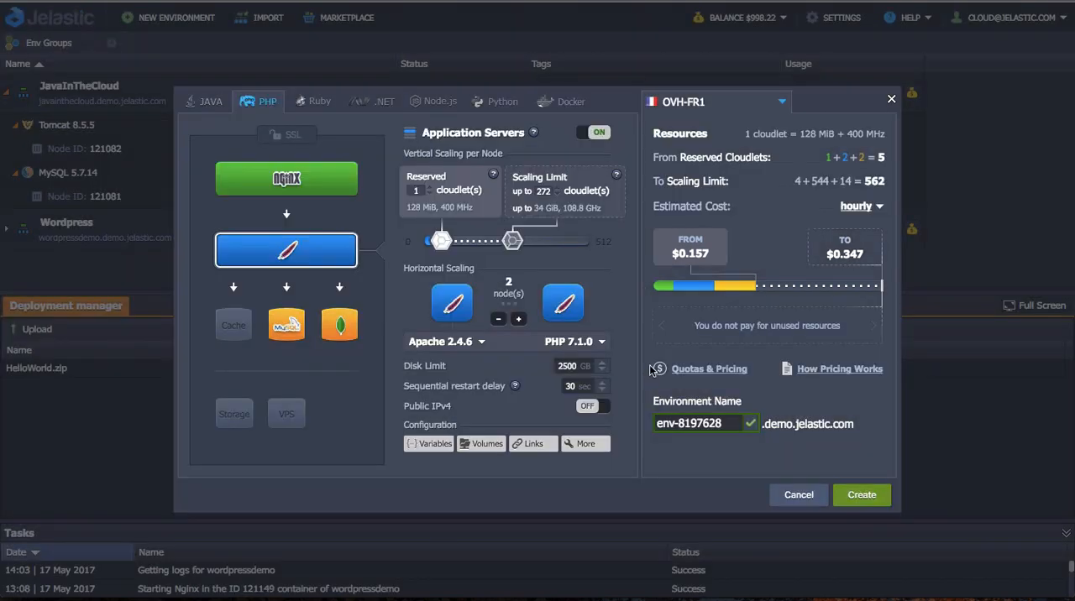
mouse_move(618, 334)
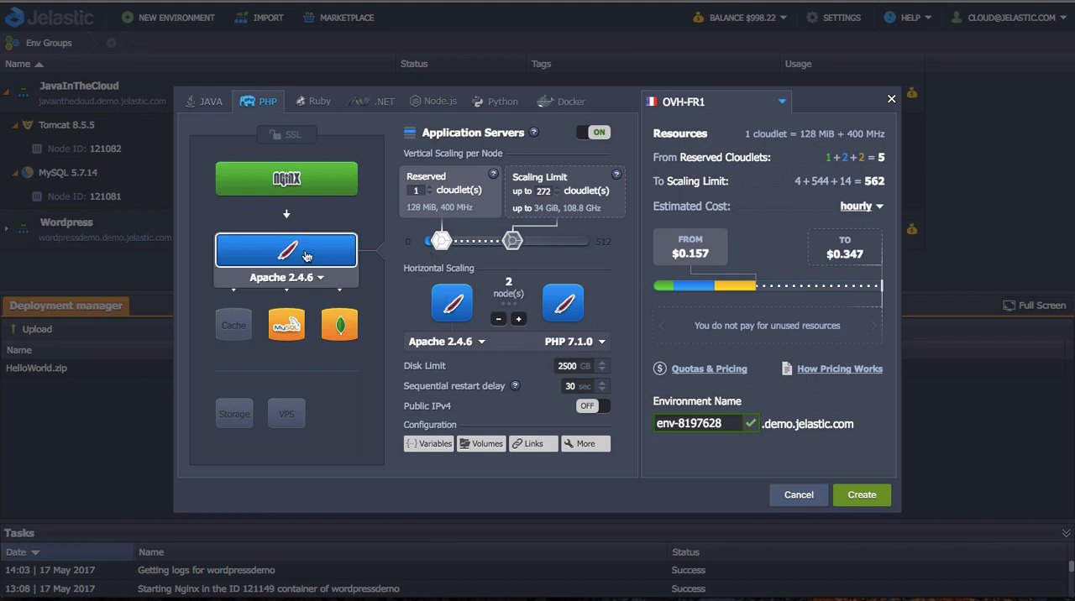
click(286, 324)
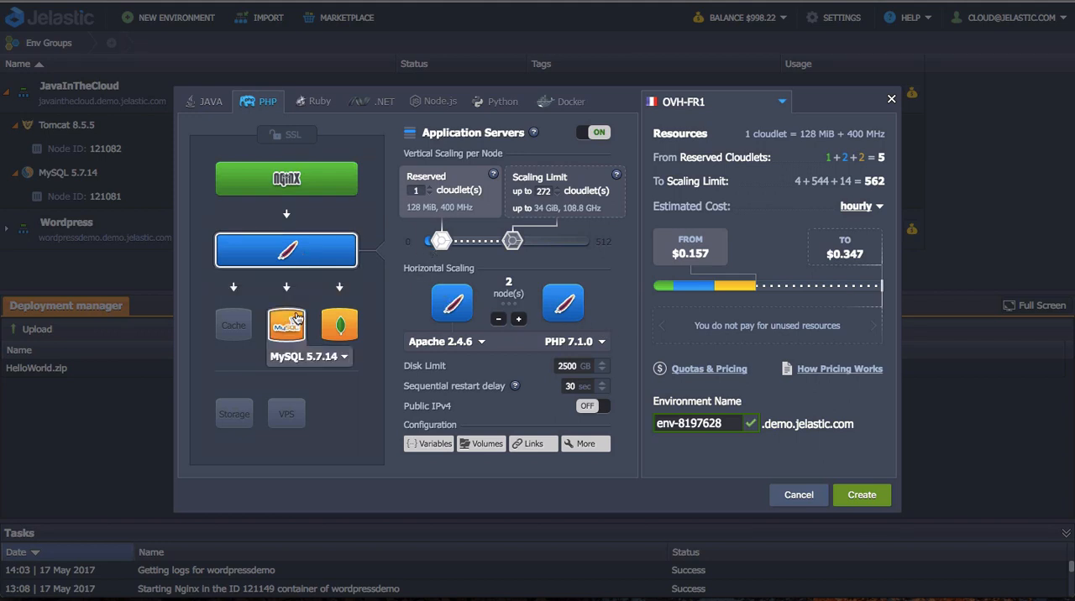
click(798, 493)
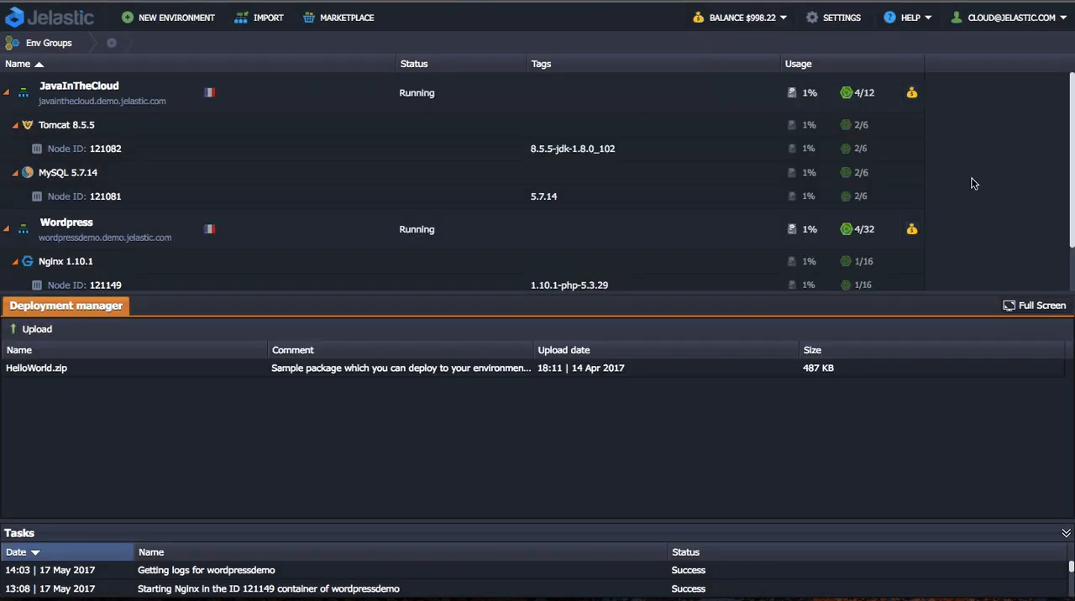
mouse_move(977, 188)
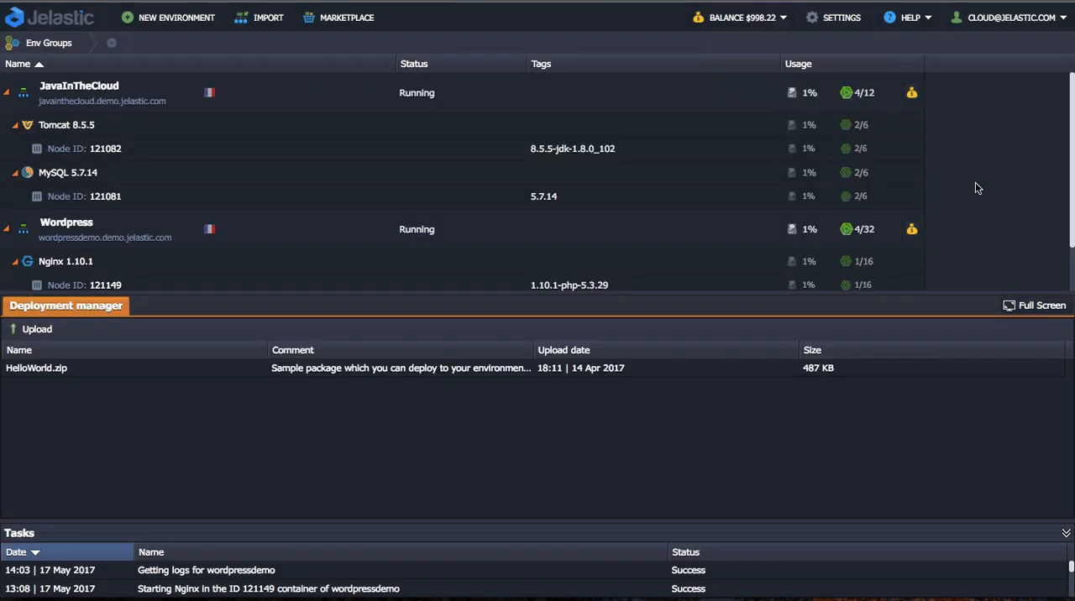
mouse_move(860, 174)
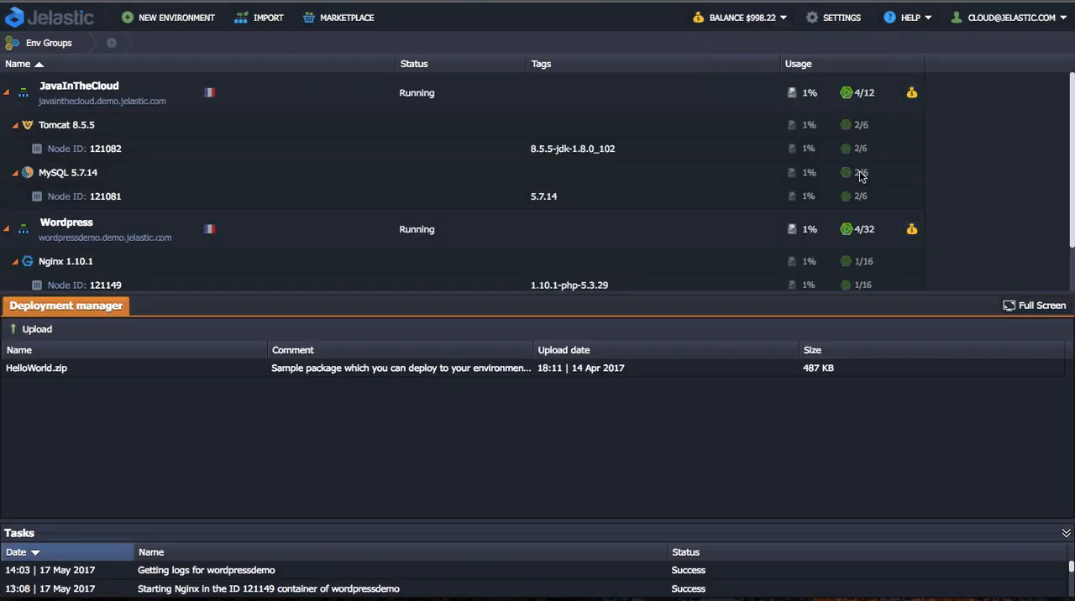
mouse_move(292, 124)
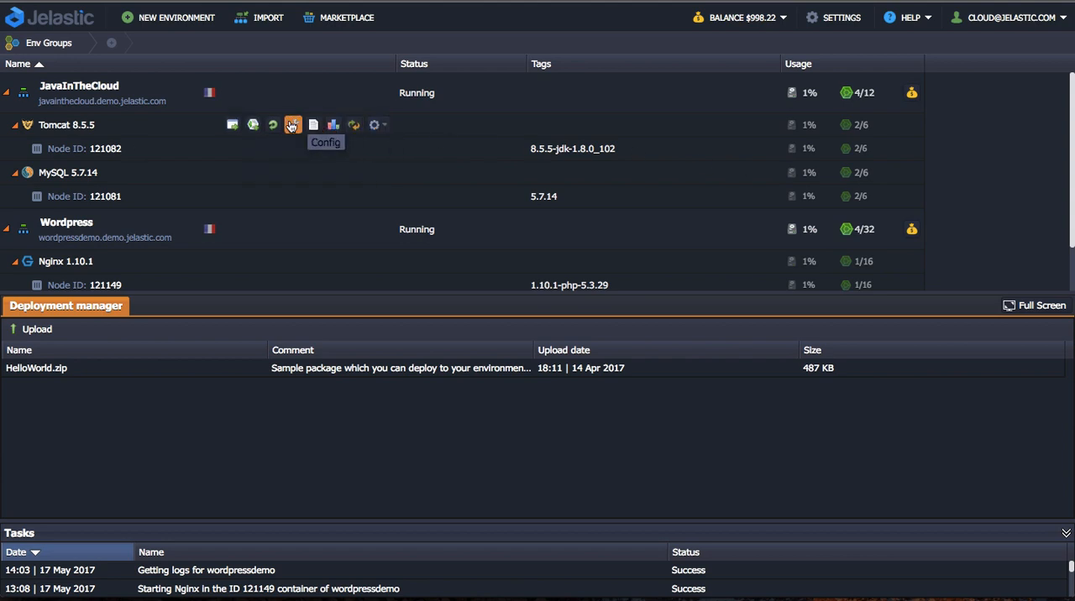
Browse the Tomcat node's config file manager and start adding a mount point
click(292, 124)
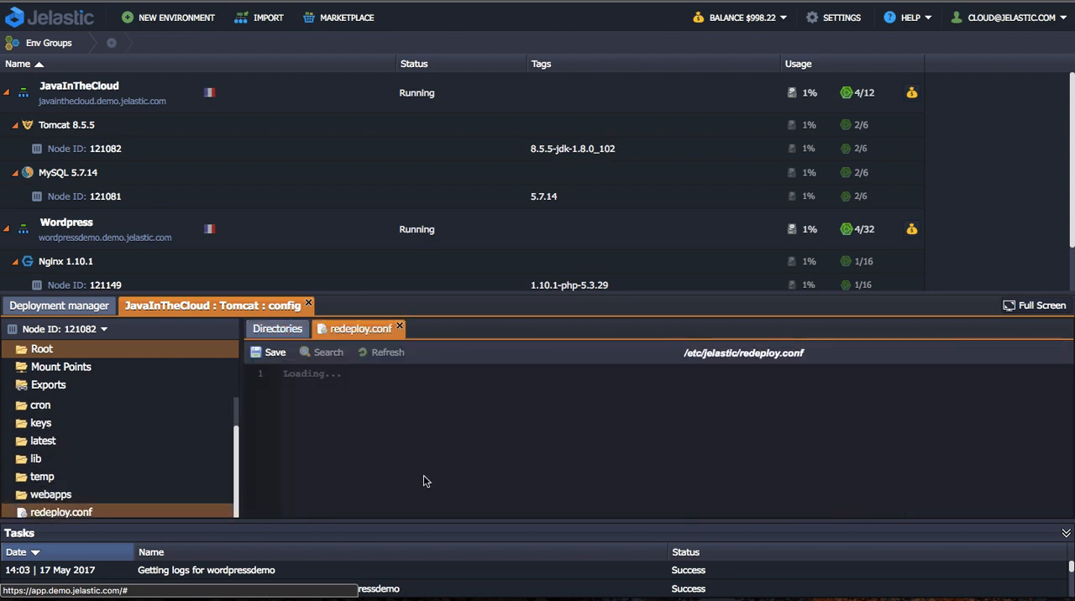
click(275, 329)
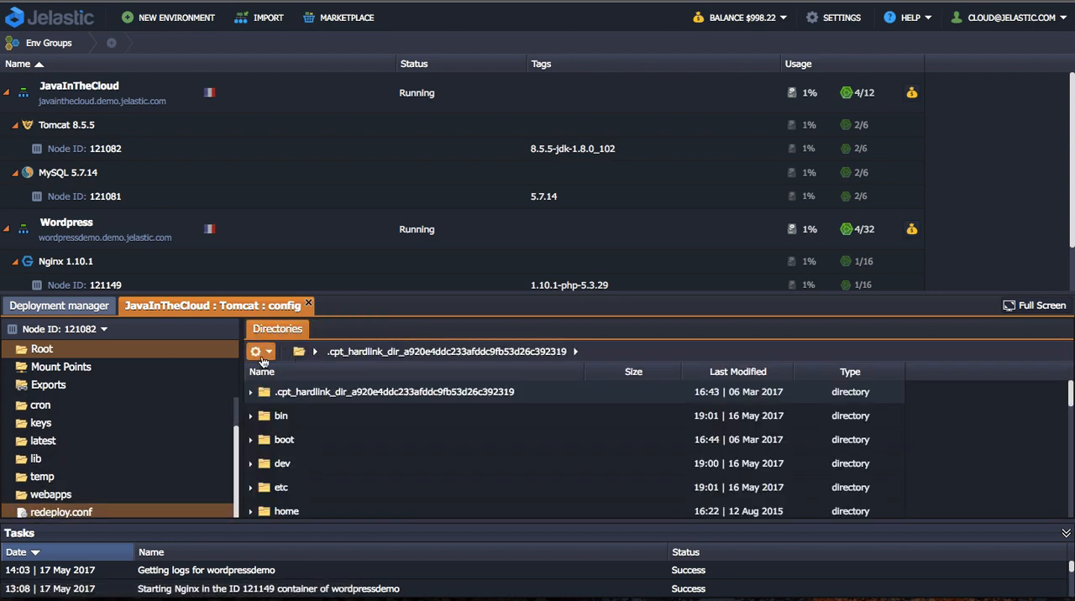
click(256, 351)
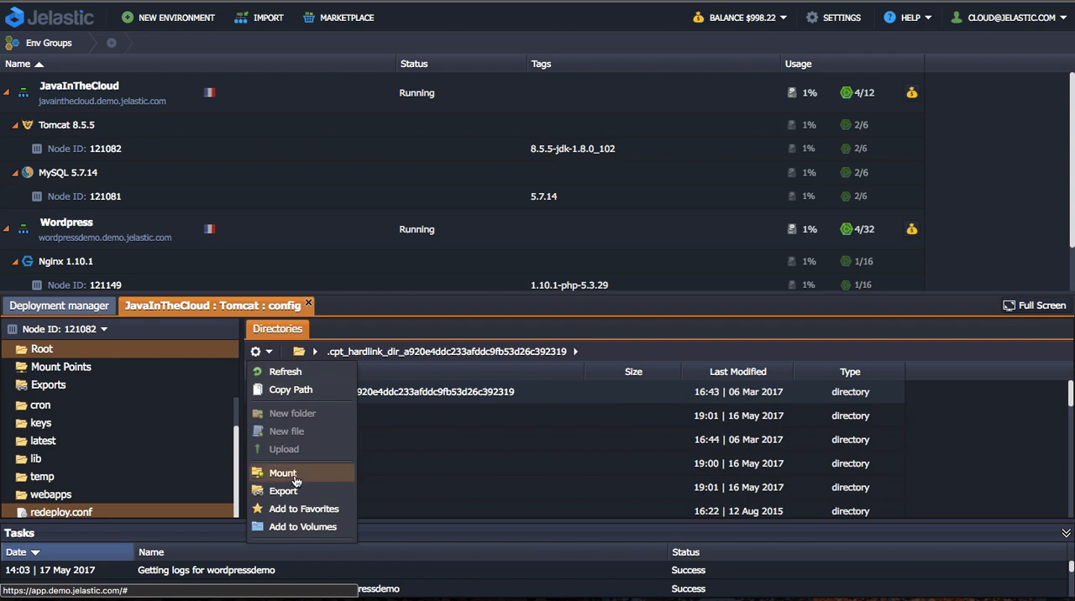
click(282, 473)
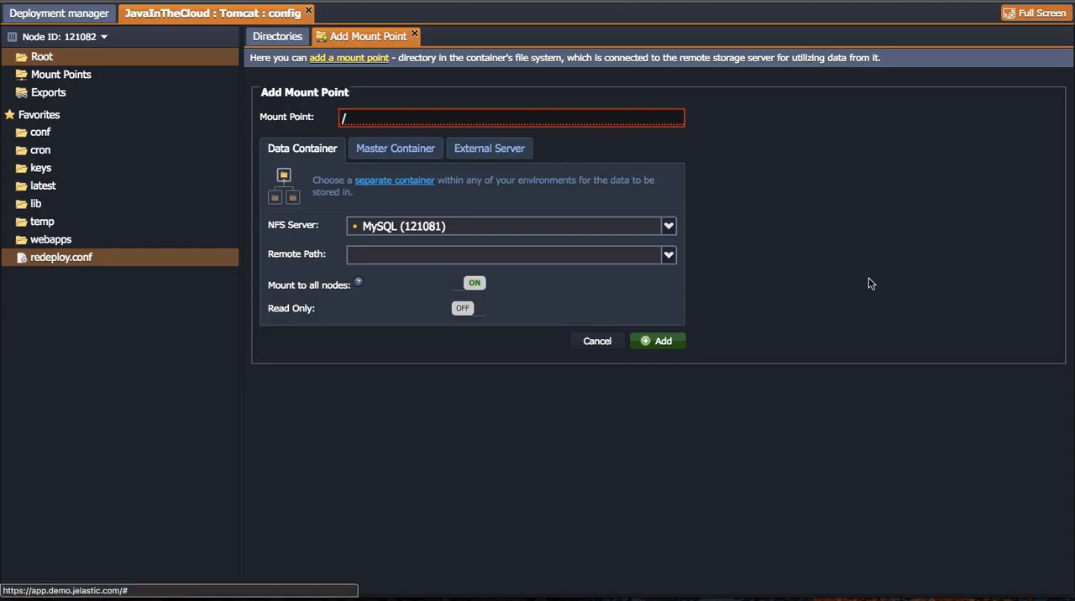
mouse_move(1038, 31)
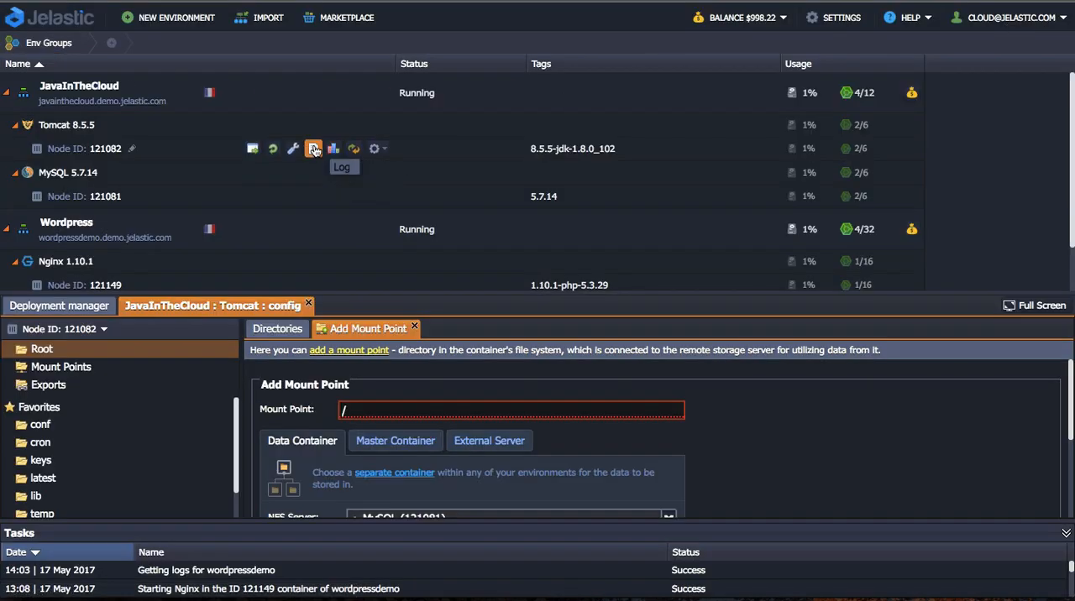
Open the Tomcat node's logs and display the catalina.out output
click(312, 147)
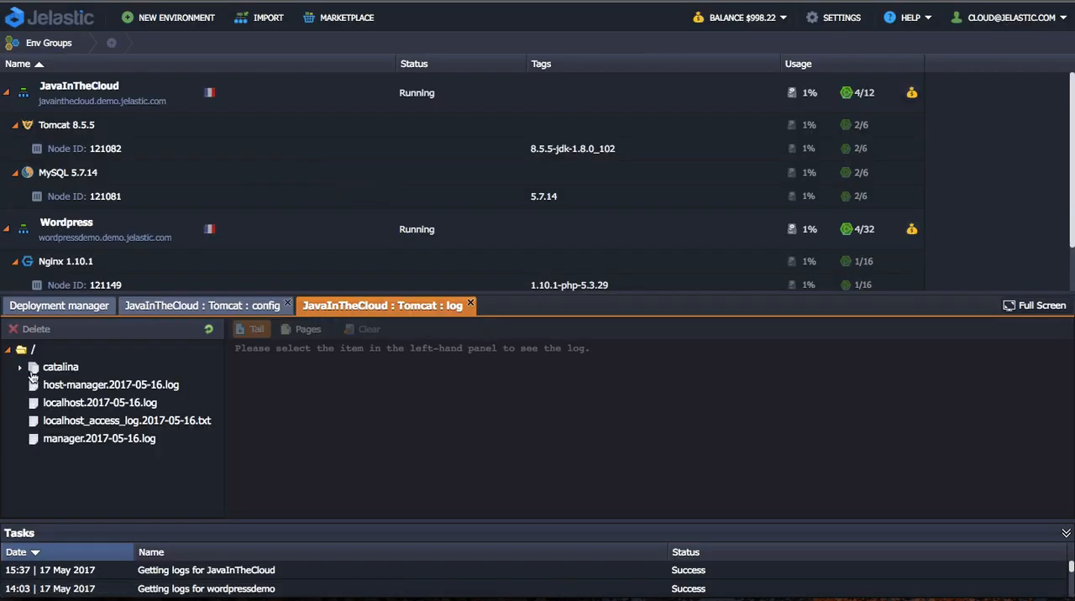
click(61, 366)
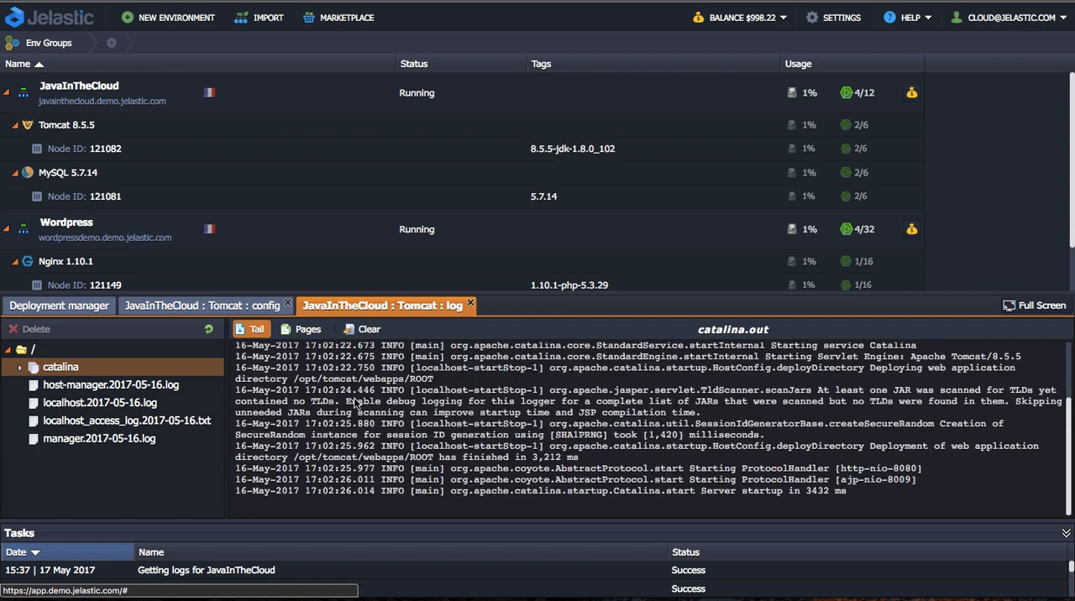
click(333, 148)
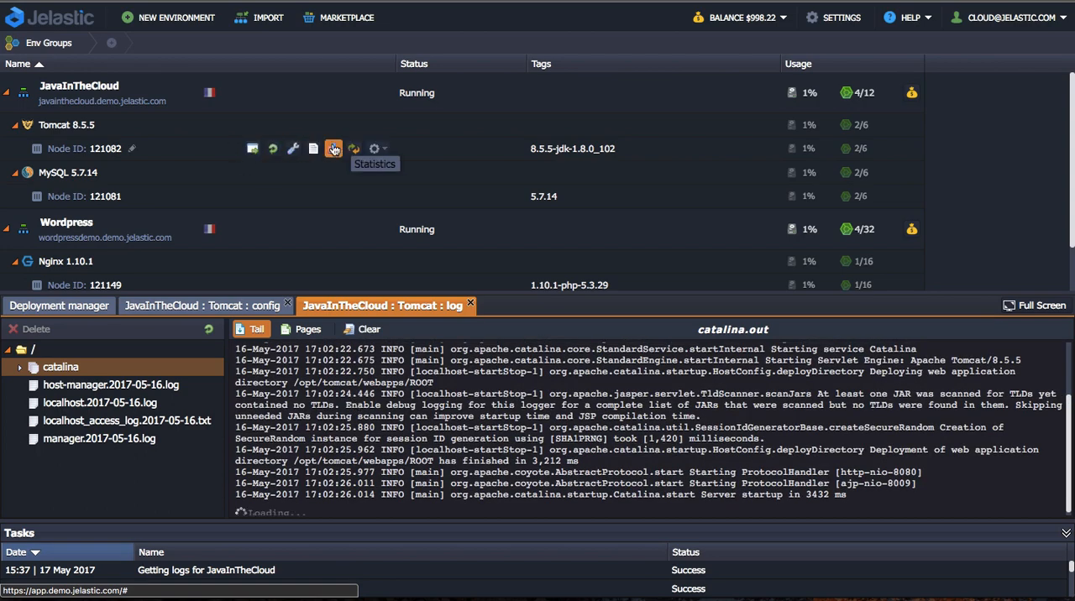
Show the Tomcat node's statistics for one week at a one-hour interval
click(333, 148)
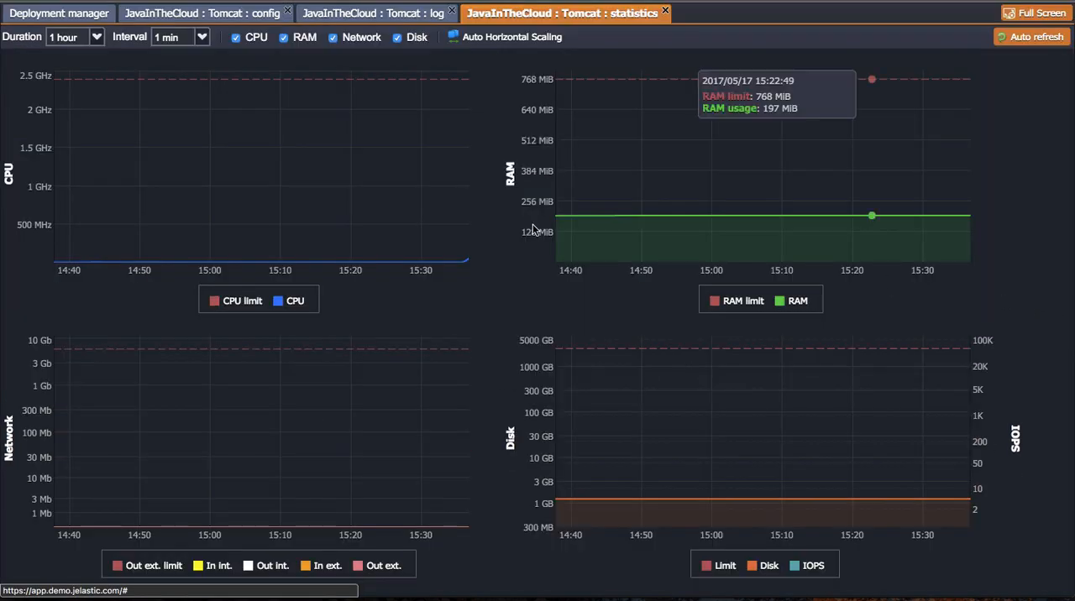
click(66, 37)
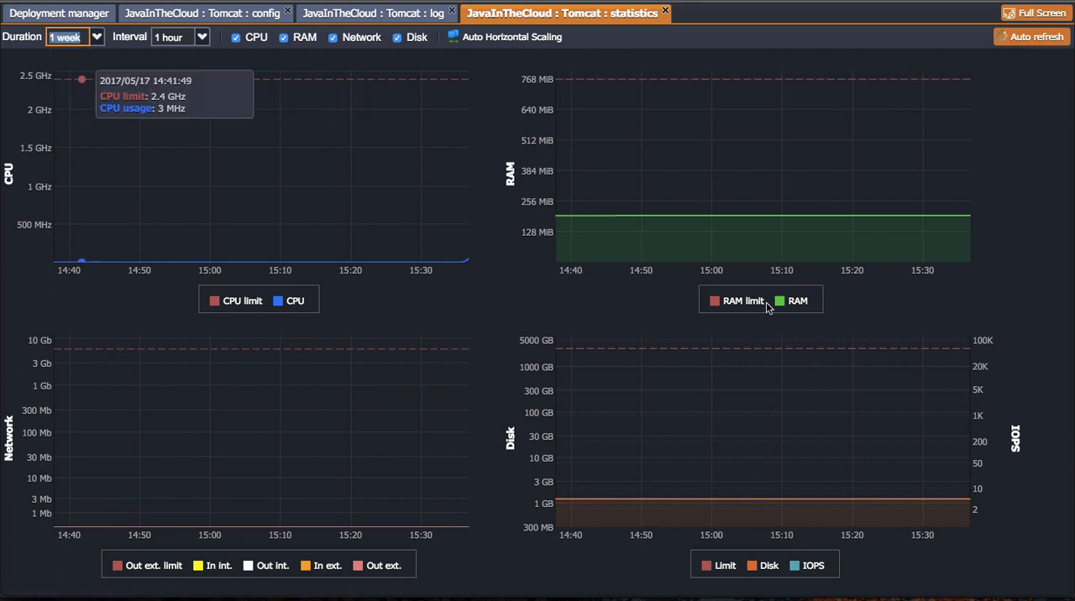
click(1031, 37)
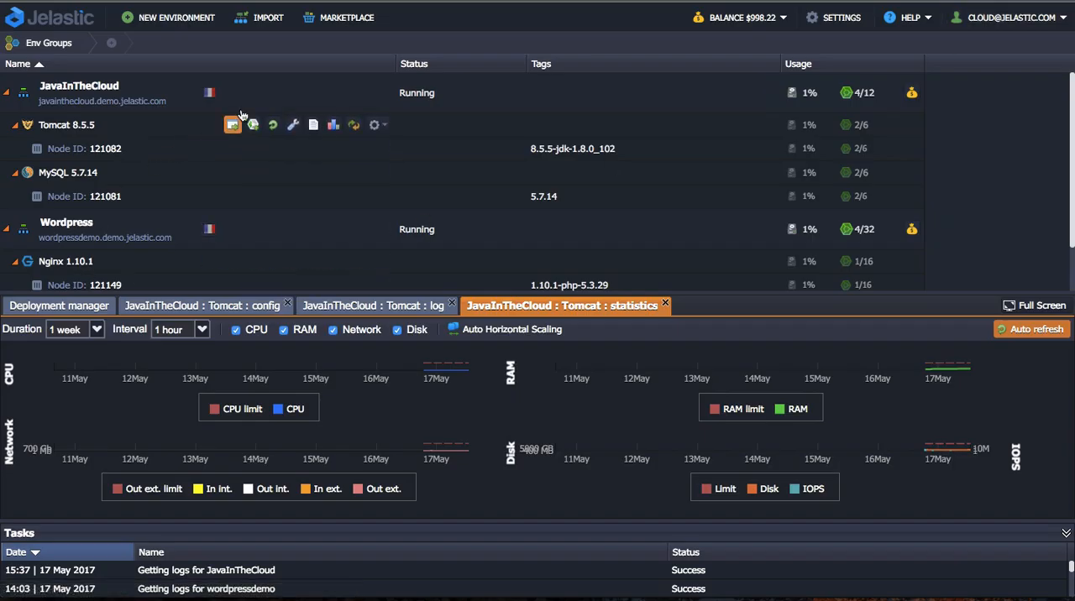
Review JavaInTheCloud's load alerts, leaving the auto_alert_cpu alert unchanged
click(373, 124)
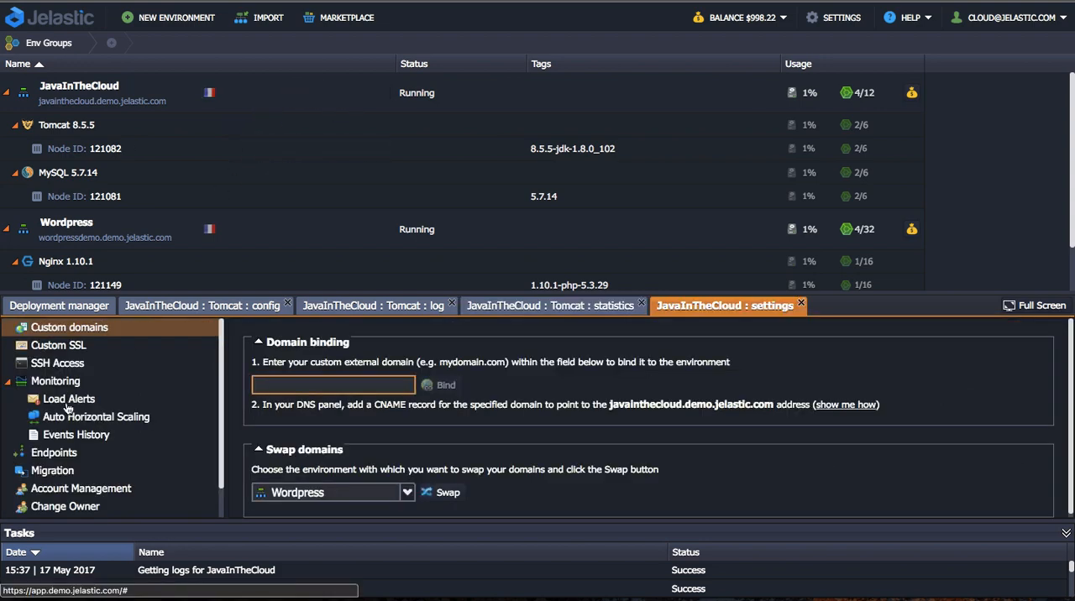
click(69, 399)
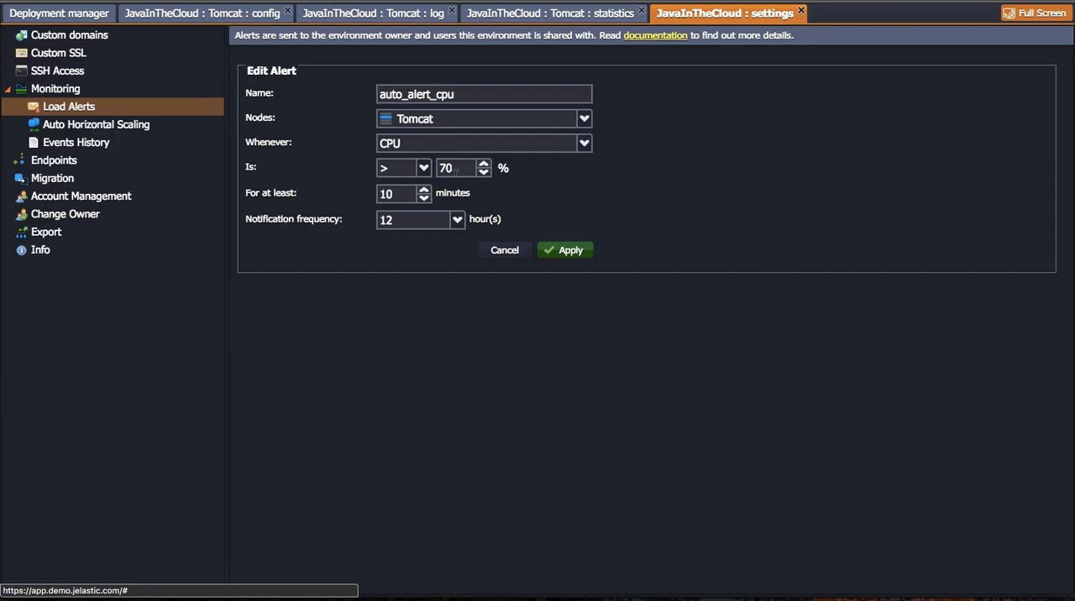
mouse_move(504, 250)
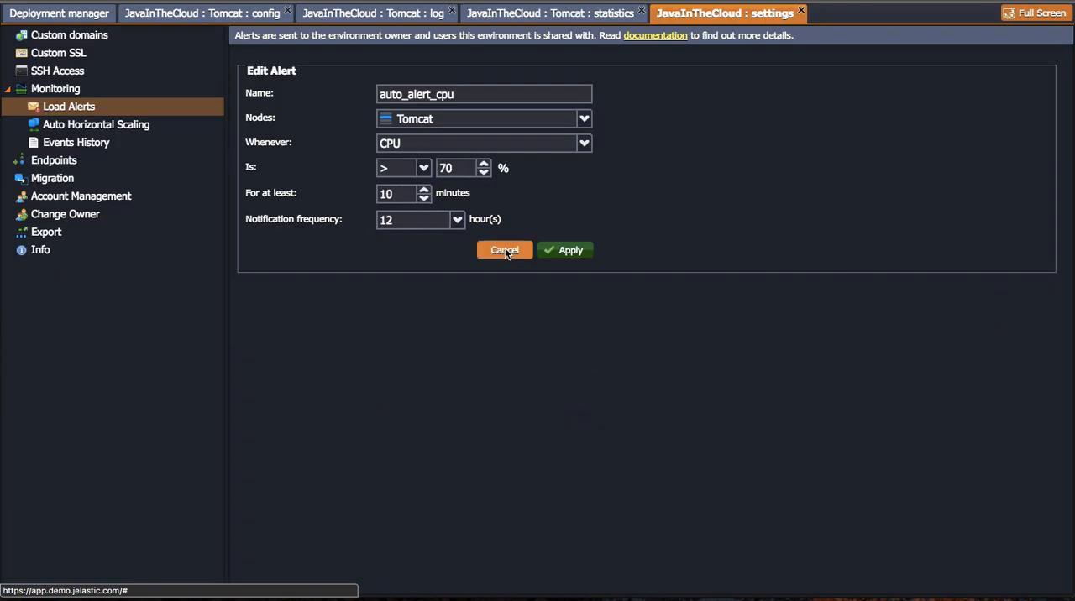
click(96, 124)
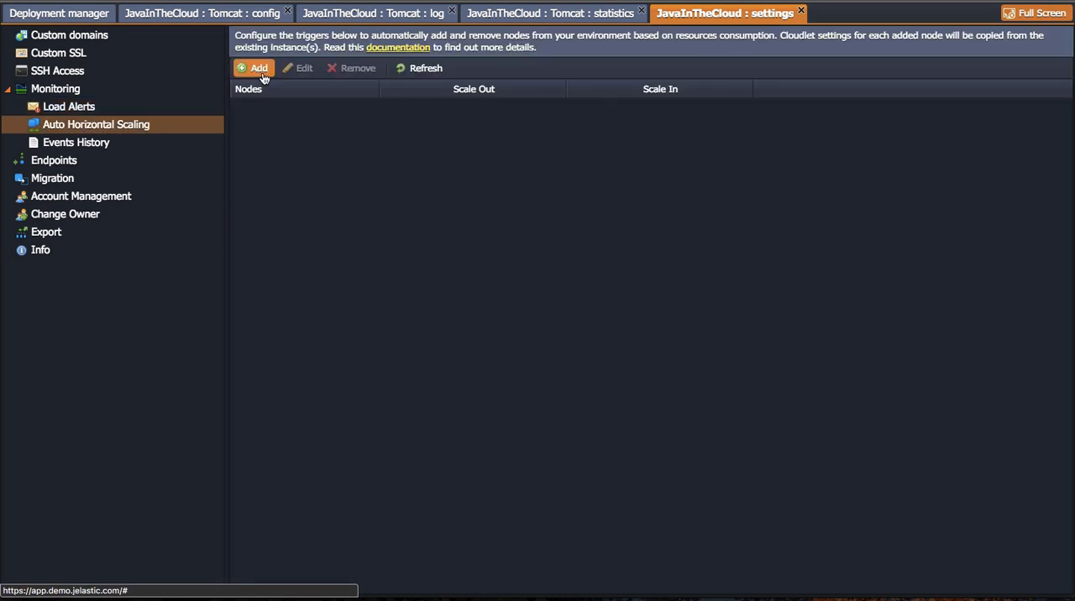
Start a scaling trigger with Add Nodes and Remove Nodes ticked, then move to SSH Access
click(254, 67)
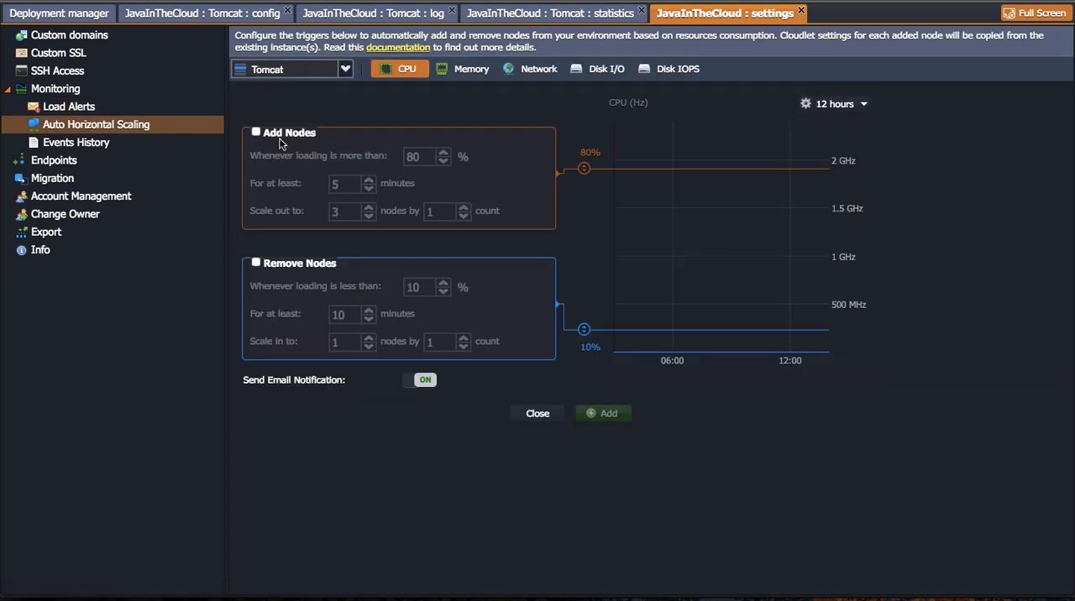
click(255, 131)
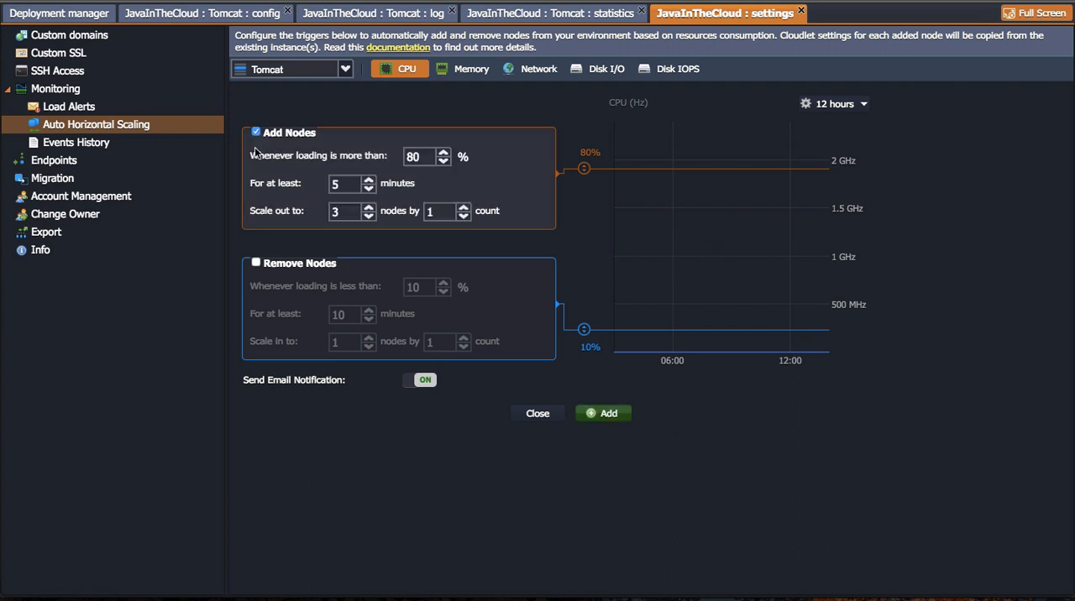
mouse_move(258, 264)
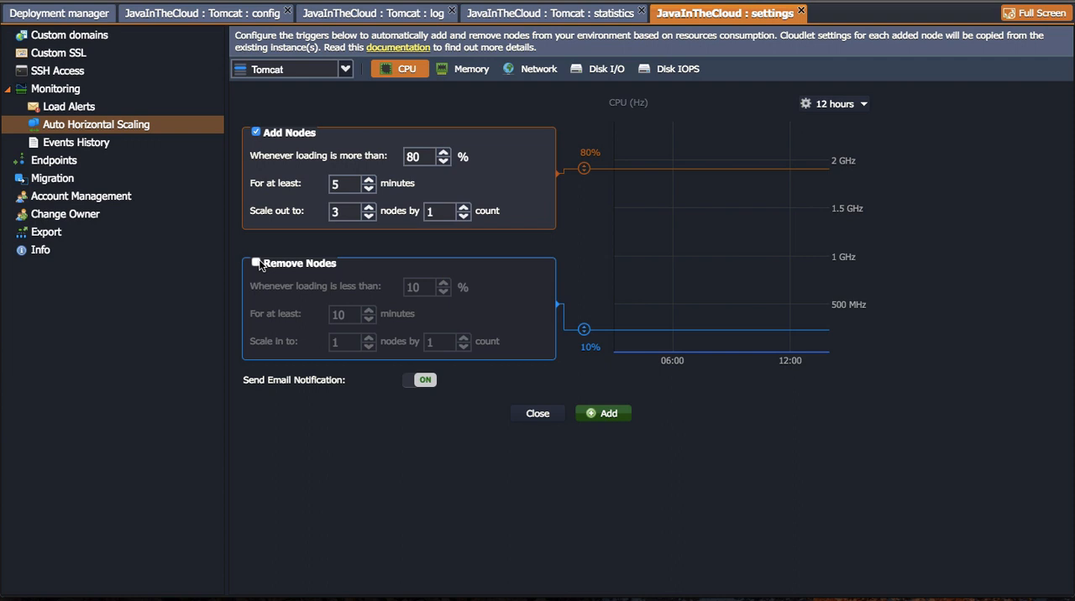
click(255, 262)
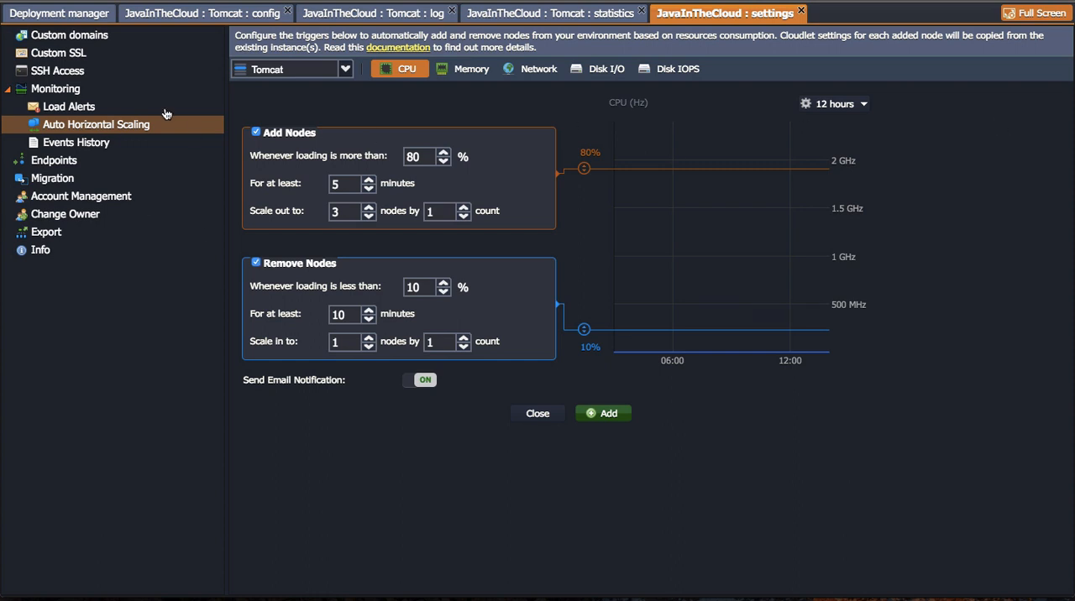
click(58, 71)
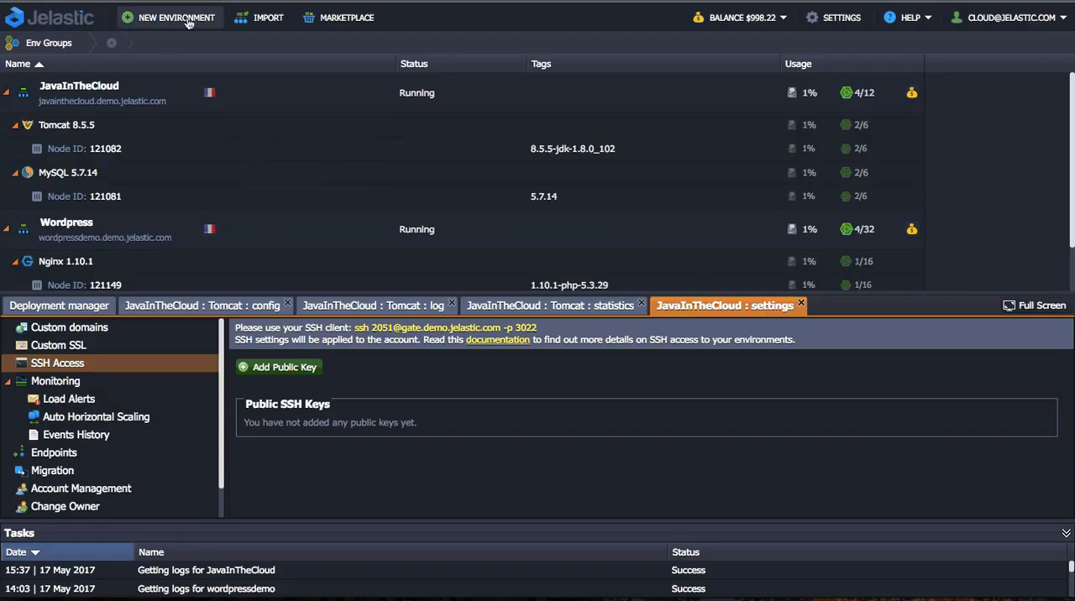
click(176, 17)
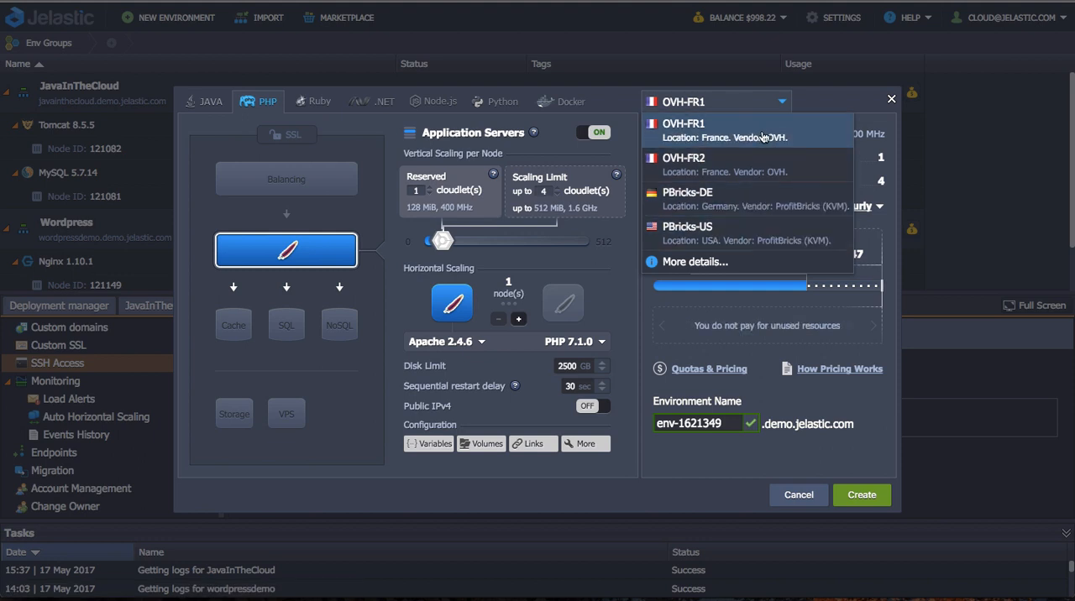
mouse_move(745, 232)
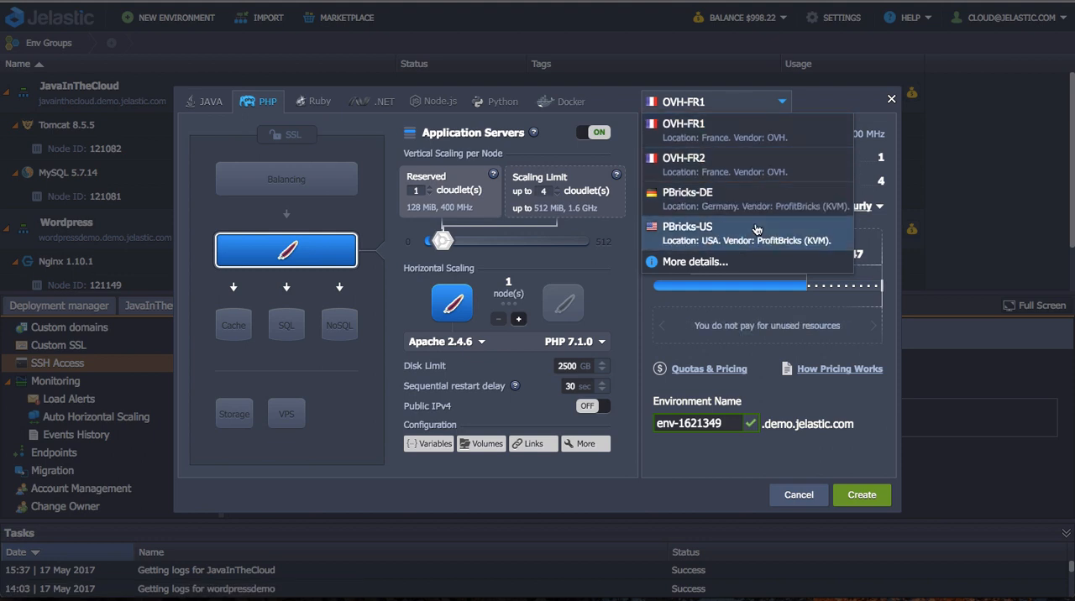
click(687, 227)
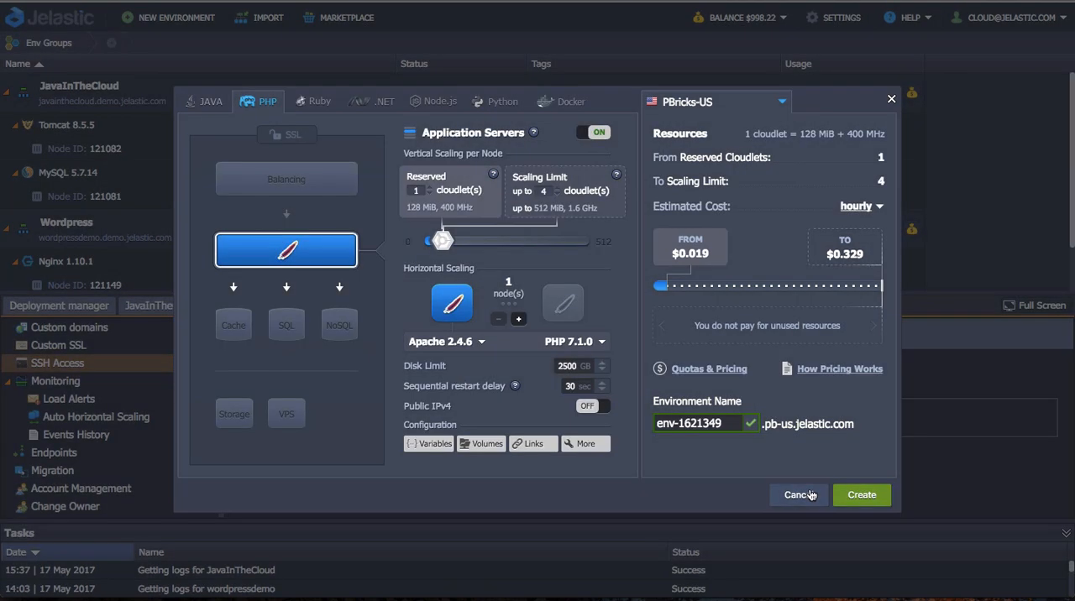
click(798, 493)
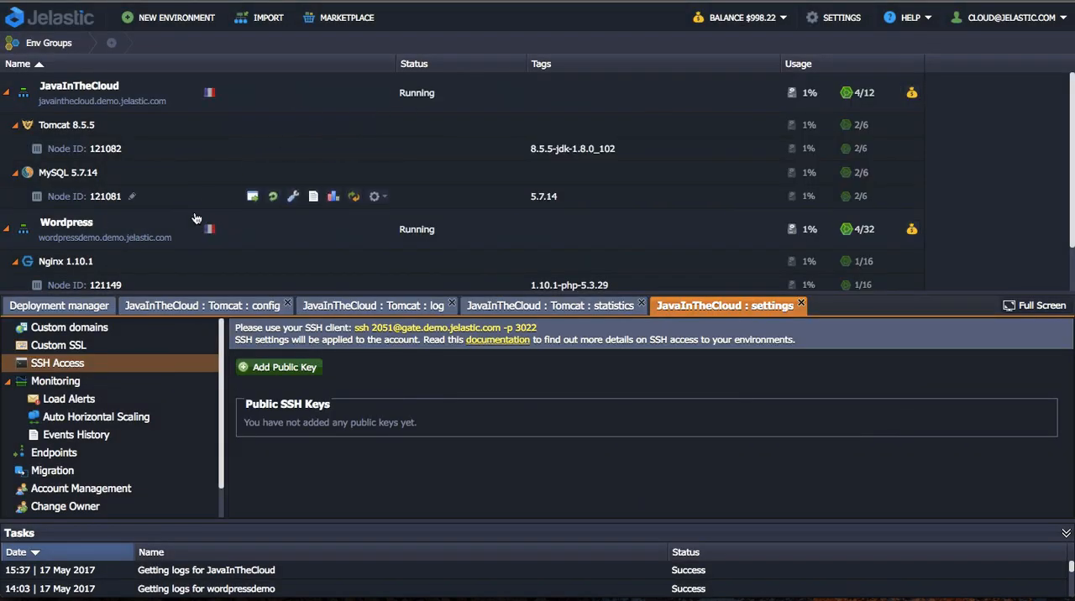
Choose OVH-FR2 as the migration target region for JavaInTheCloud
click(52, 470)
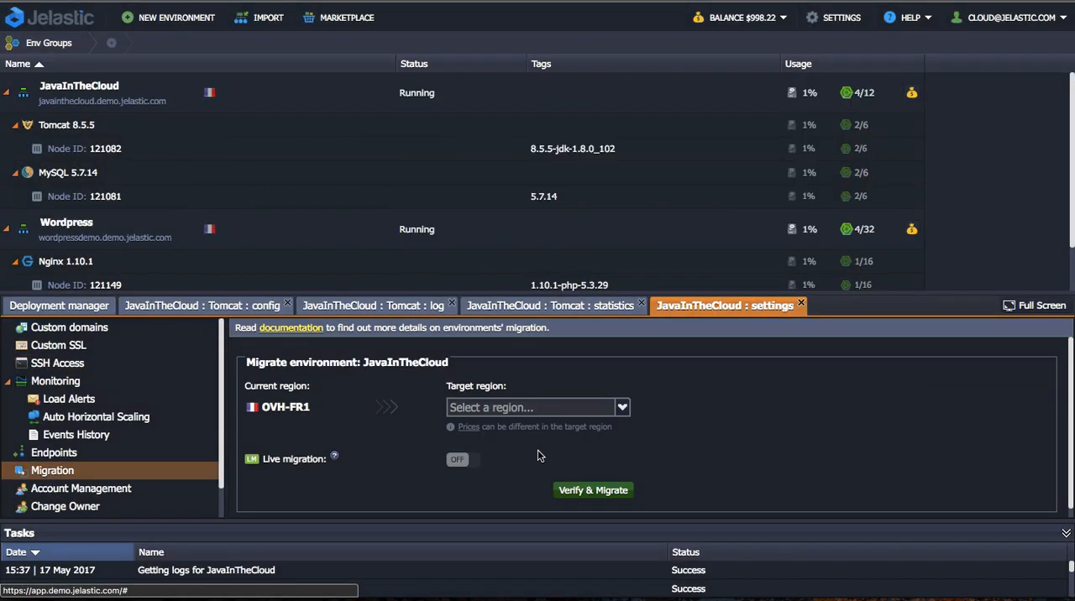
click(534, 406)
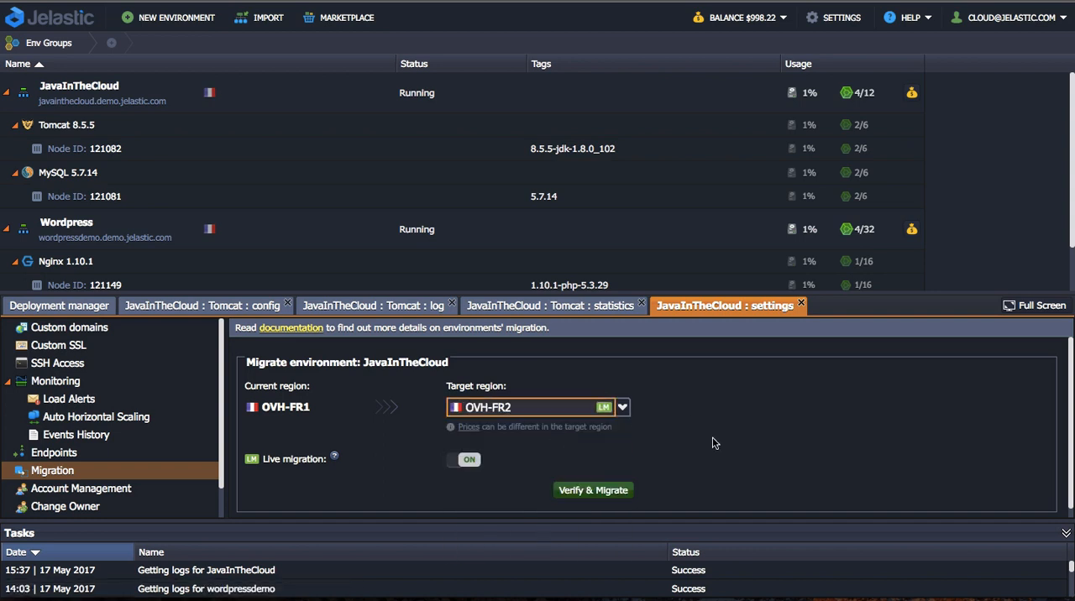
mouse_move(709, 441)
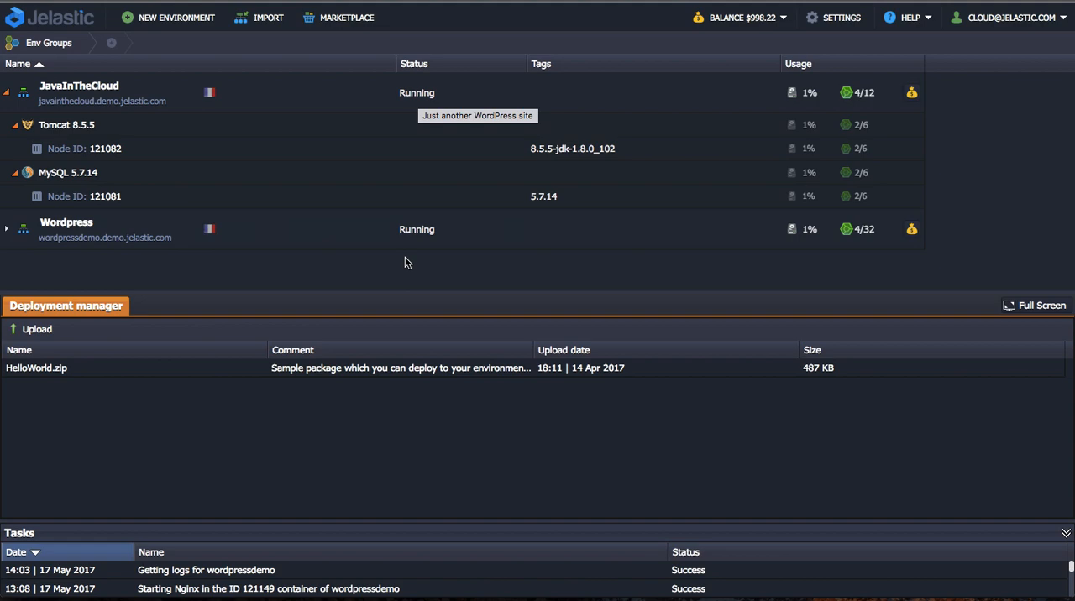
Look over the Local file and URL upload options, then pick Wordpress as HelloWorld.zip's target
click(37, 330)
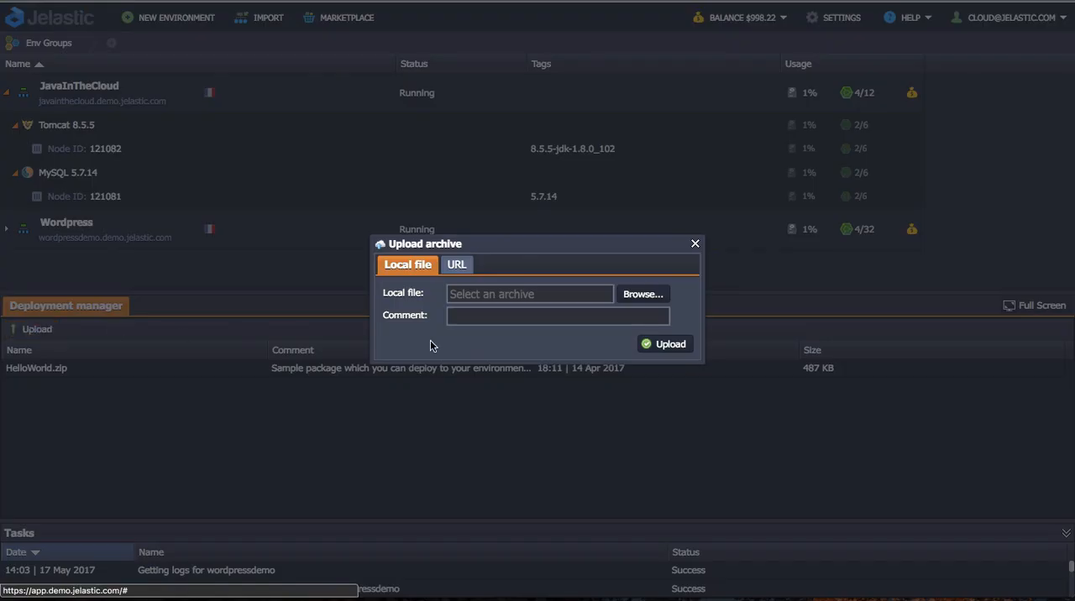
mouse_move(423, 304)
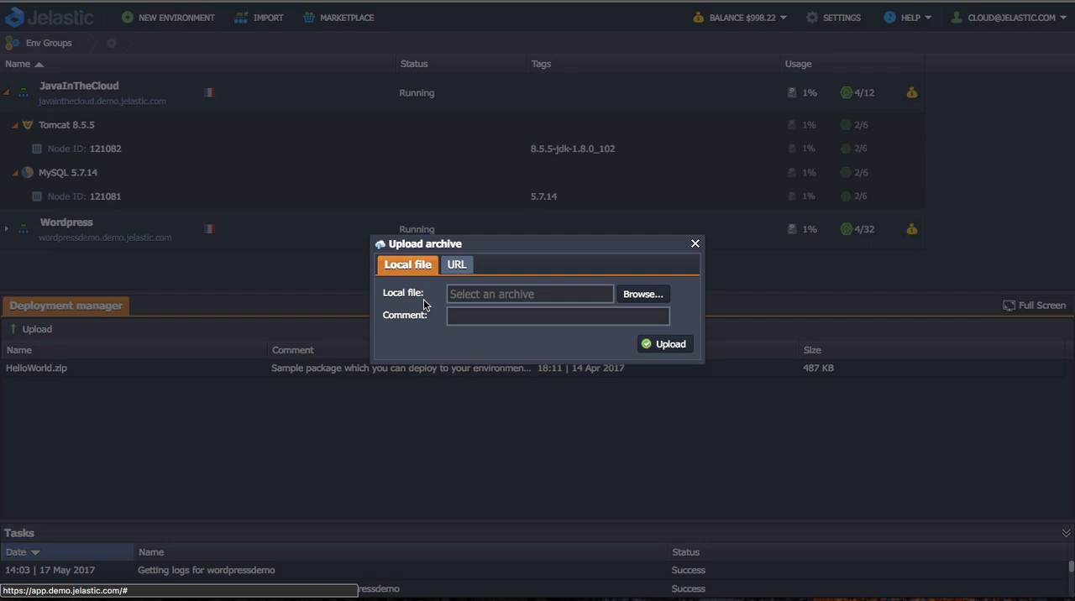
mouse_move(467, 303)
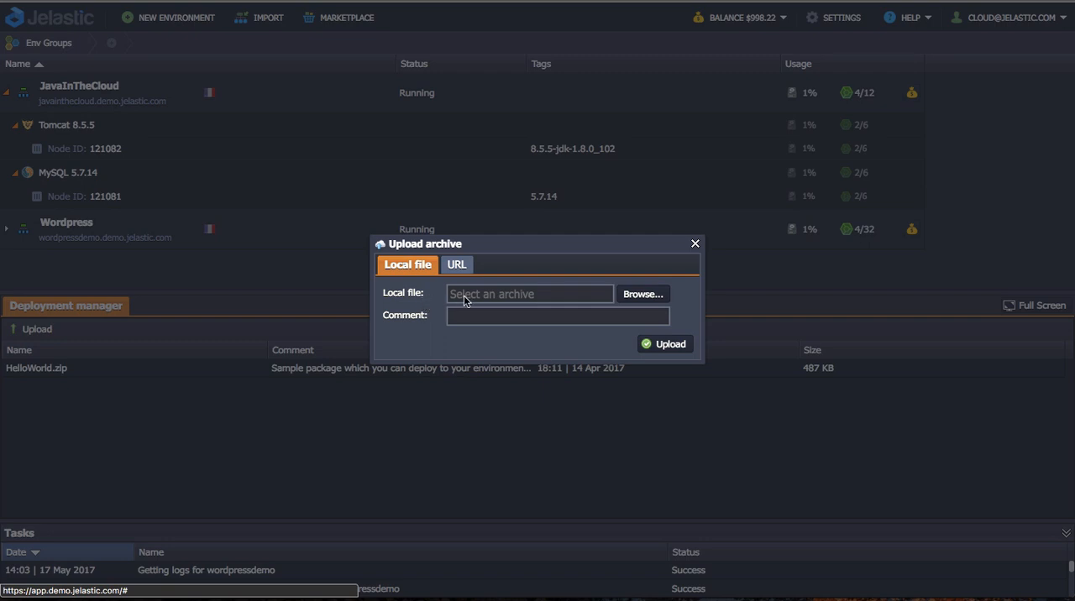
click(457, 266)
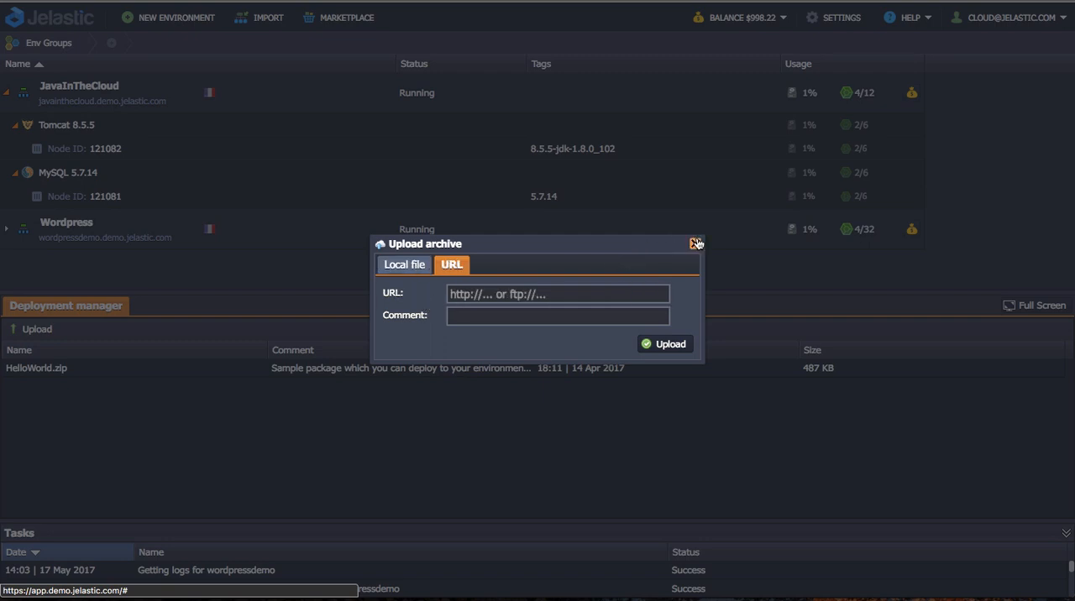
click(696, 243)
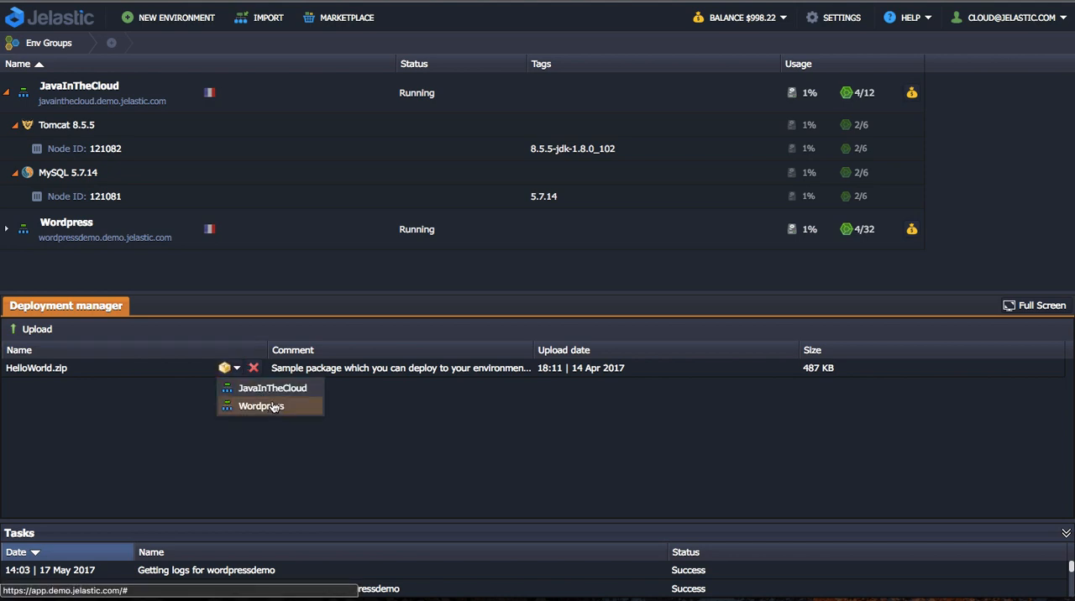
click(272, 388)
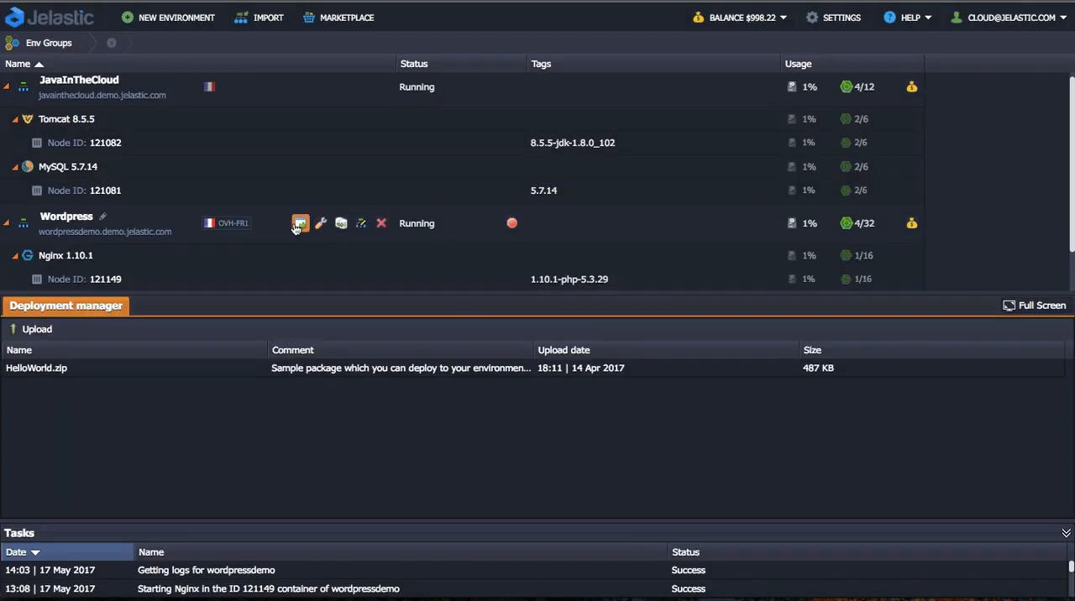
click(299, 222)
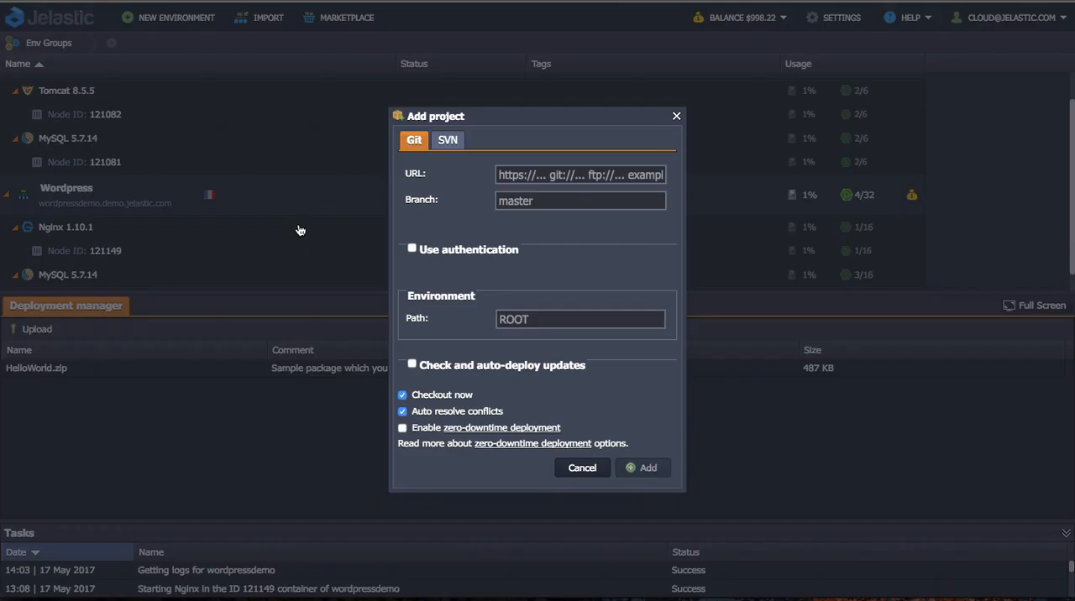
click(579, 175)
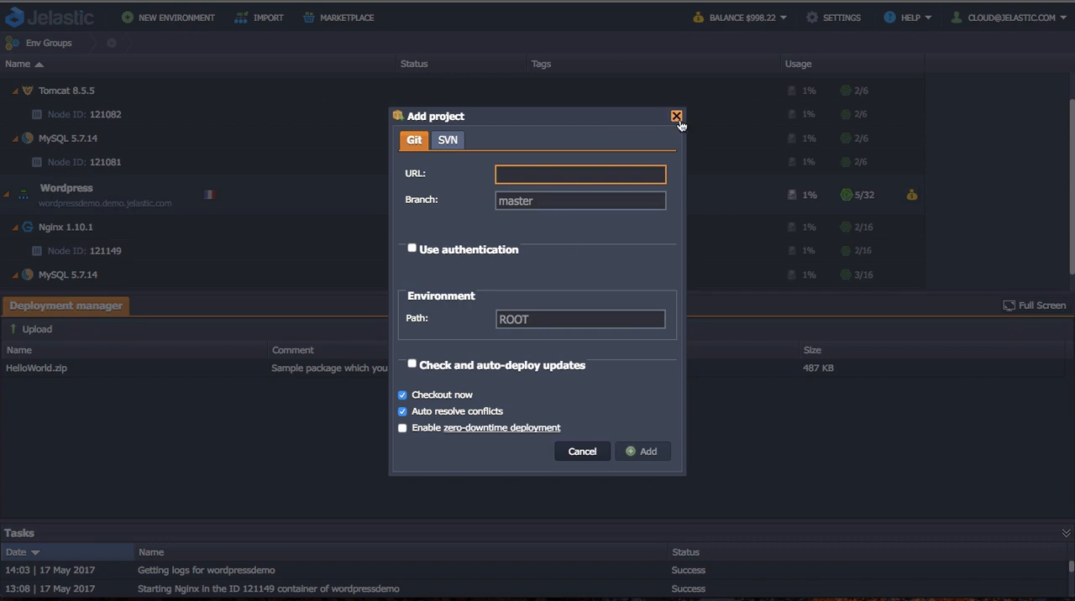
click(676, 116)
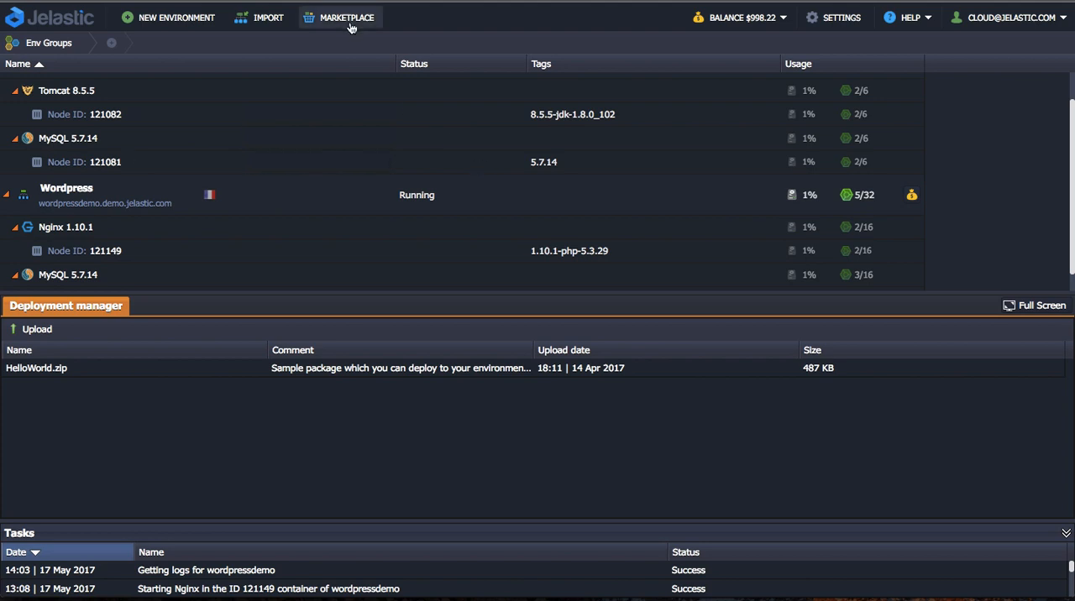
Browse the Marketplace's Content Management, Dev & Admin Tools and Sales & Marketing categories
click(346, 16)
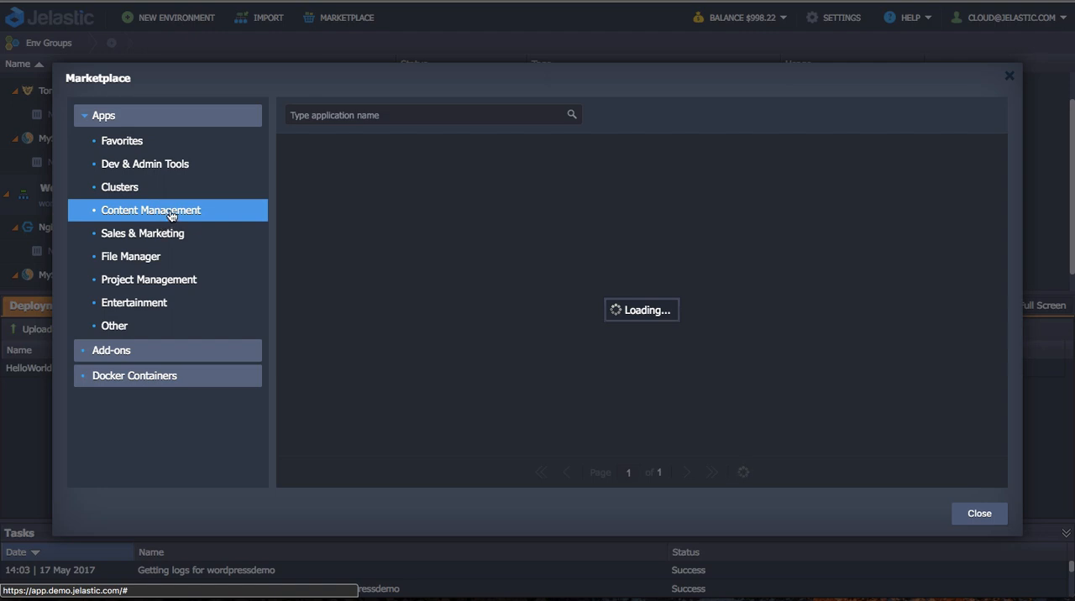
click(151, 210)
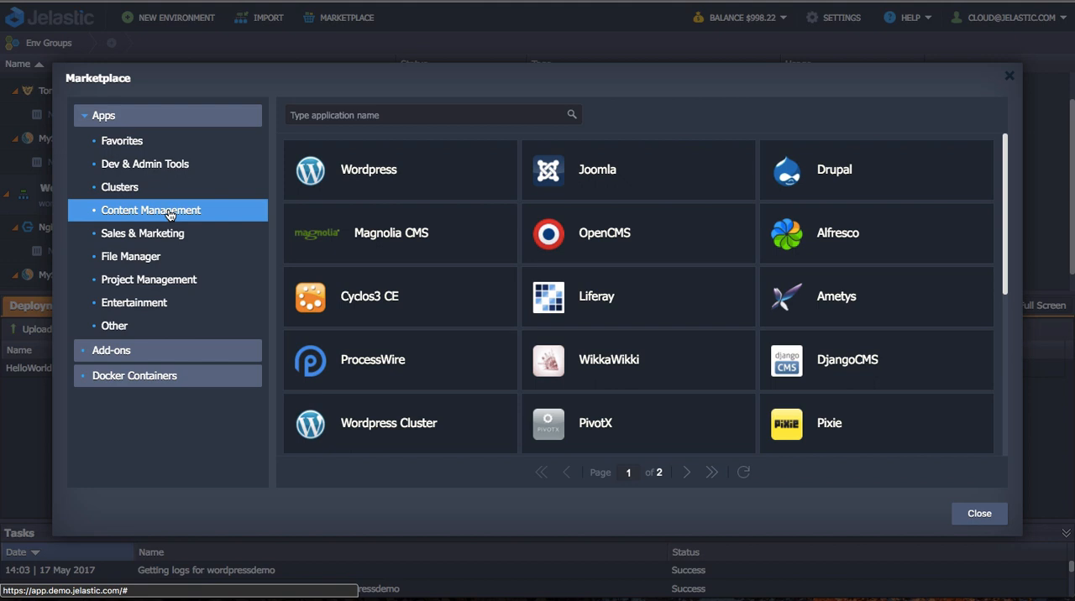
click(141, 232)
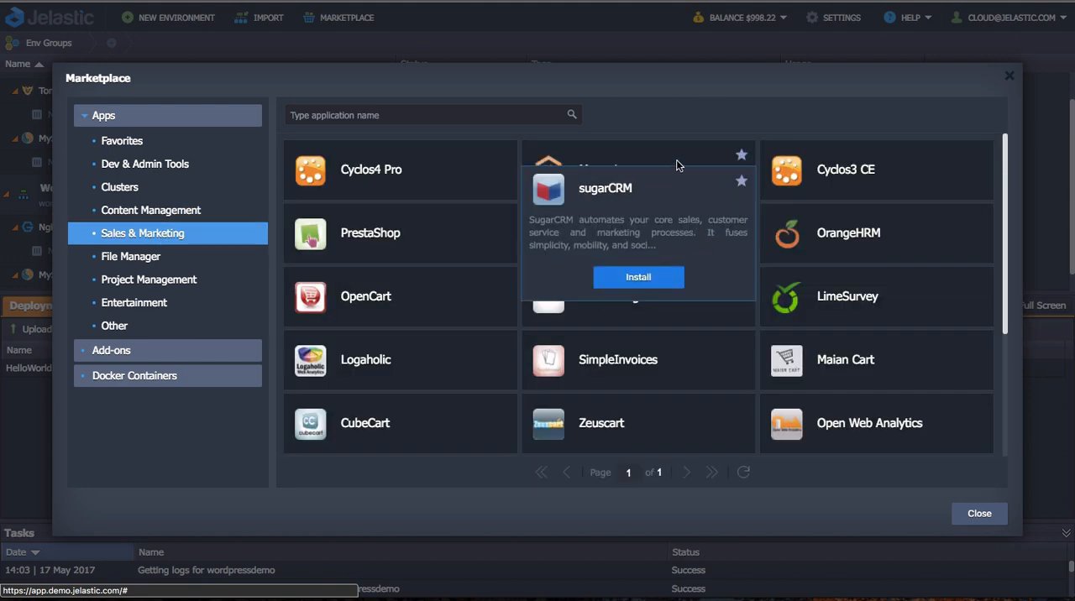
mouse_move(126, 163)
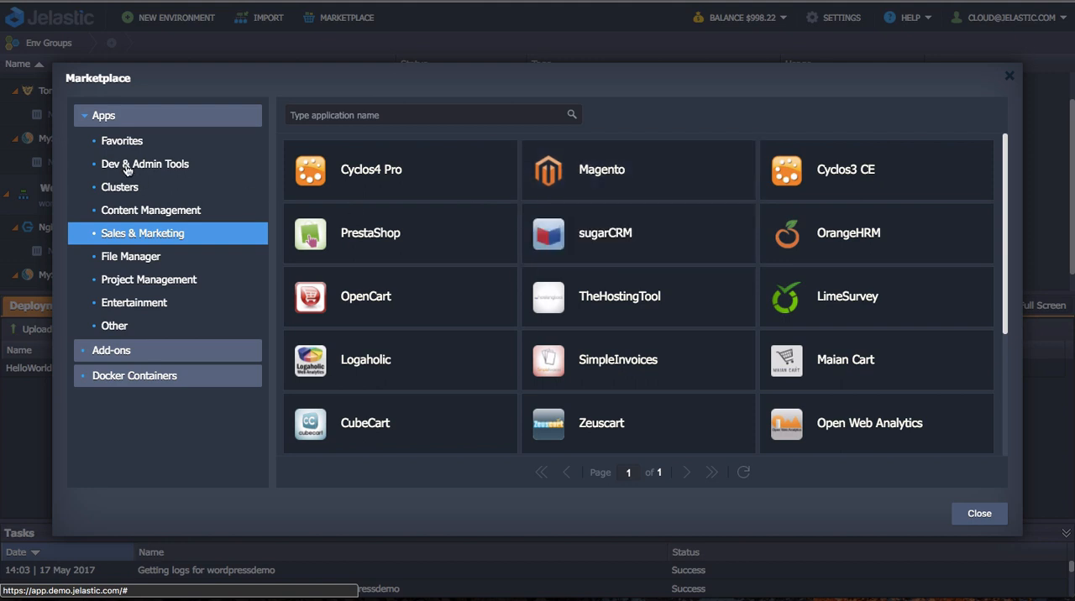
click(144, 163)
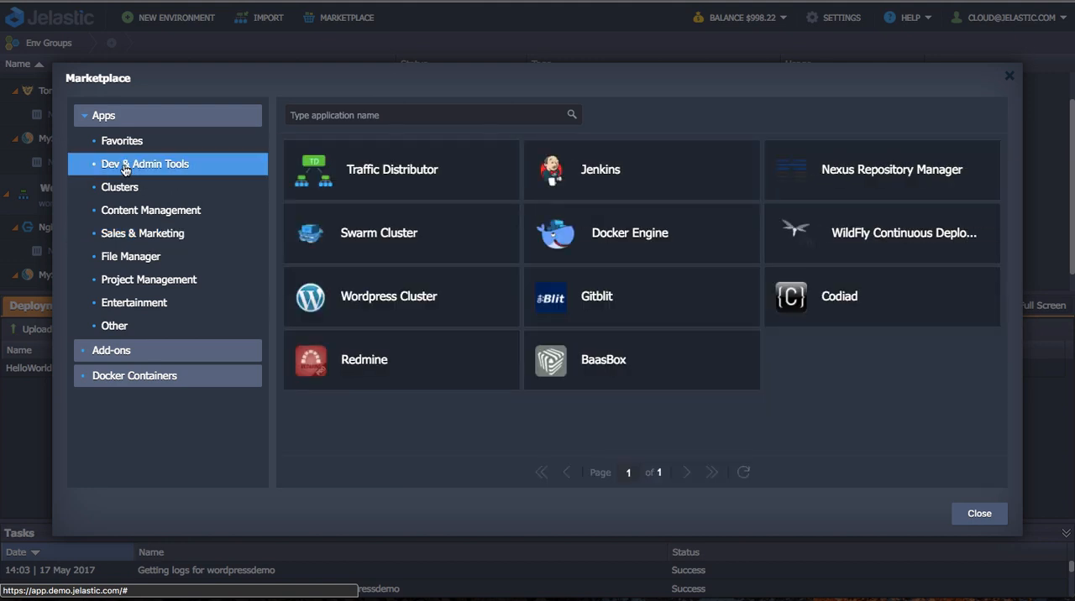
click(143, 234)
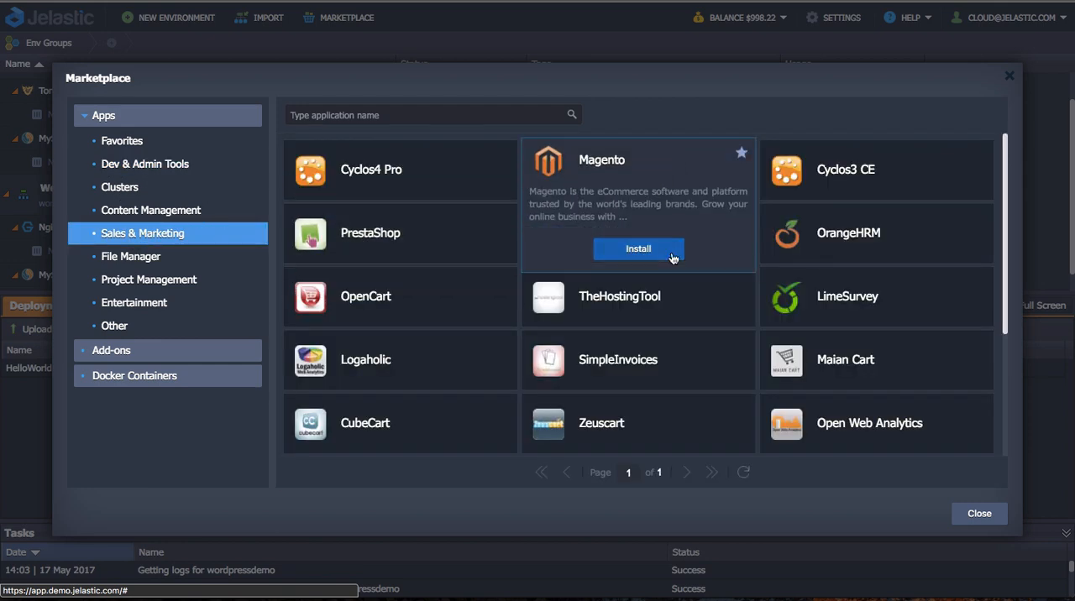
Start the Magento installation from the Sales & Marketing category
click(638, 248)
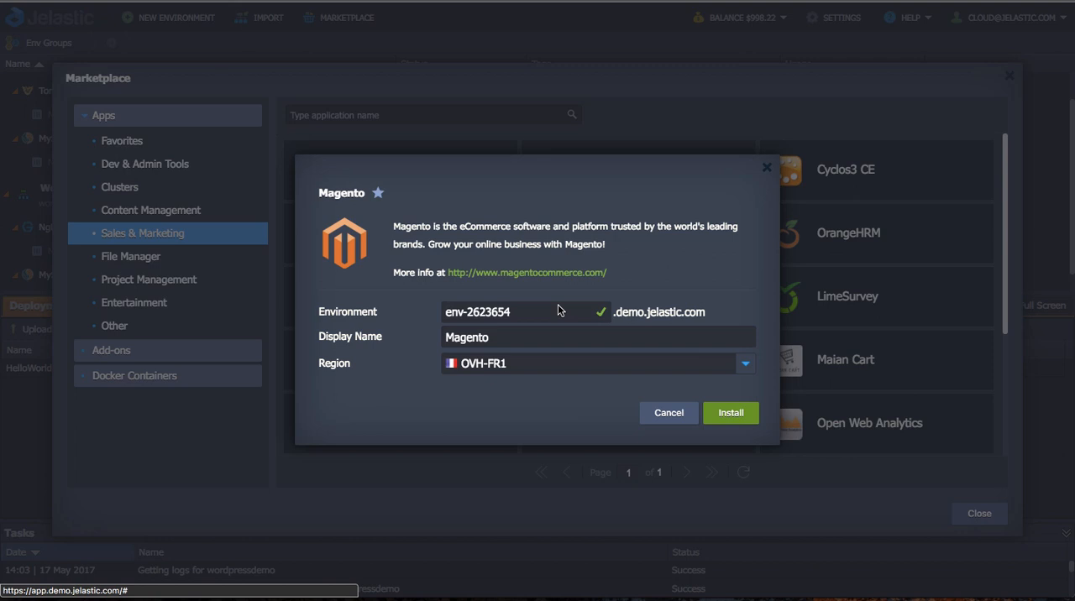
mouse_move(558, 304)
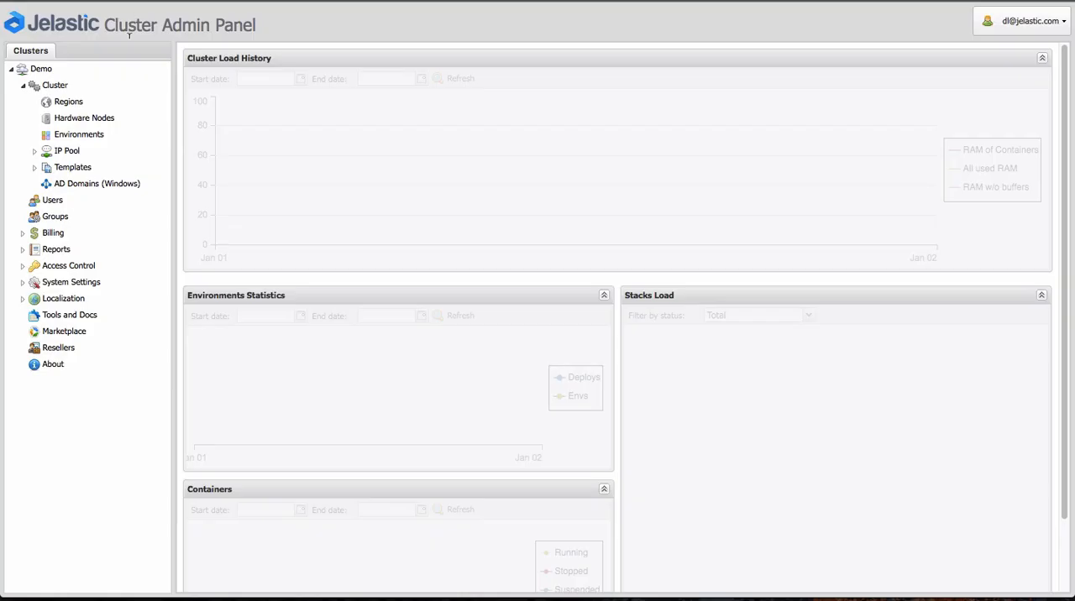
Review the Hardware Nodes list, then move to the user Groups with their quotas
click(41, 69)
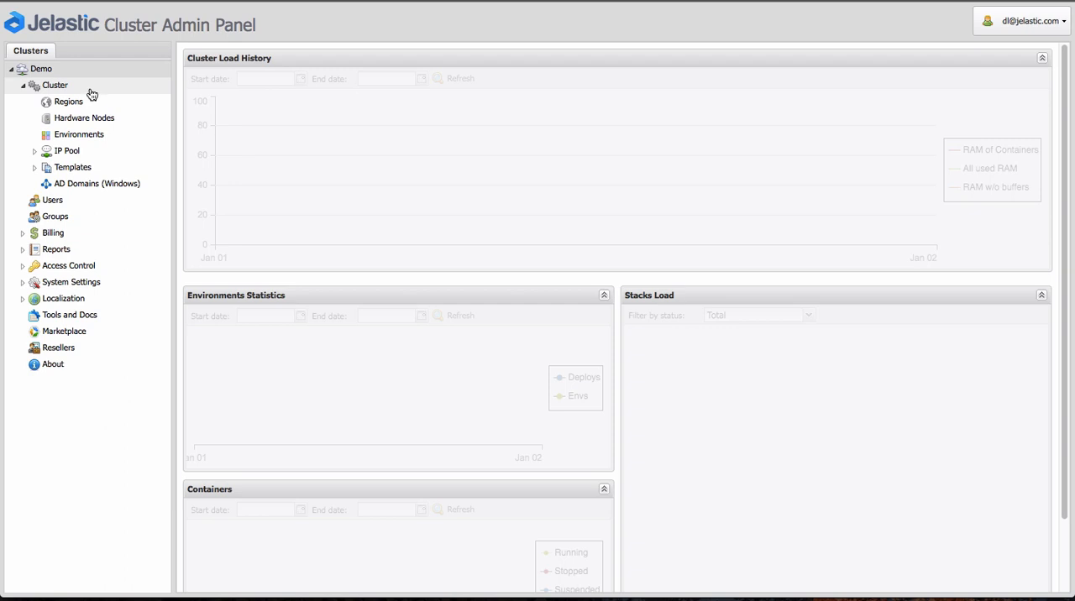
click(54, 84)
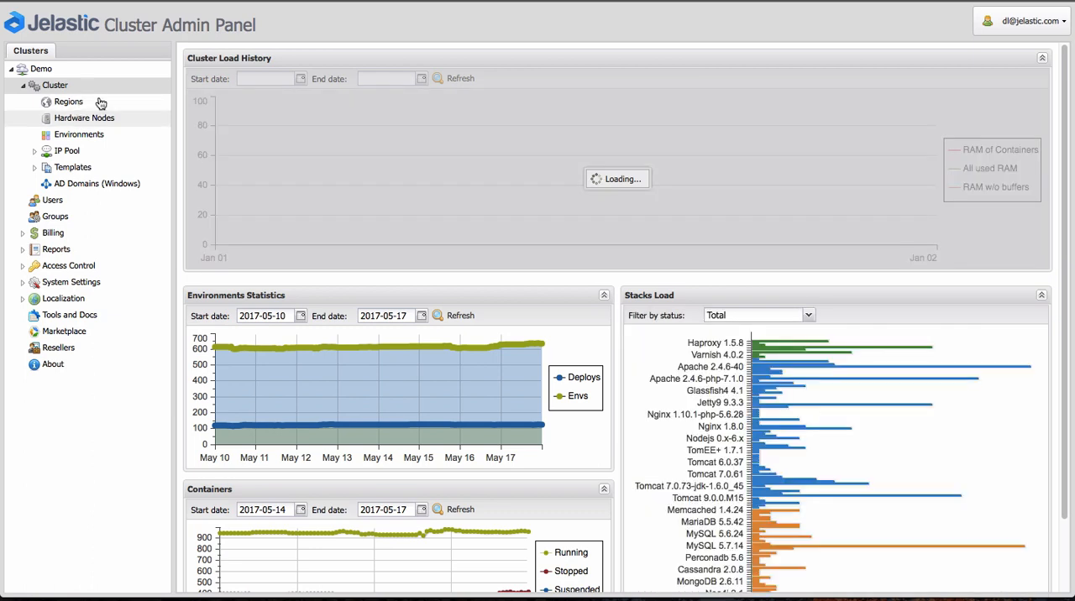
click(84, 118)
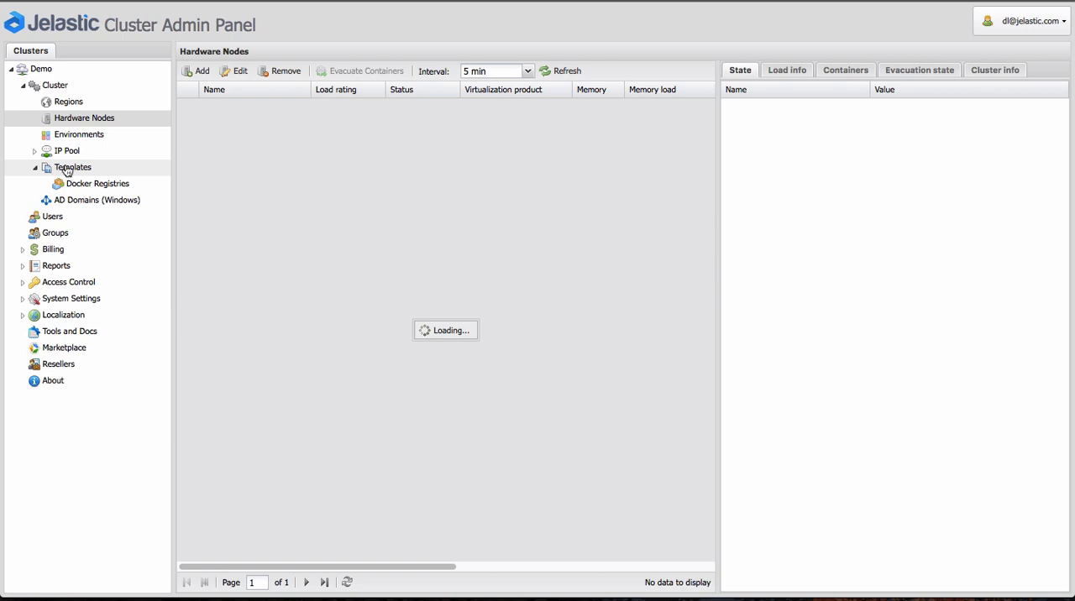
mouse_move(54, 248)
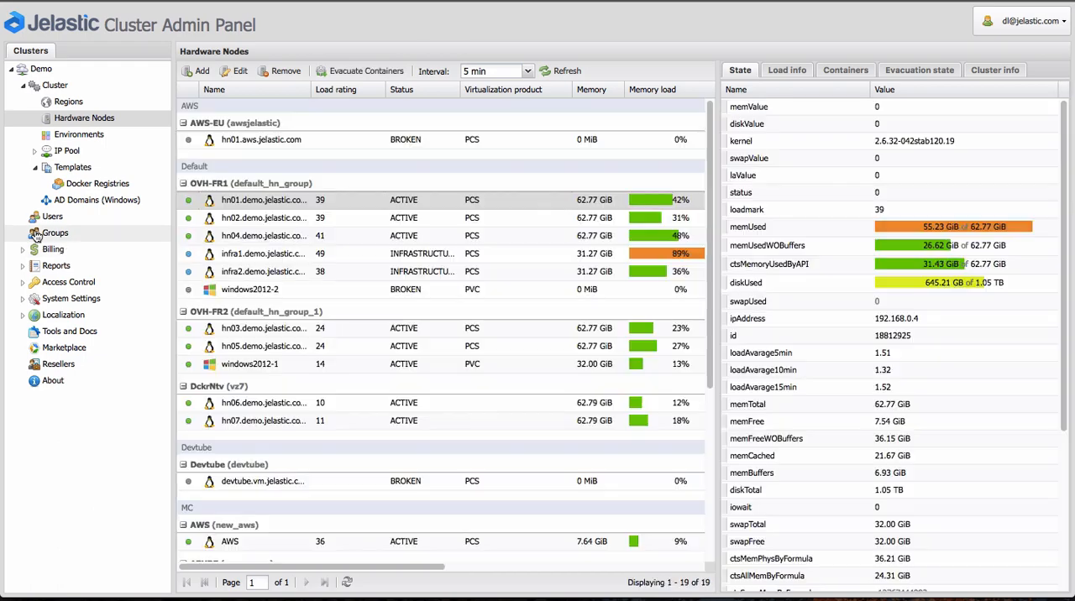
click(54, 232)
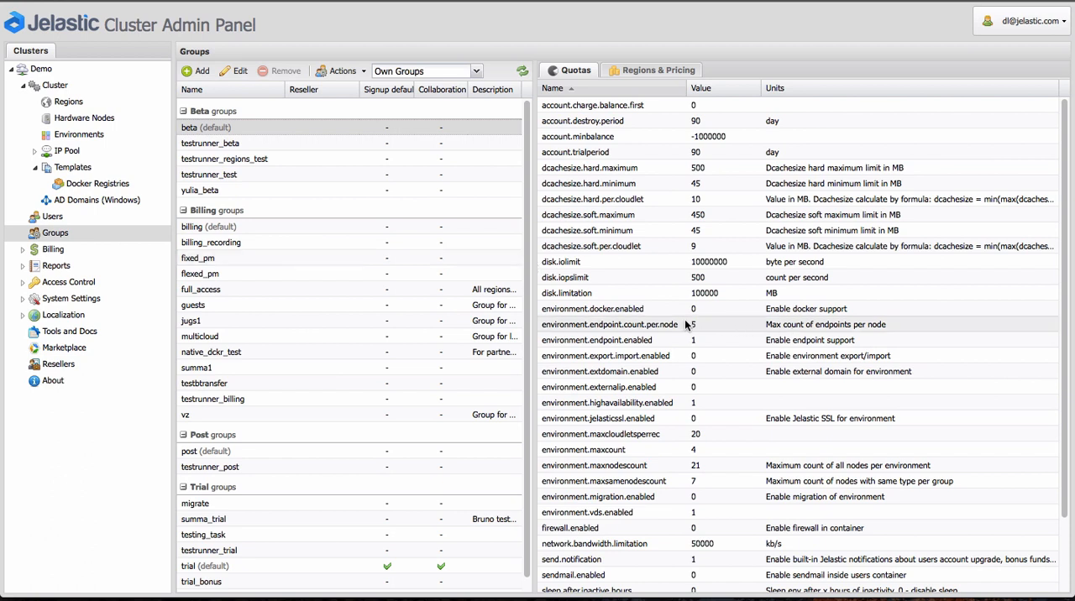
Review the Resellers list, then move to the Tools and Docs consoles
click(57, 365)
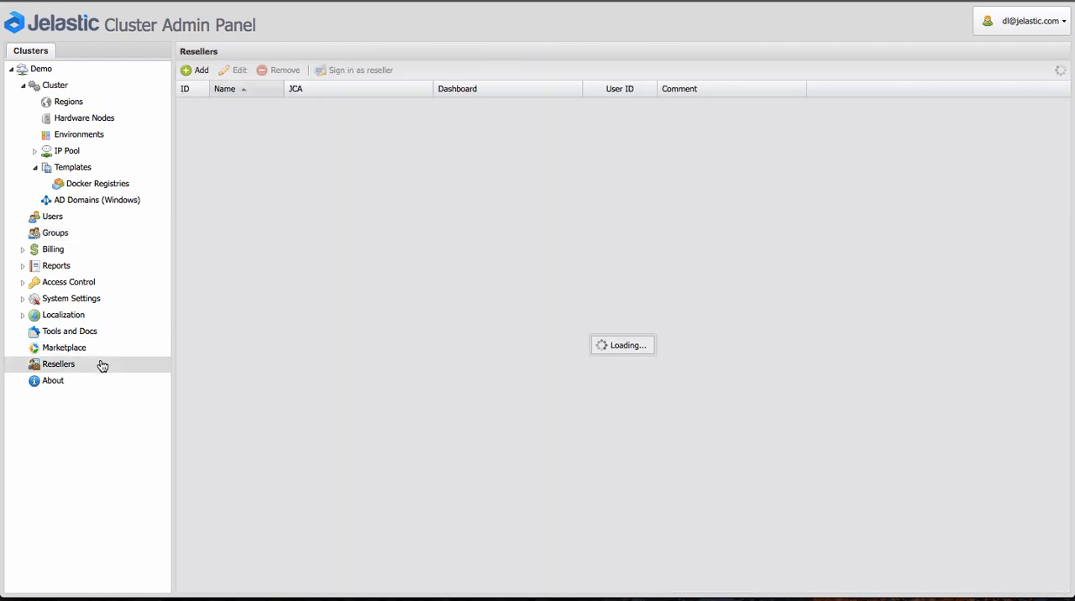
click(57, 365)
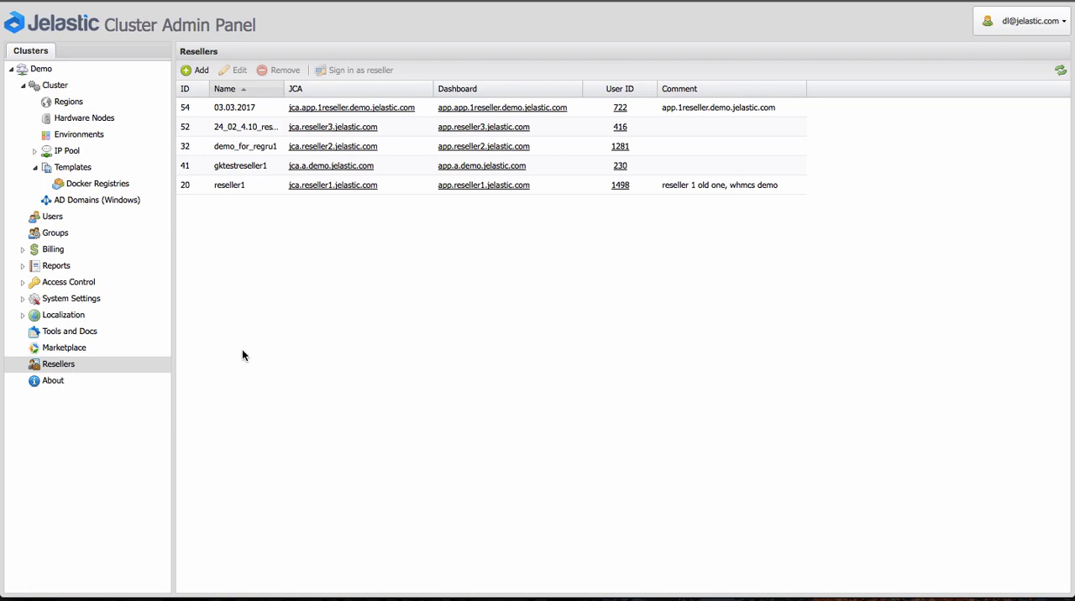
click(227, 185)
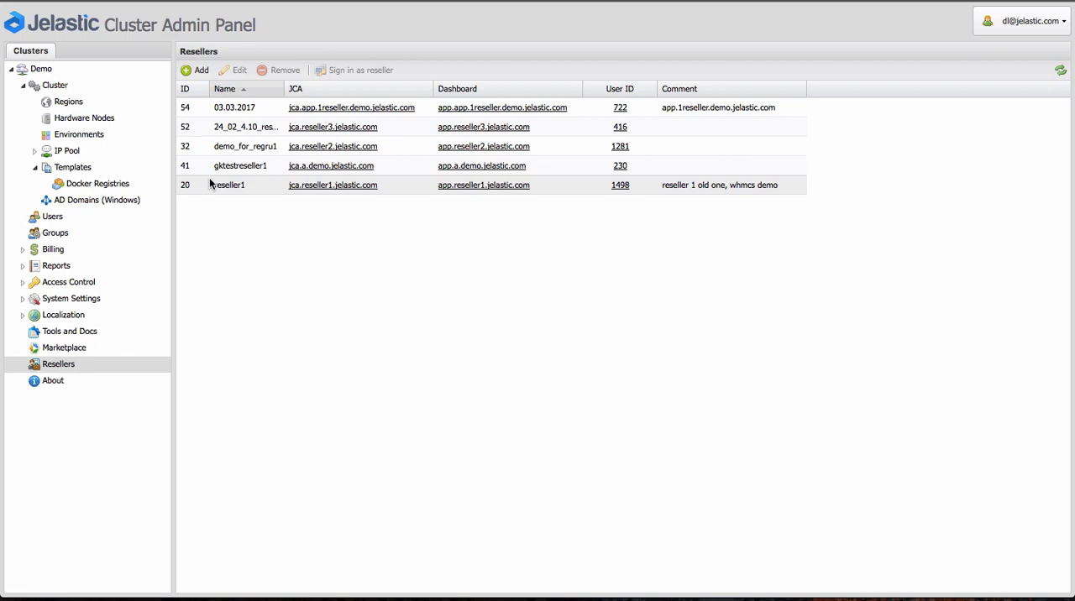
click(69, 331)
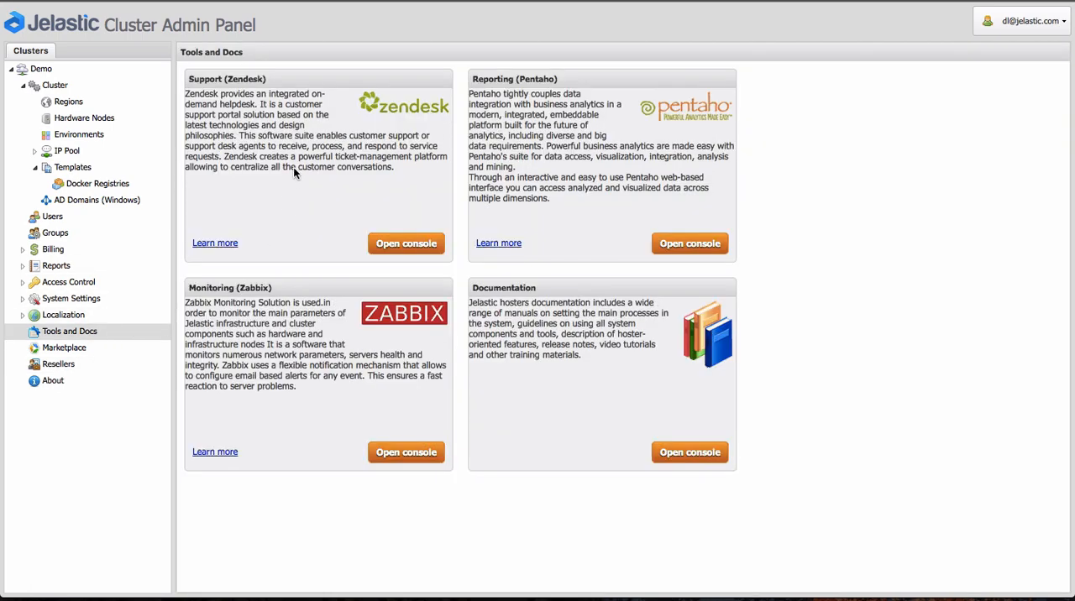